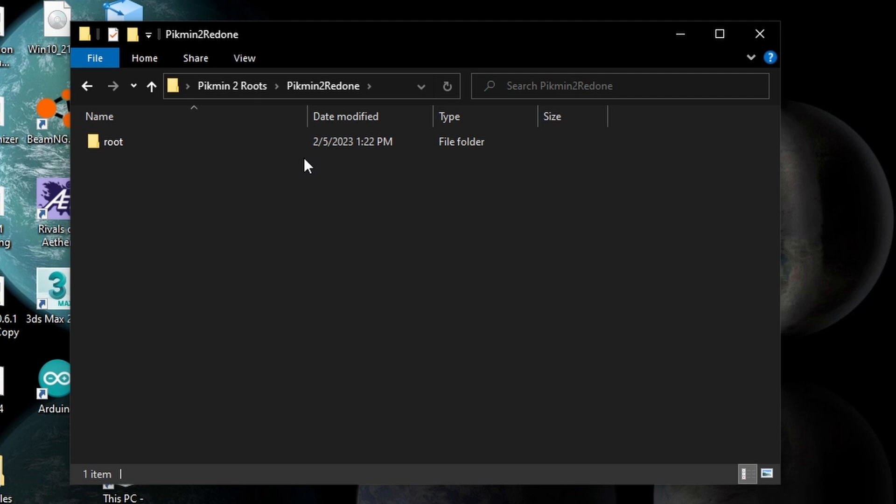
# - Browse root\user\Abe\map in File Explorer, look inside zukan, and return to map
pyautogui.doubleClick(113, 142)
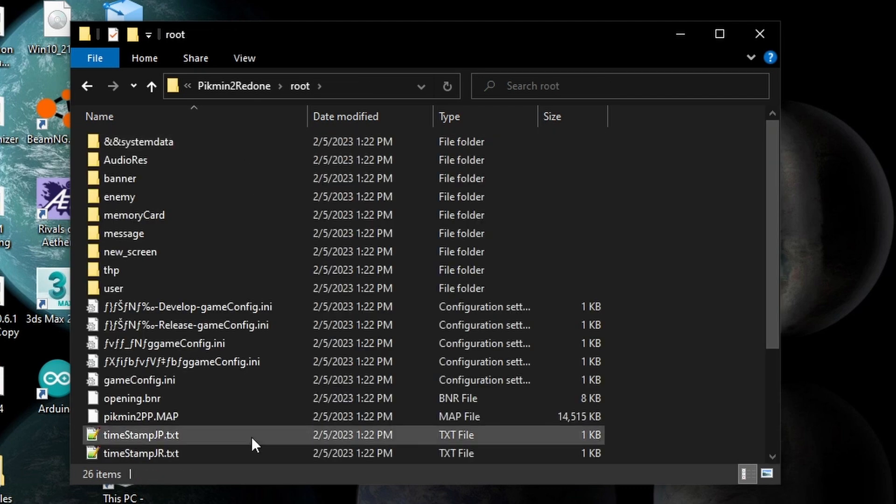
pyautogui.doubleClick(113, 288)
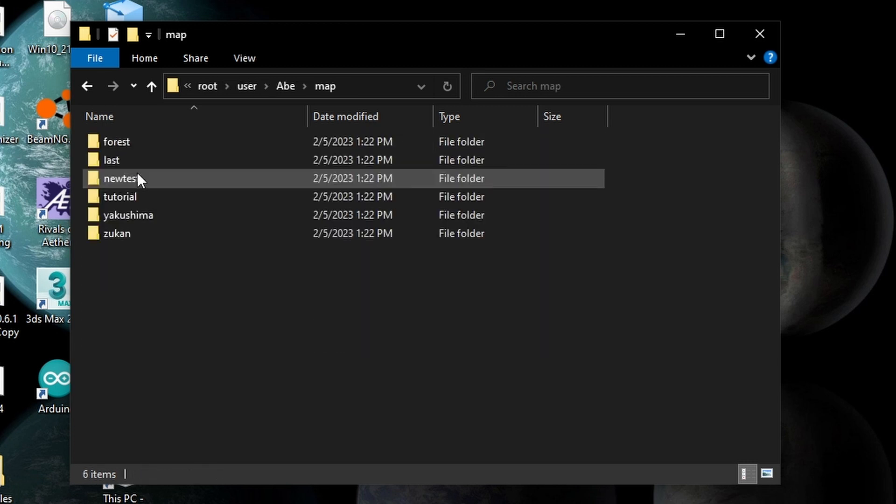
pyautogui.moveTo(175, 234)
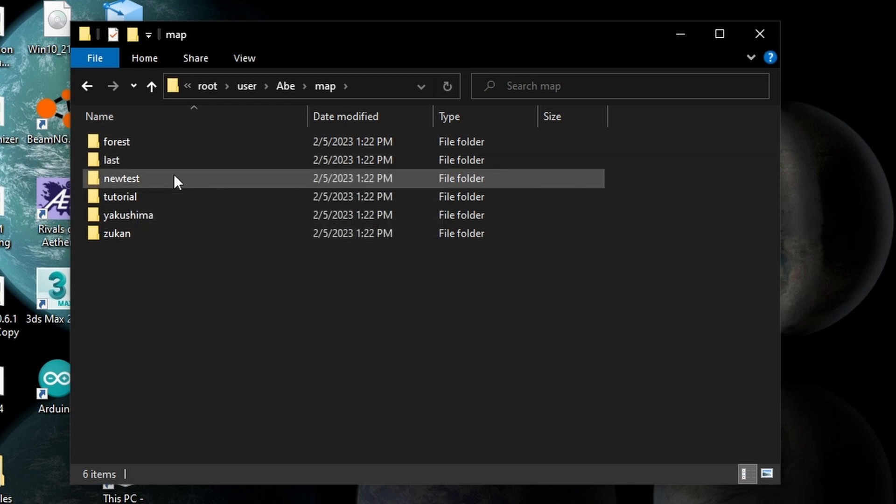
pyautogui.moveTo(170, 187)
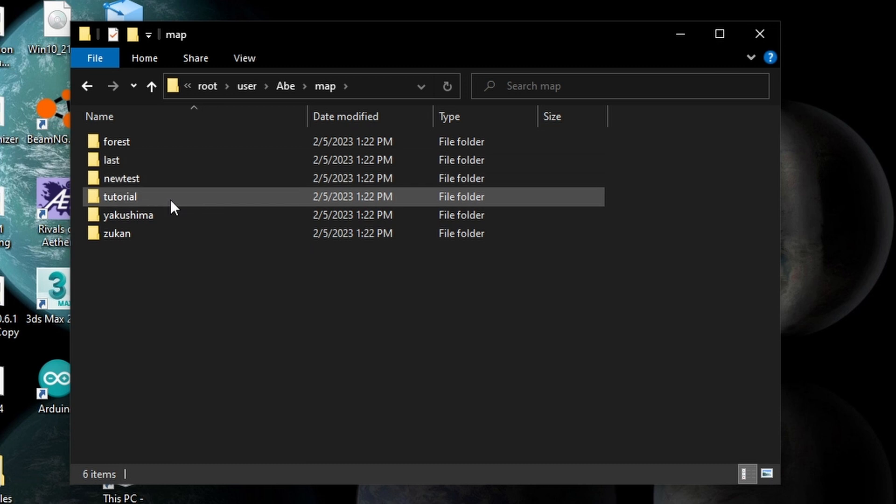
pyautogui.moveTo(166, 223)
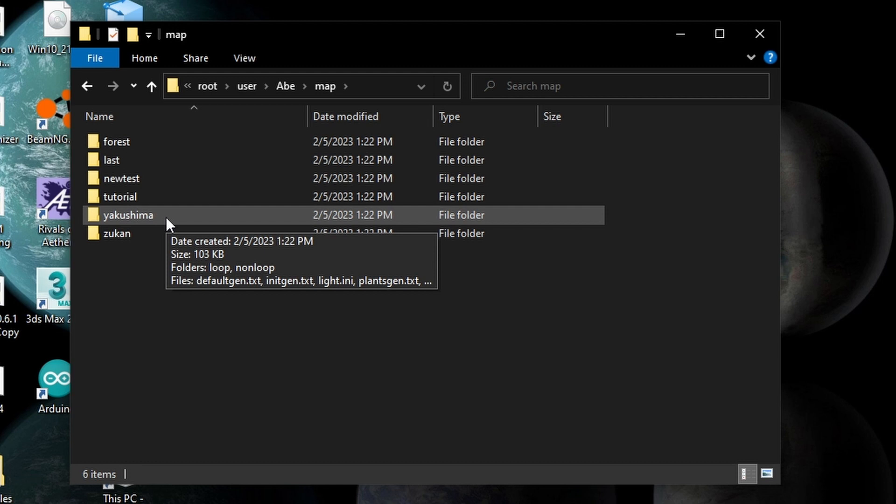
pyautogui.click(115, 234)
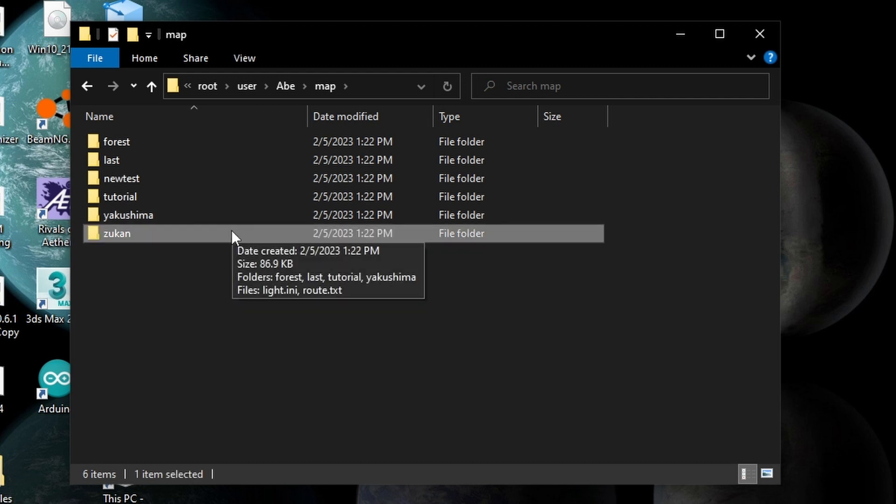
pyautogui.doubleClick(116, 234)
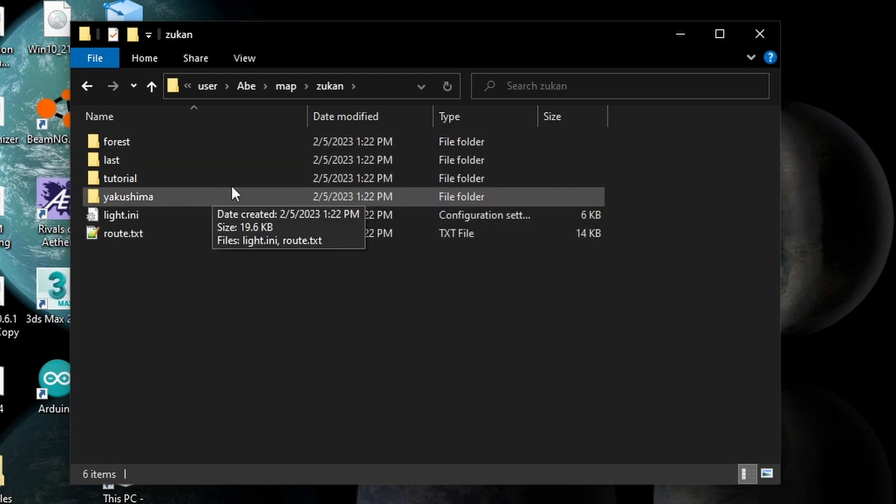
pyautogui.moveTo(151, 139)
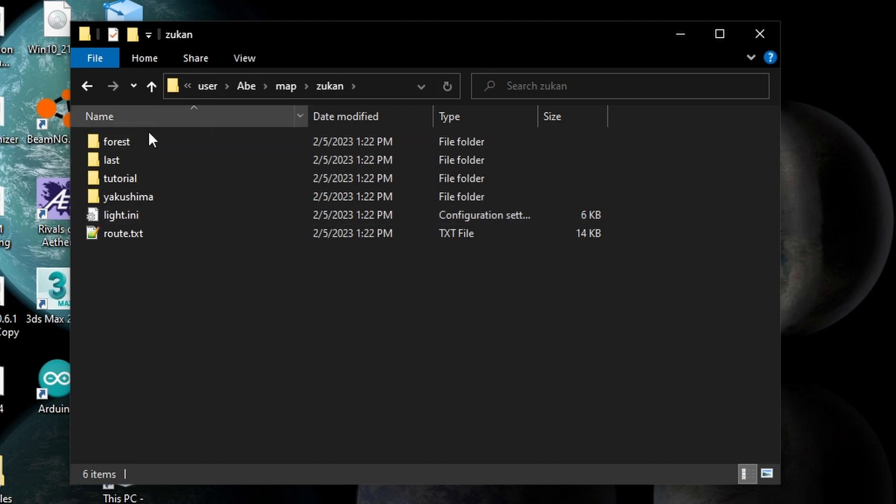
pyautogui.click(151, 86)
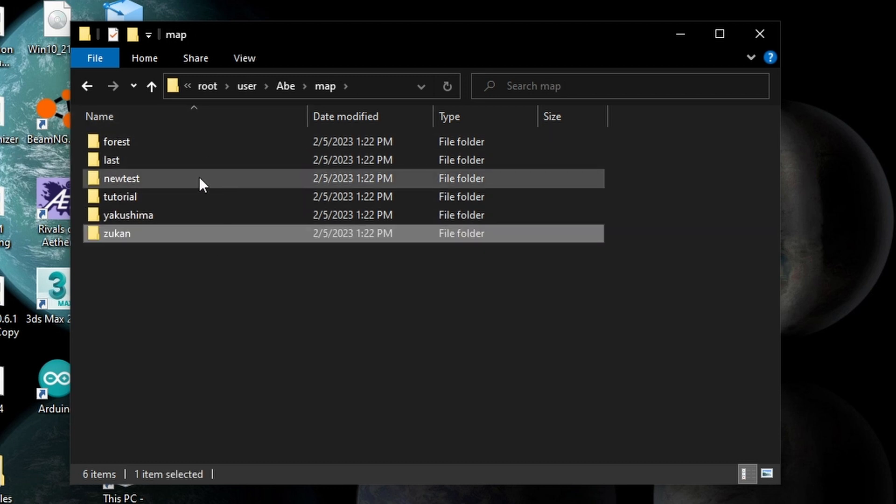
pyautogui.moveTo(269, 189)
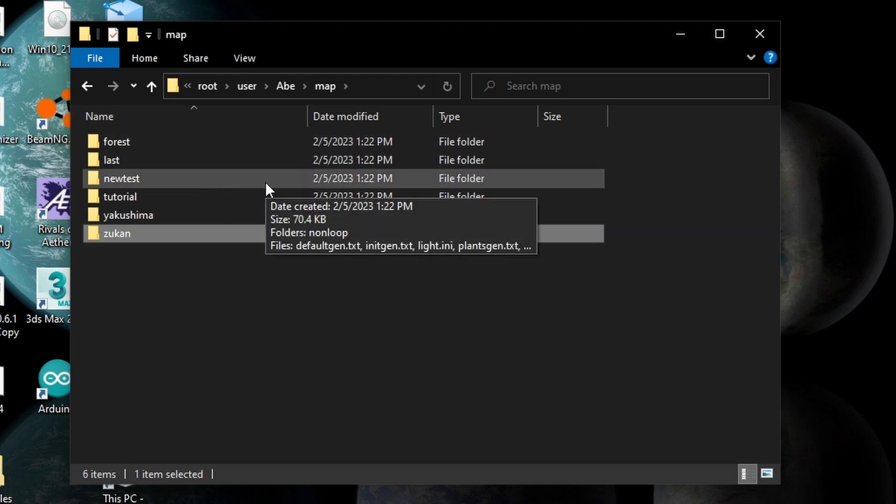
pyautogui.moveTo(255, 202)
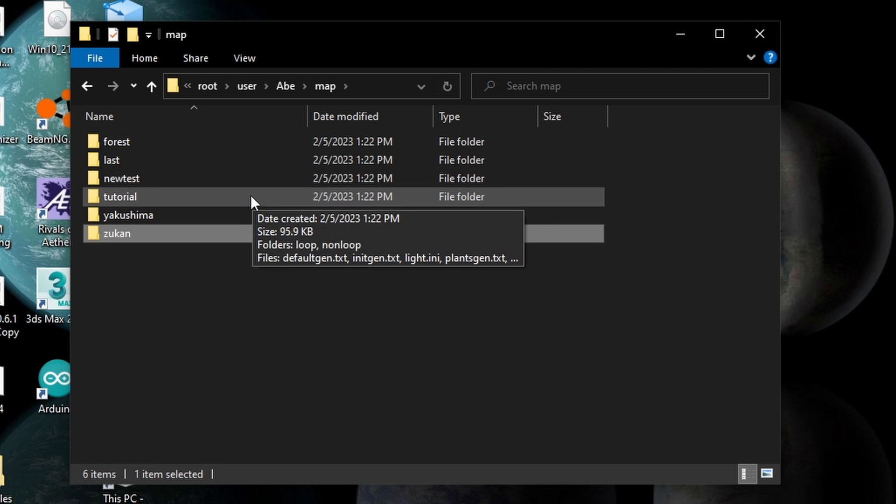
# - Navigate to Kando\map\zukan\tutorial and select both arc.szs and texts.szs
pyautogui.doubleClick(120, 197)
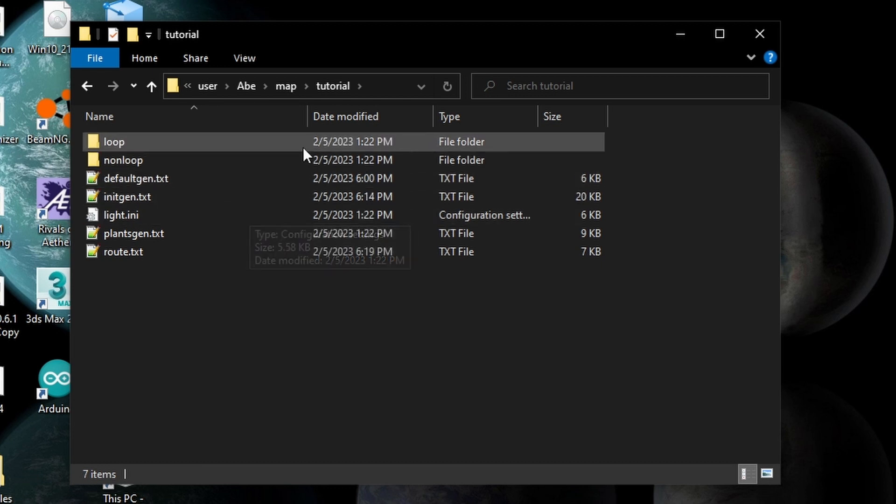
pyautogui.moveTo(340, 142)
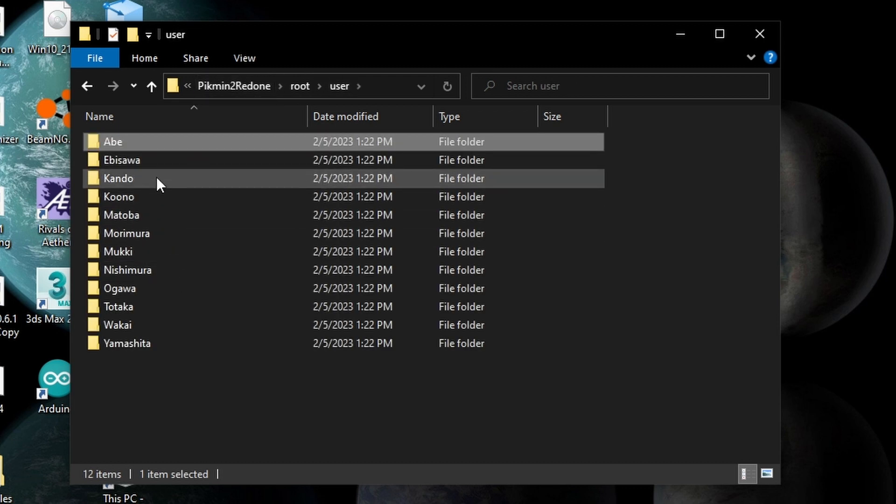
pyautogui.doubleClick(118, 179)
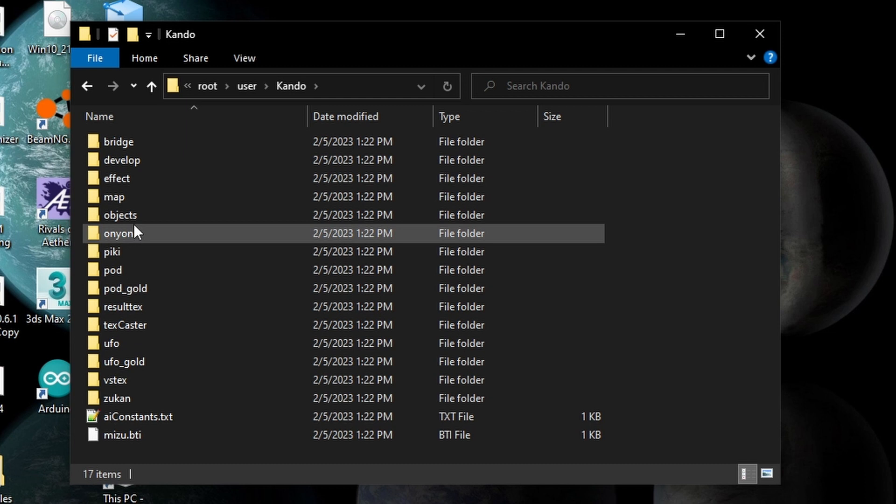
pyautogui.doubleClick(113, 197)
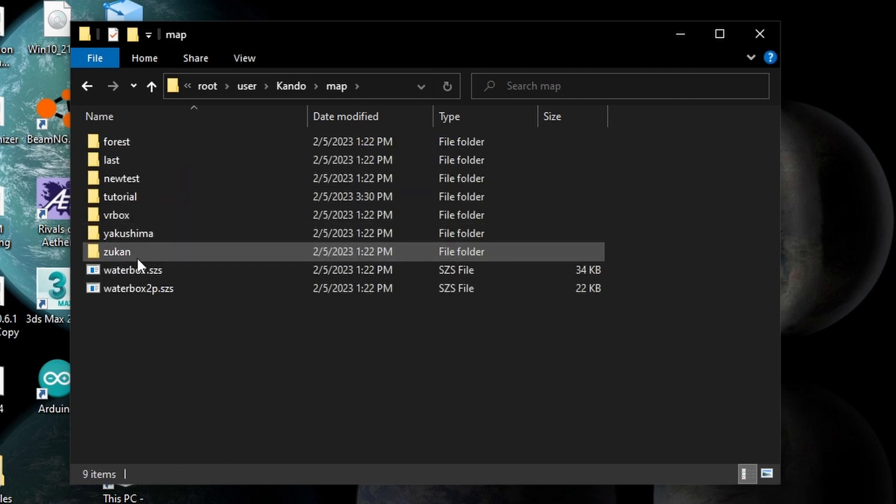
pyautogui.doubleClick(116, 252)
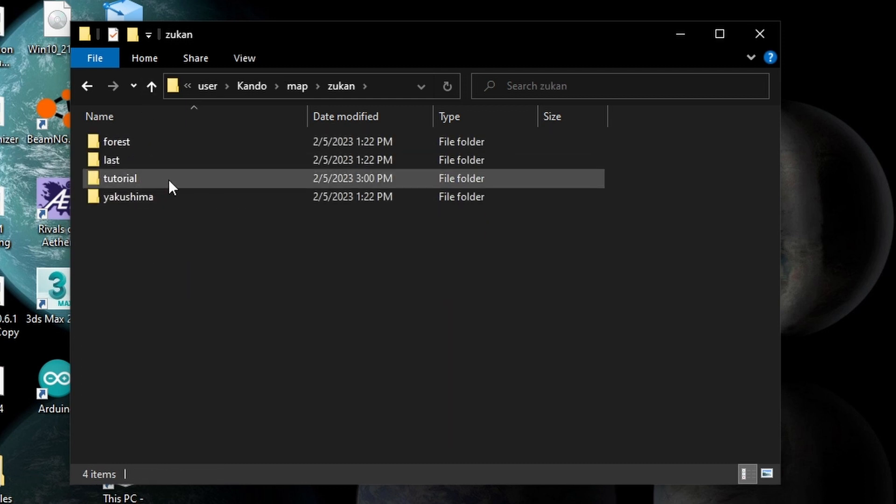
pyautogui.doubleClick(118, 178)
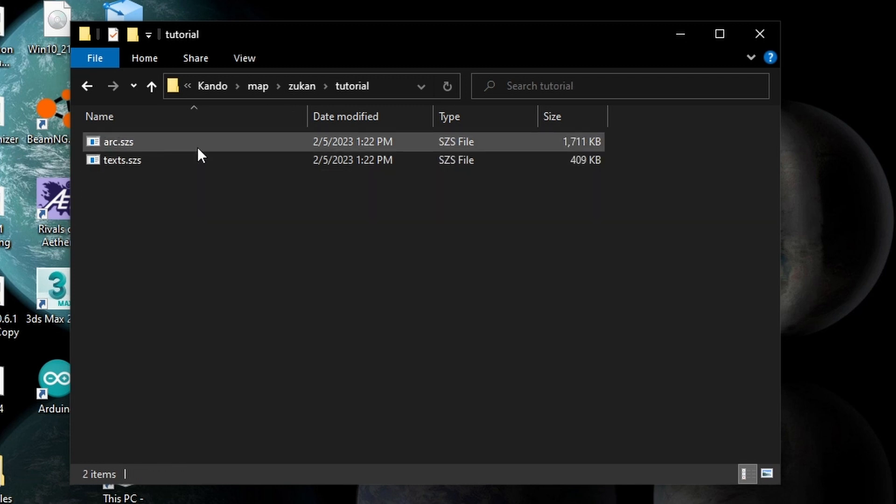
pyautogui.moveTo(200, 154)
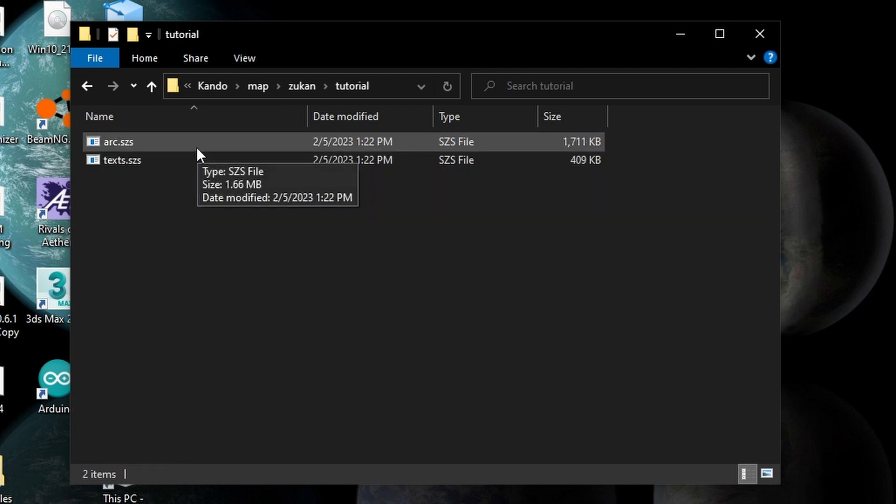
pyautogui.moveTo(334, 129)
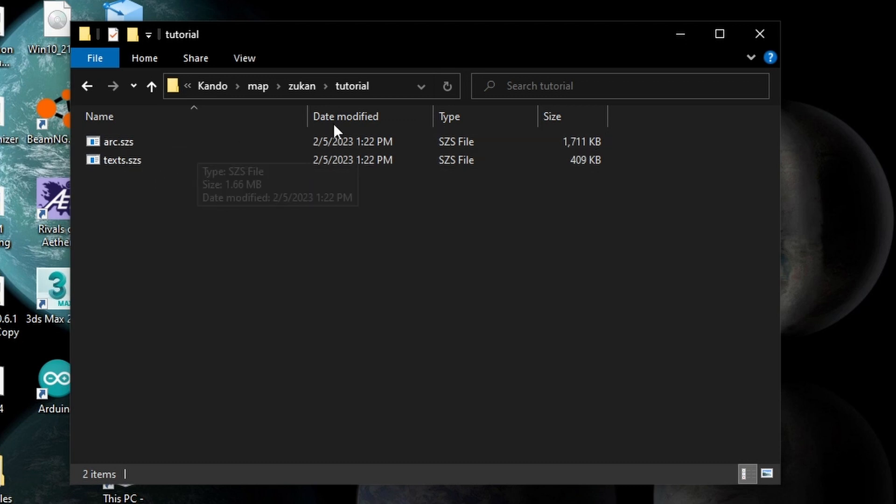
pyautogui.press('ctrl+a')
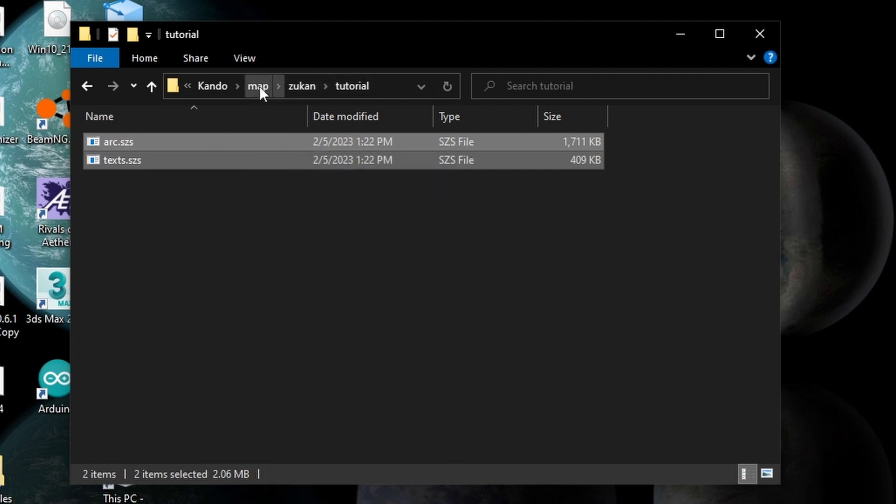
# - Paste the zukan archives into Kando's map\tutorial, replacing the files, then act on arc.szs
pyautogui.click(258, 86)
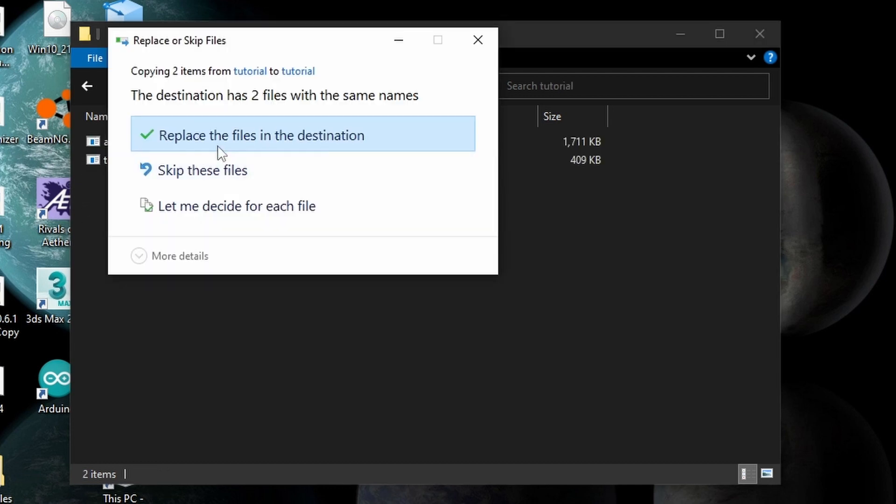
pyautogui.click(262, 134)
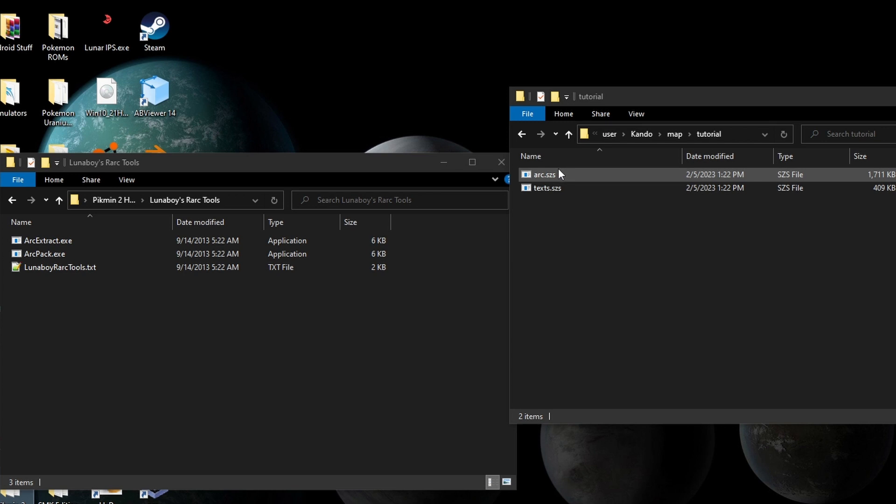
pyautogui.click(543, 175)
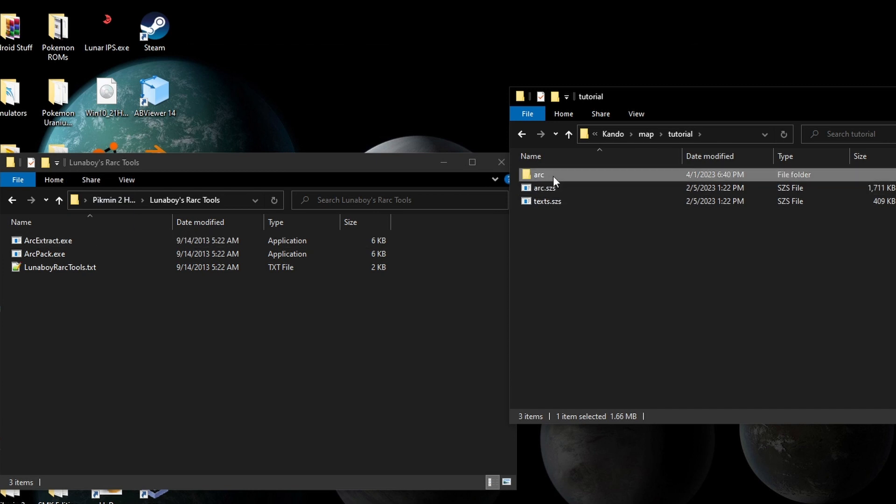
pyautogui.rightClick(541, 175)
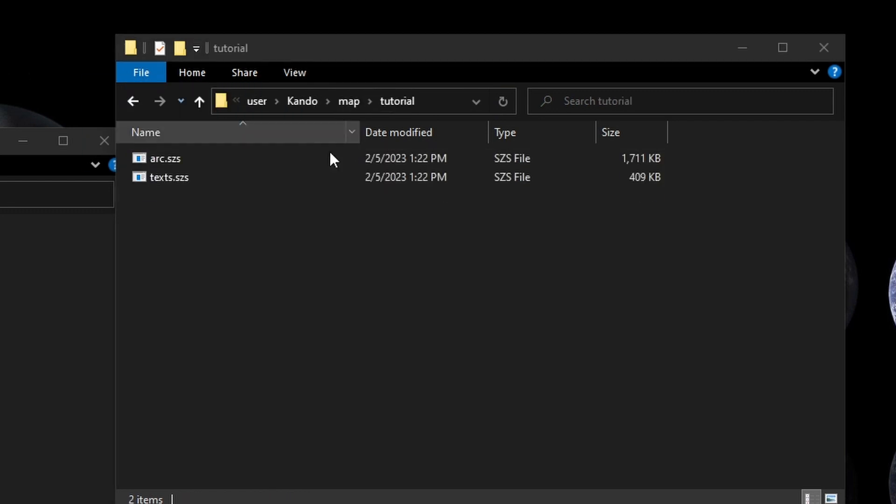
# - Navigate to Abe's map\zukan\tutorial folder and copy its route.txt
pyautogui.click(169, 177)
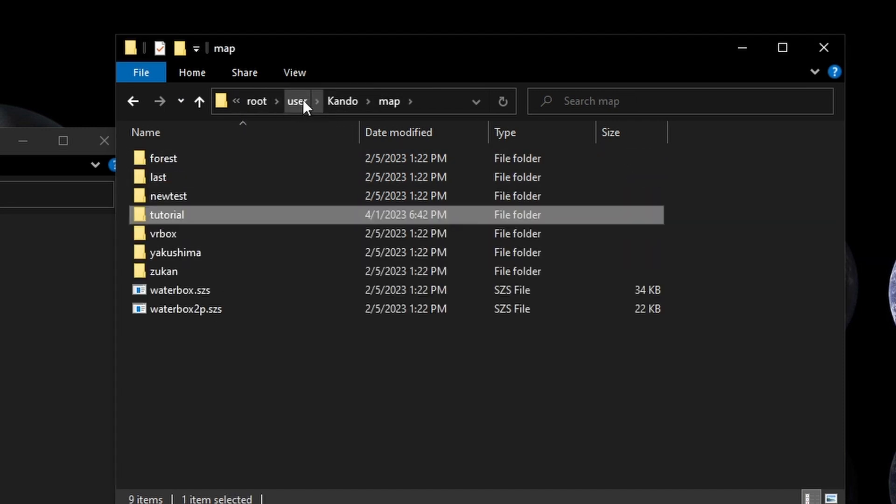
pyautogui.click(297, 100)
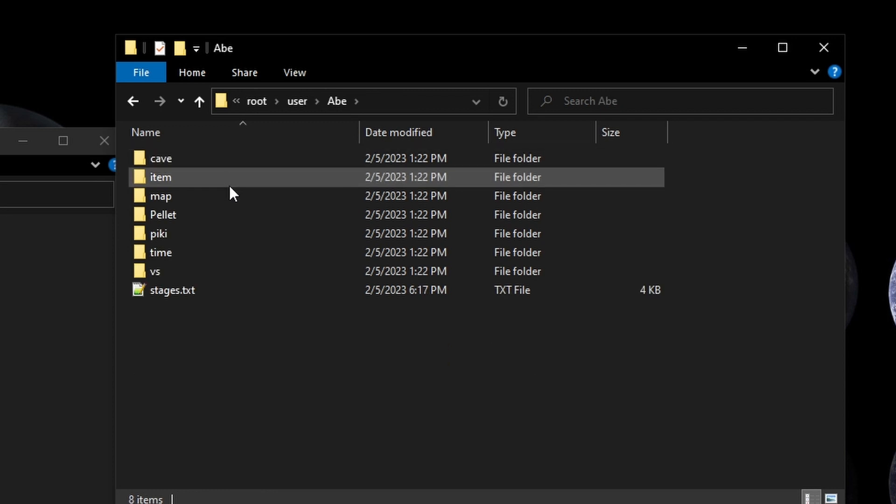
pyautogui.doubleClick(162, 195)
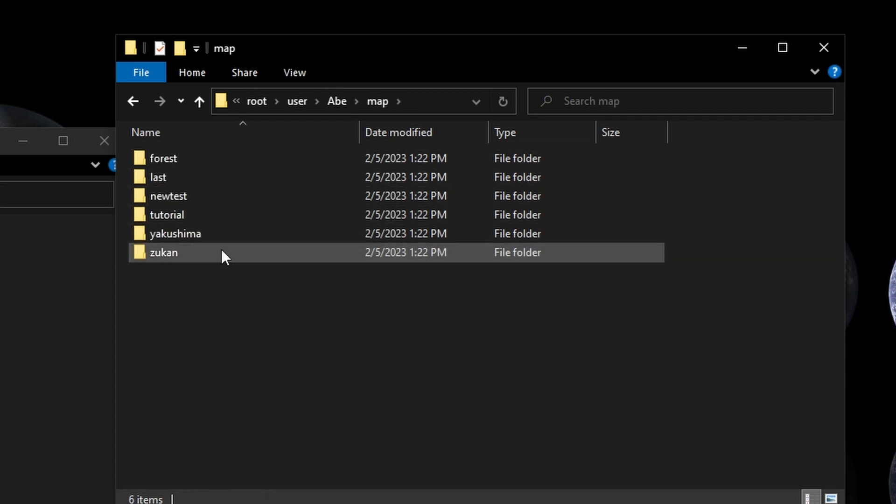
pyautogui.doubleClick(163, 252)
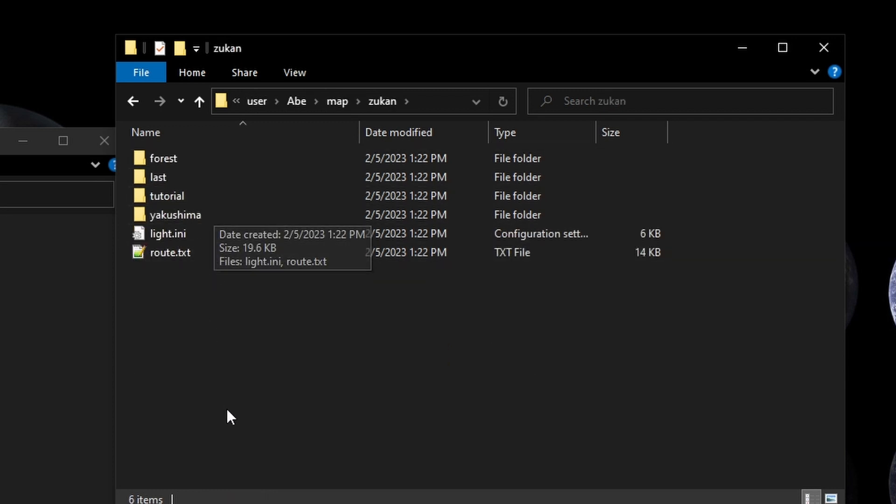
pyautogui.moveTo(190, 202)
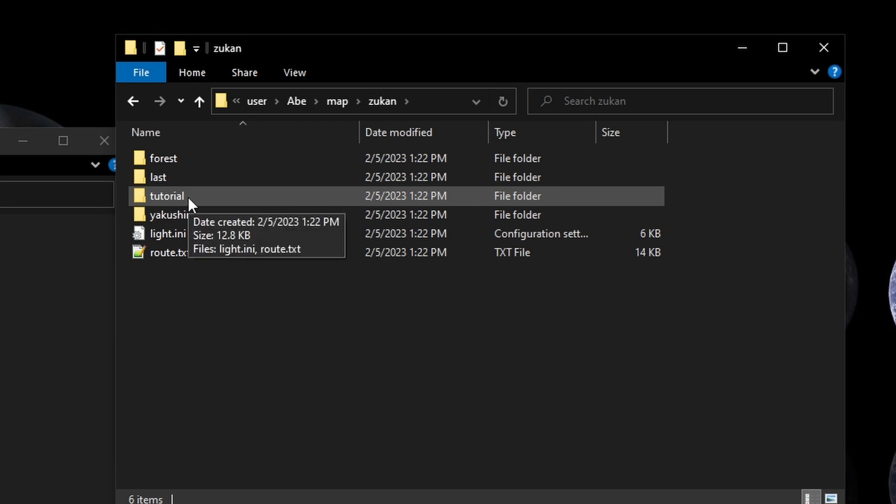
pyautogui.doubleClick(166, 195)
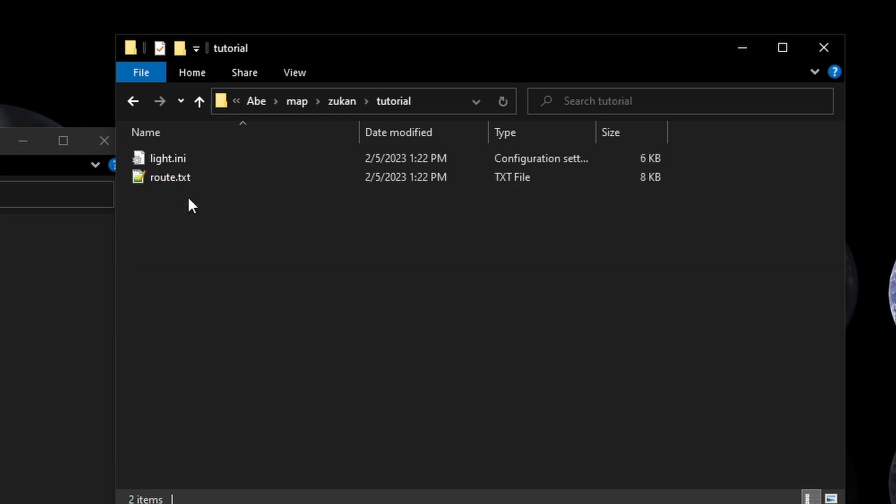
pyautogui.rightClick(169, 177)
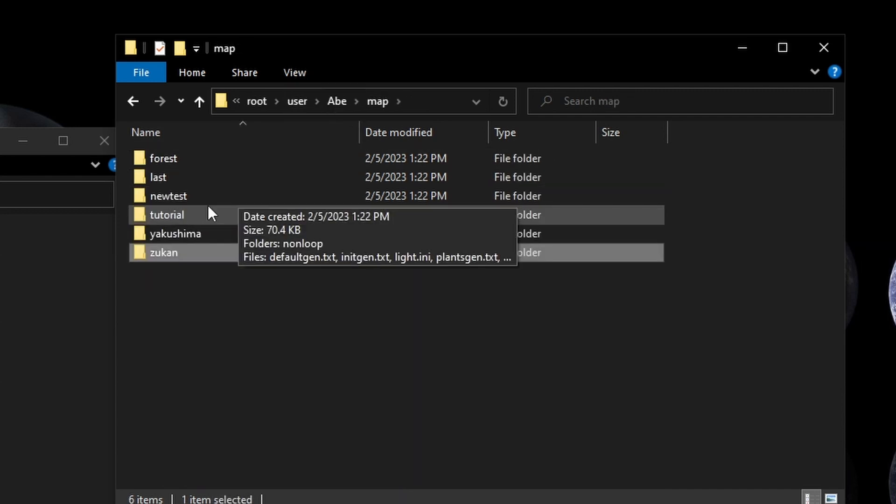
# - Paste route.txt into the map\tutorial folder, replacing the older file
pyautogui.rightClick(363, 331)
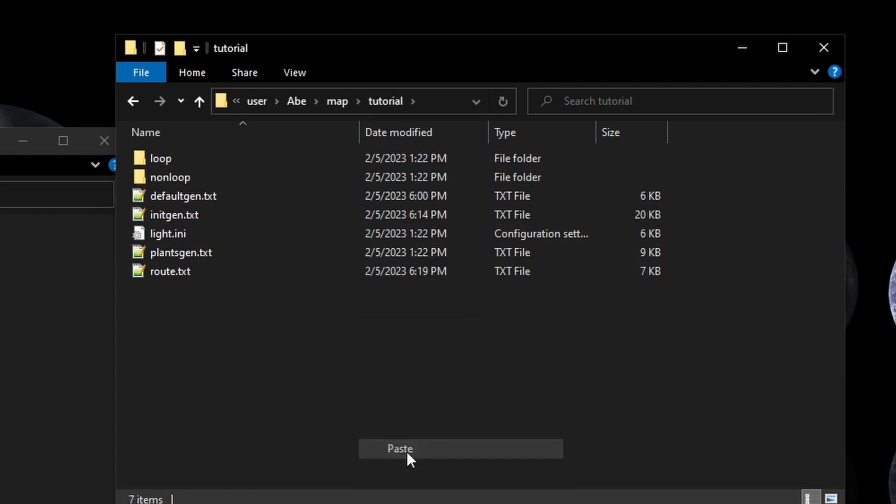
pyautogui.click(401, 449)
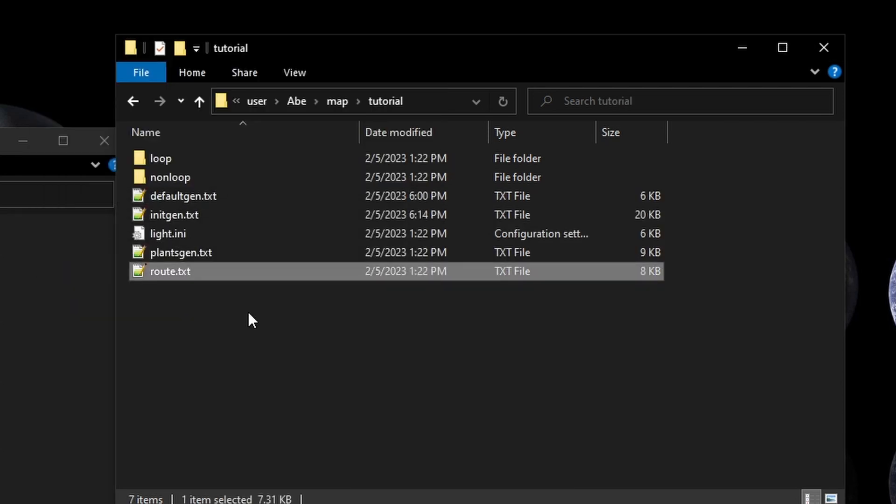
pyautogui.moveTo(232, 342)
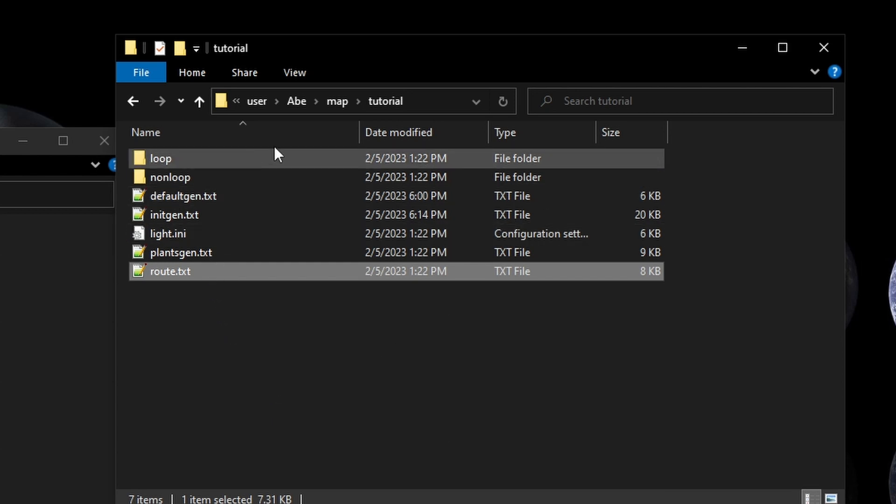
pyautogui.moveTo(175, 214)
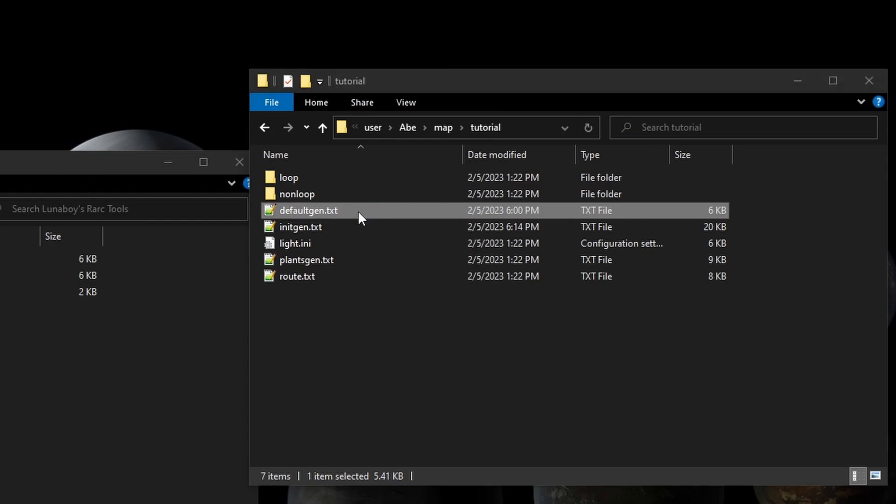
# - Open defaultgen.txt in Notepad++ and read through it
pyautogui.doubleClick(307, 210)
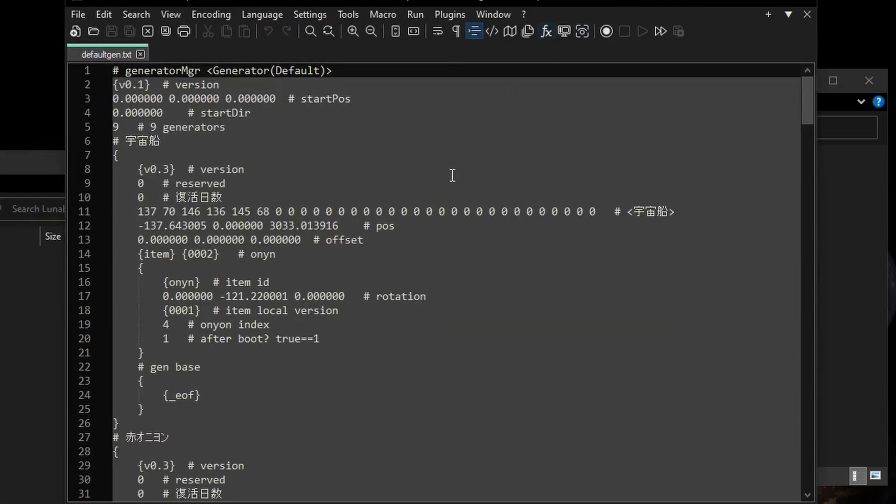
pyautogui.scroll(-3)
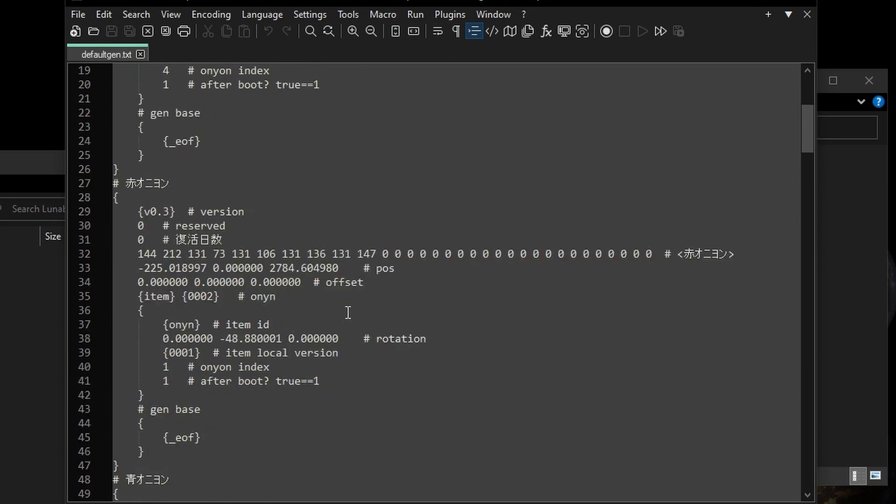
pyautogui.scroll(-3)
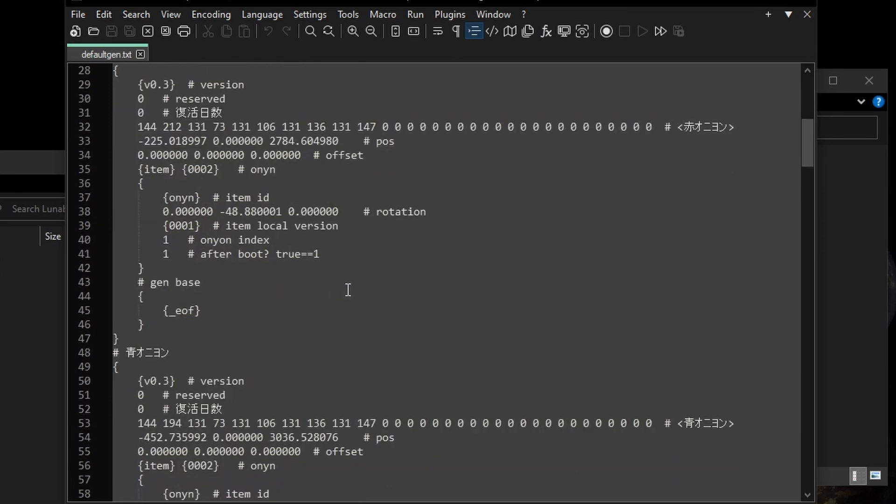
pyautogui.scroll(-3)
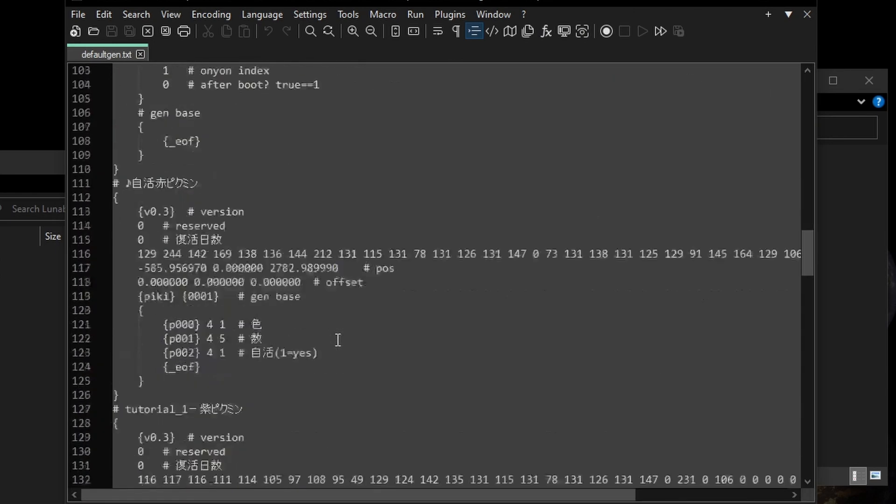
pyautogui.scroll(-3)
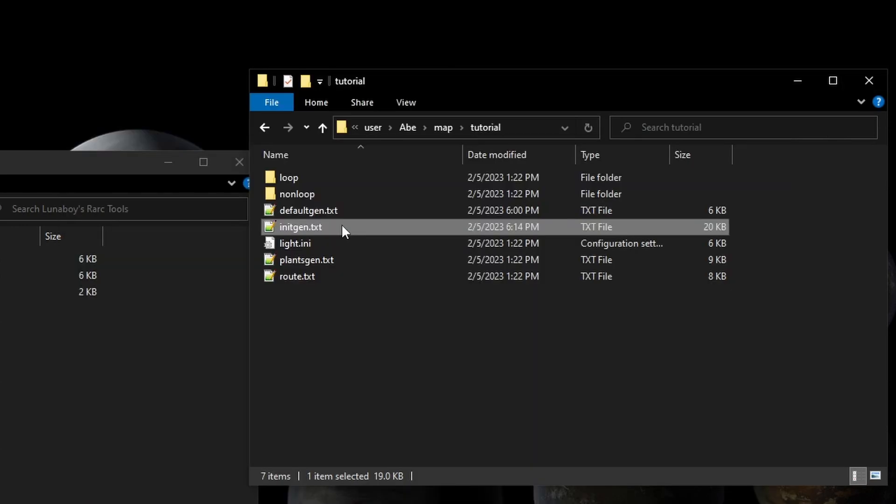
# - Open initgen.txt in Notepad++ and read through it
pyautogui.doubleClick(299, 227)
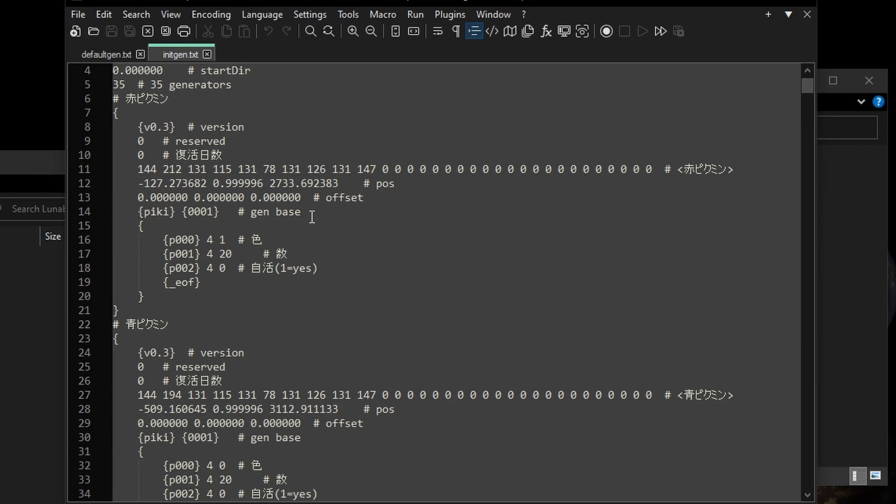
pyautogui.scroll(-3)
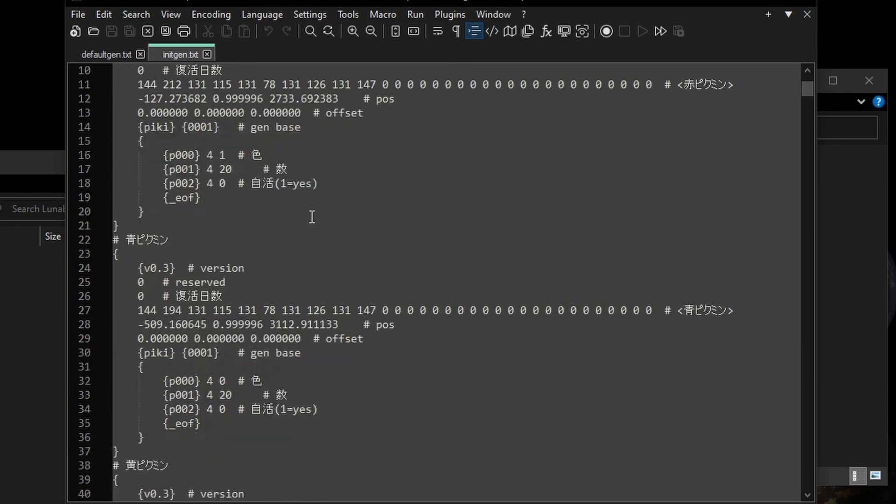
pyautogui.scroll(-3)
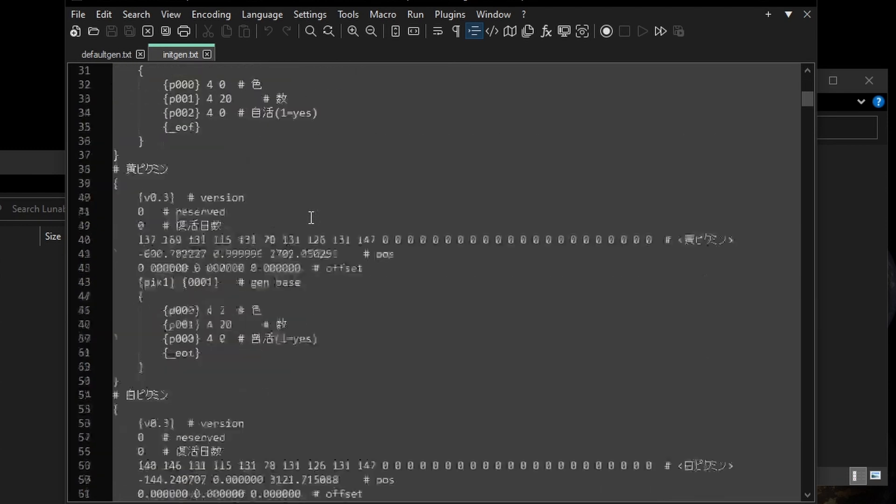
pyautogui.scroll(-3)
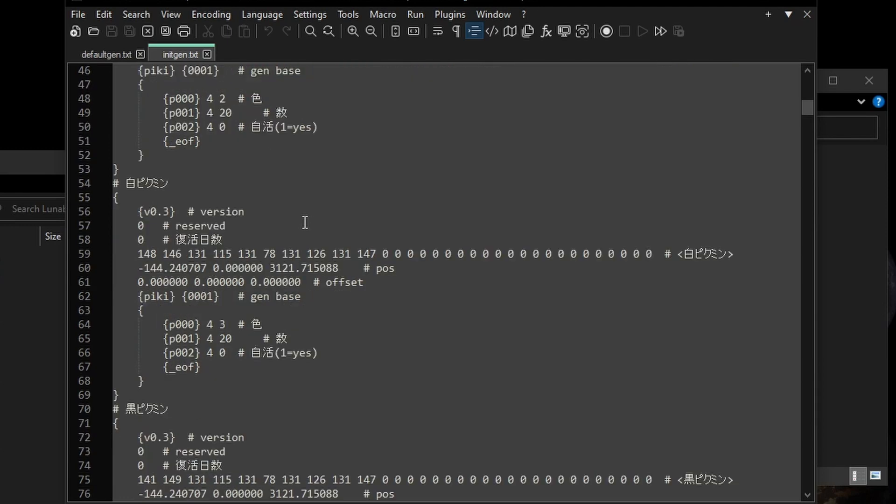
pyautogui.scroll(-3)
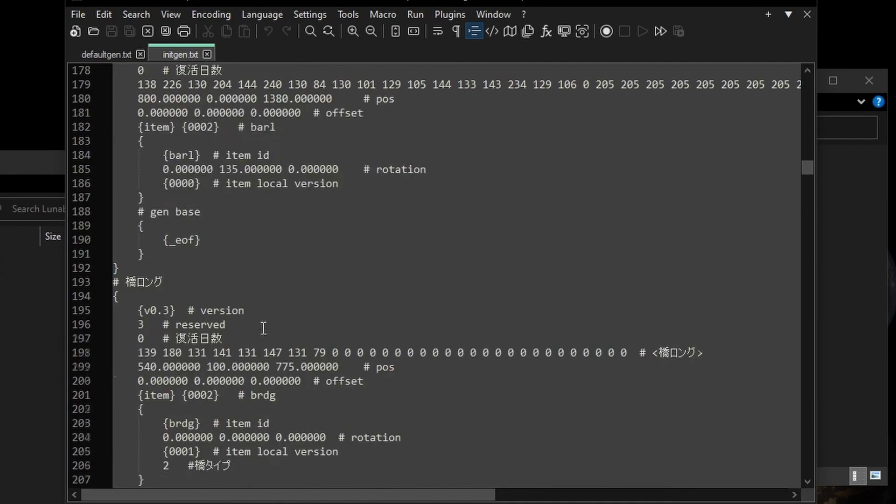
pyautogui.scroll(-3)
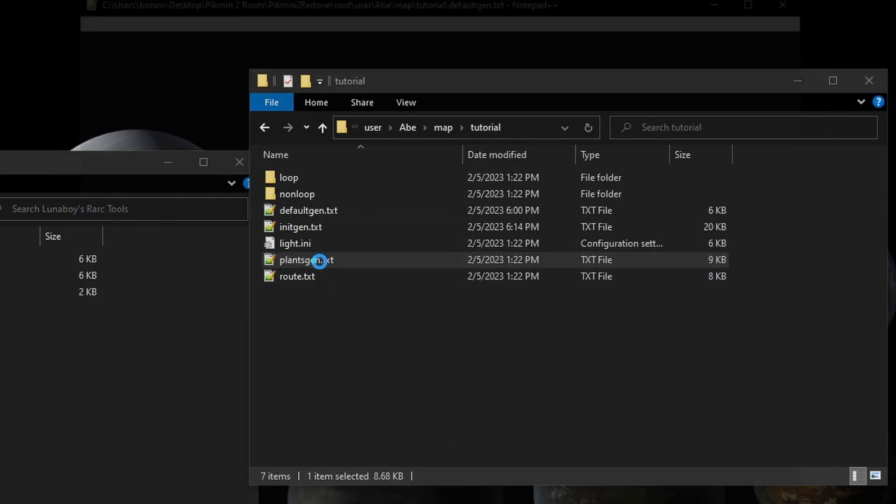
# - Open plantsgen.txt in Notepad++ and read through it
pyautogui.doubleClick(306, 261)
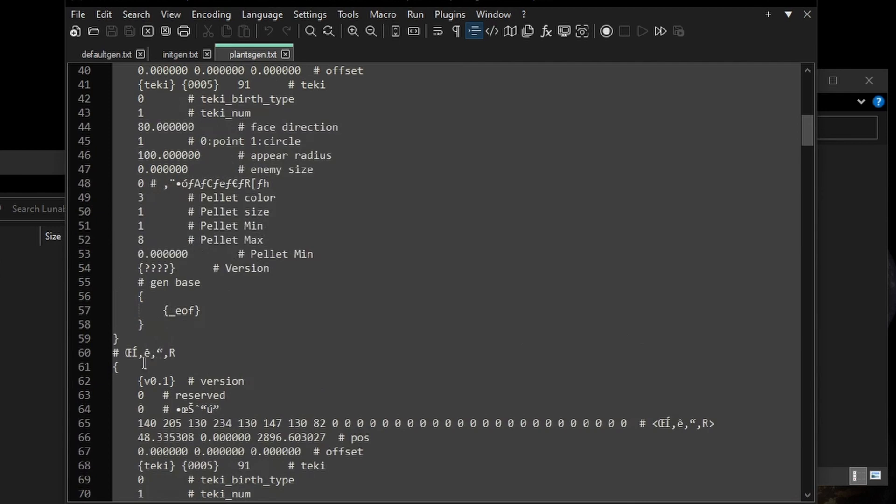
pyautogui.scroll(-3)
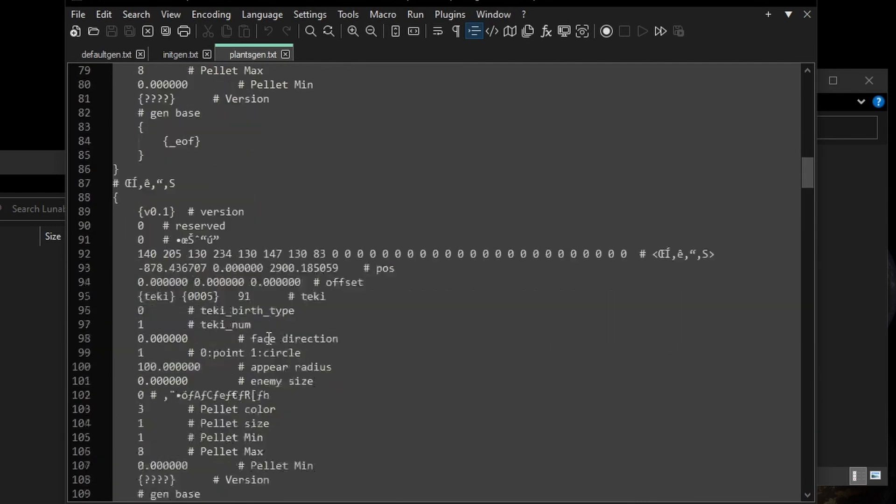
pyautogui.scroll(-3)
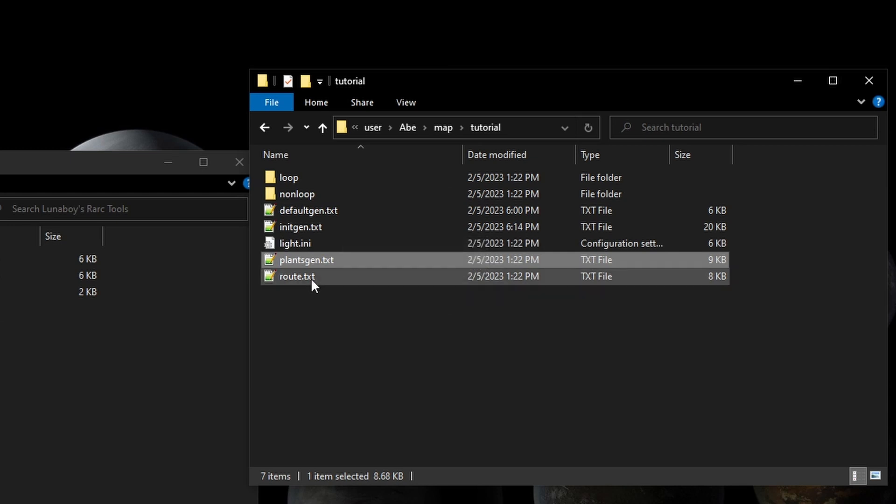
pyautogui.moveTo(296, 281)
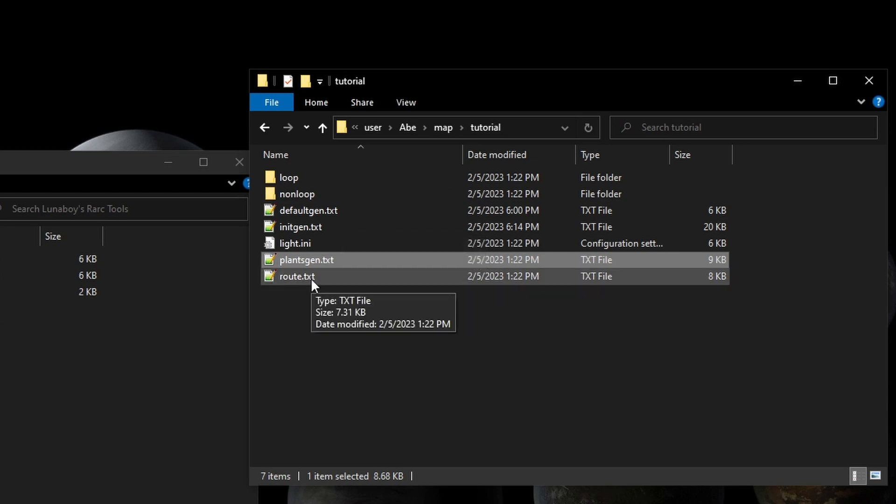
pyautogui.moveTo(331, 183)
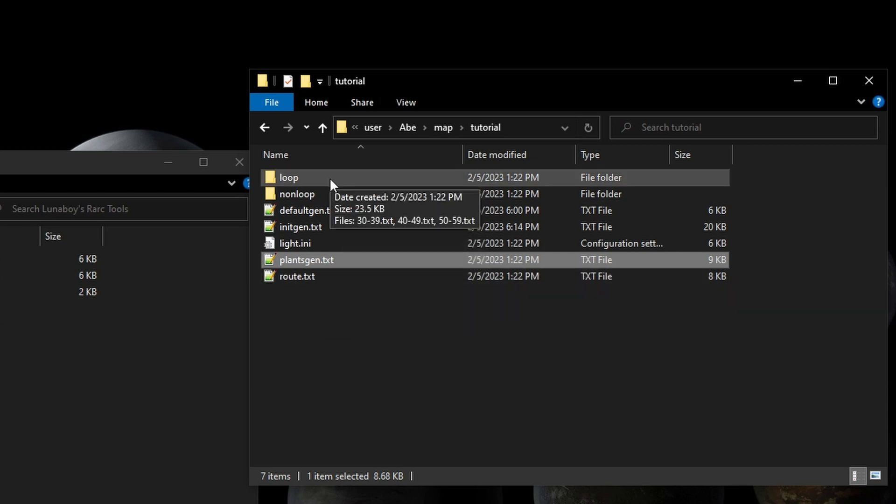
pyautogui.moveTo(330, 190)
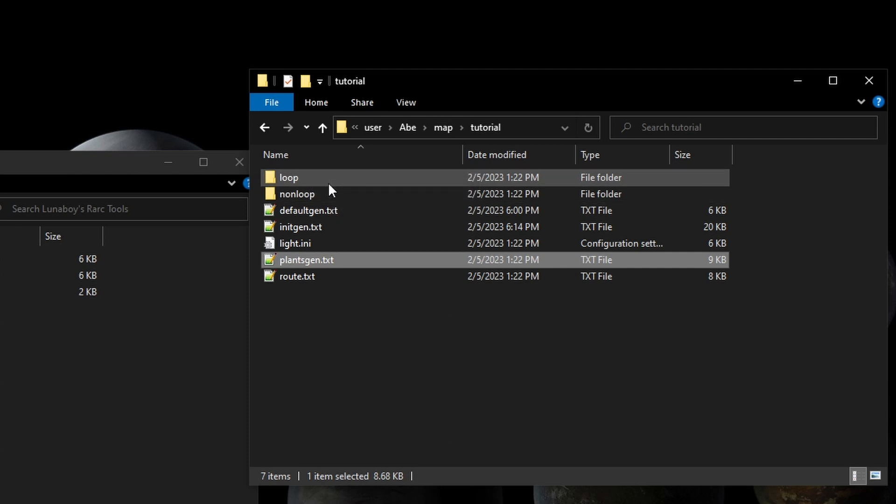
# - Browse the tutorial map's nonloop and loop folders, then the Yoshi2s Route Editor folder
pyautogui.doubleClick(288, 178)
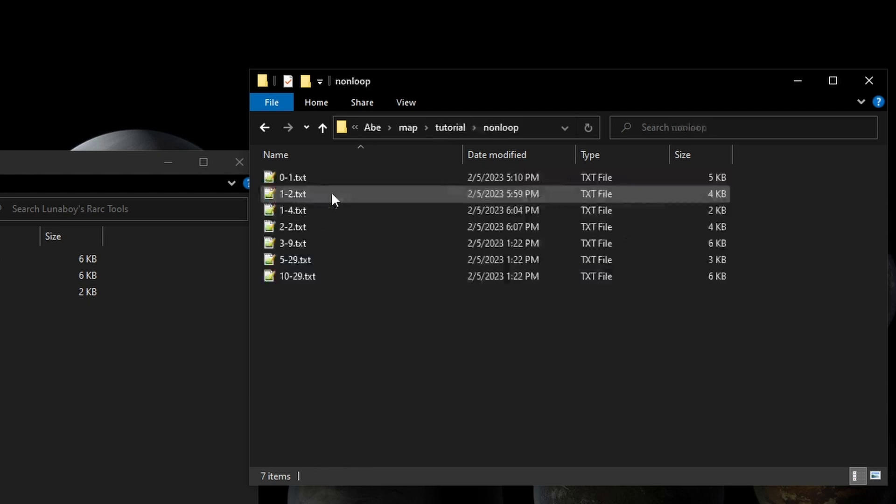
pyautogui.moveTo(323, 180)
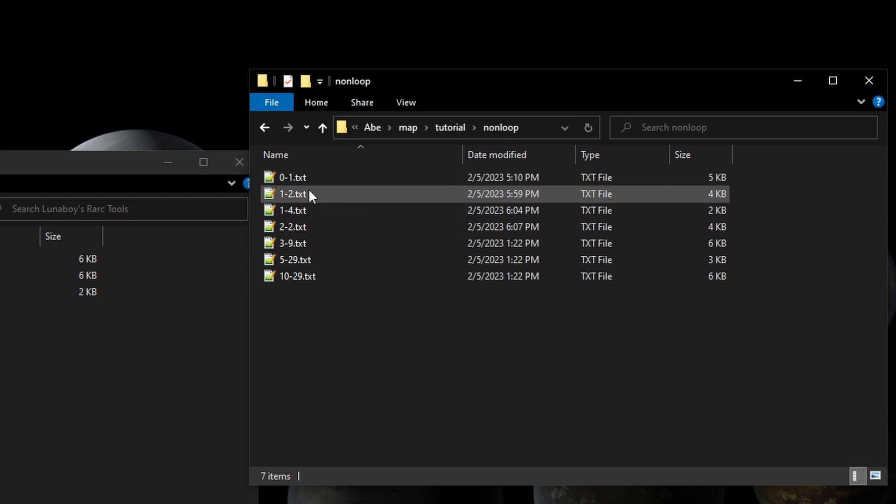
pyautogui.moveTo(311, 196)
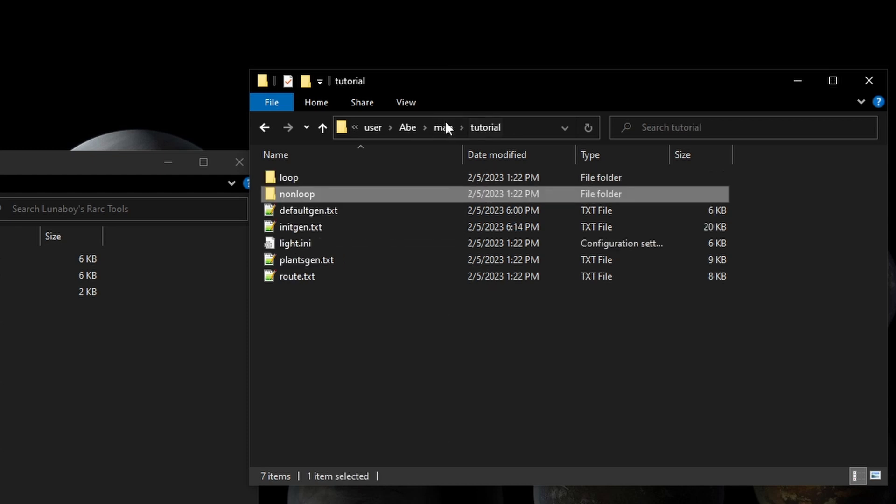
pyautogui.doubleClick(289, 178)
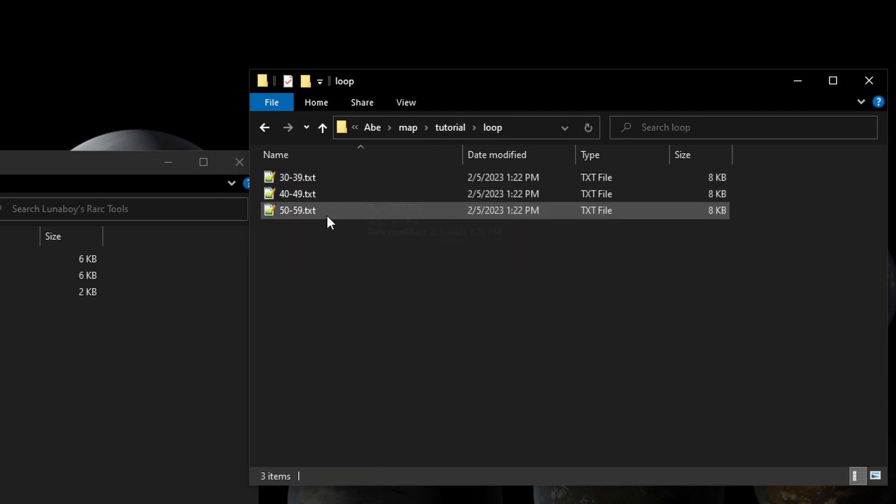
pyautogui.moveTo(296, 194)
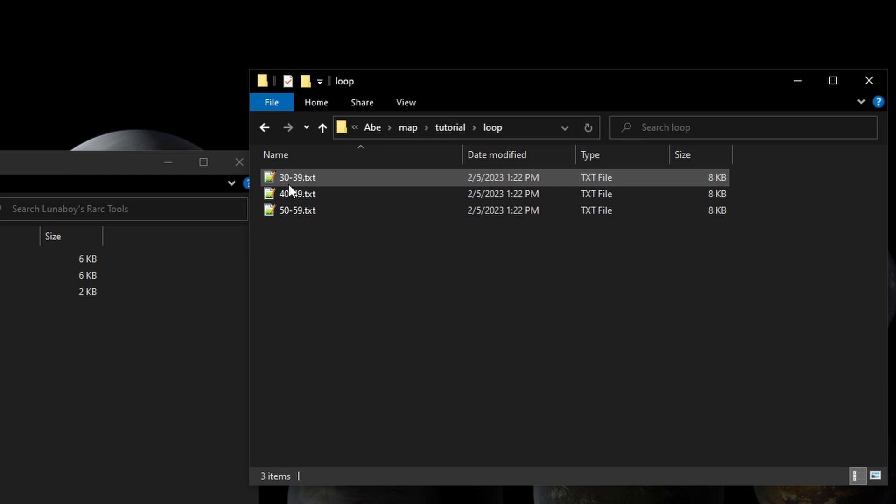
pyautogui.click(323, 127)
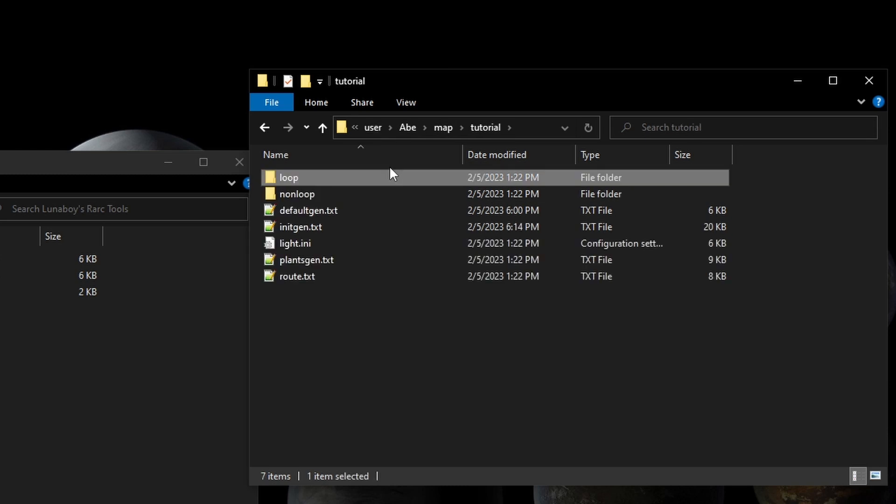
pyautogui.doubleClick(296, 194)
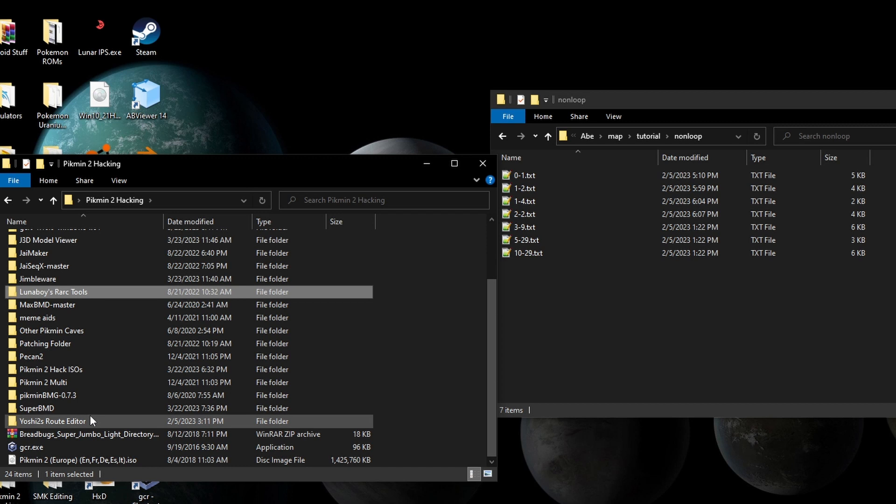
pyautogui.doubleClick(52, 421)
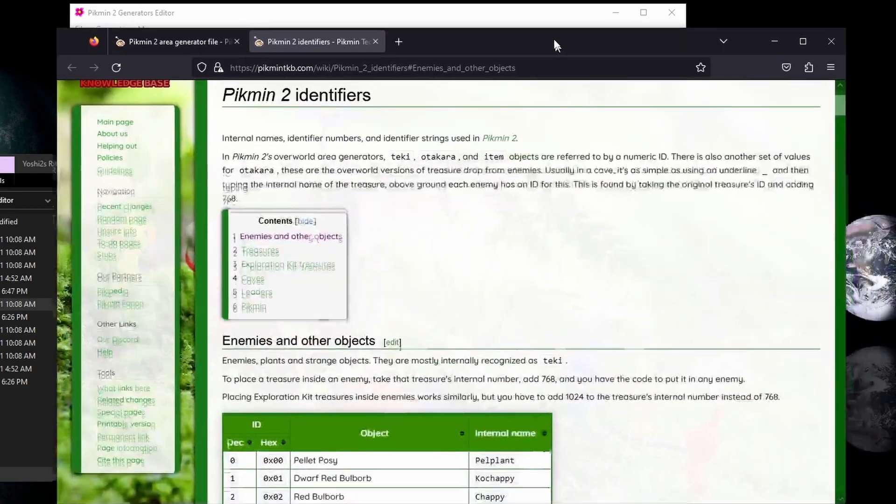
# - Read down the Pikmin 2 identifiers page, then view the area generator file page
pyautogui.scroll(-3)
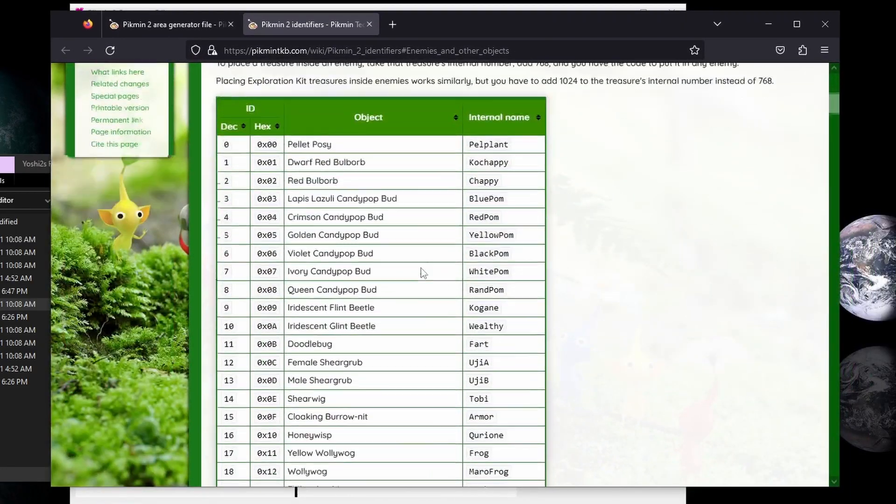
pyautogui.scroll(-3)
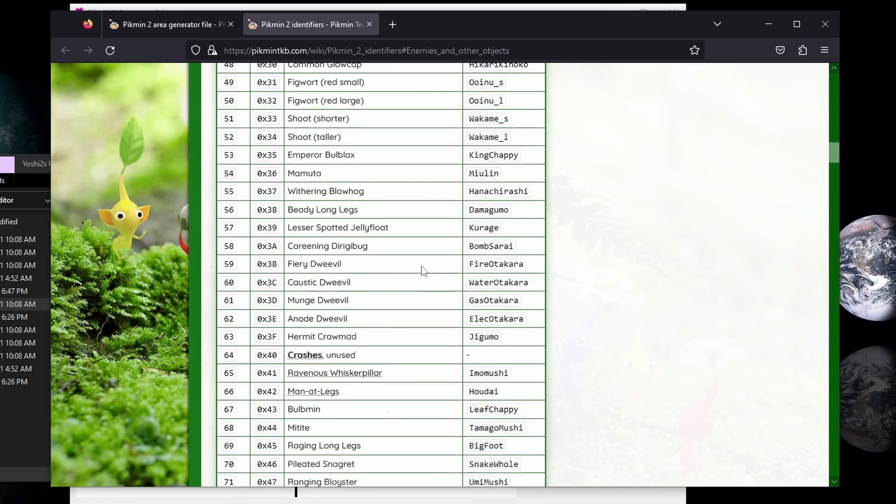
pyautogui.scroll(-3)
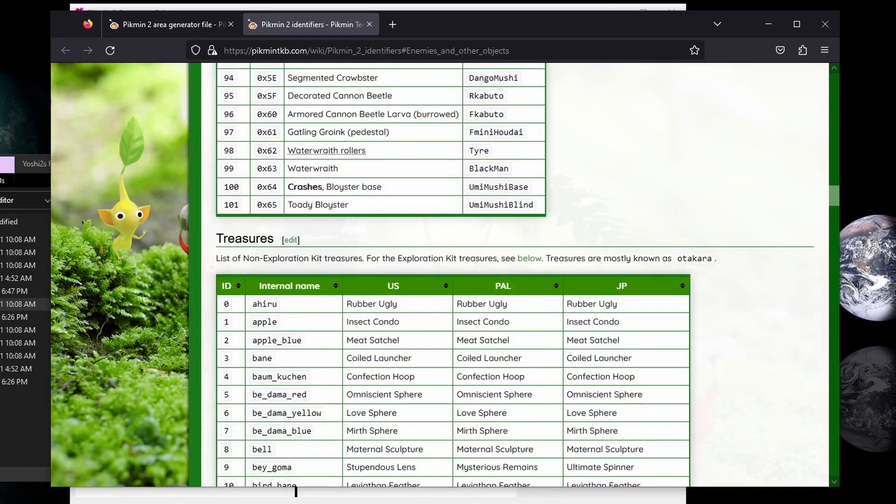
pyautogui.click(166, 24)
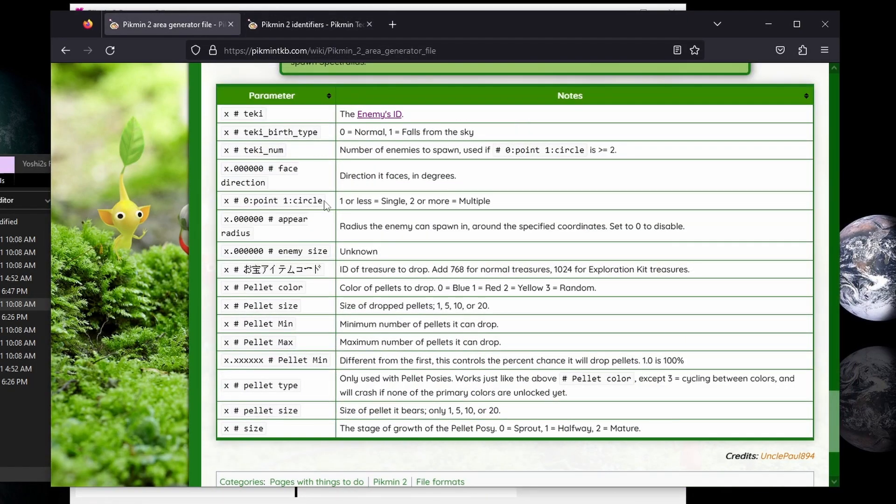
pyautogui.scroll(3)
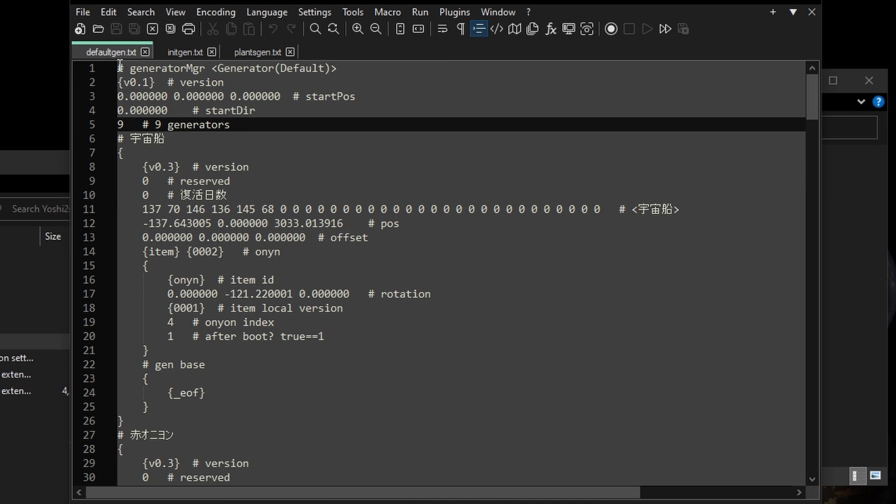
# - Review defaultgen.txt's generatorMgr header, startPos and generator count lines
pyautogui.click(178, 82)
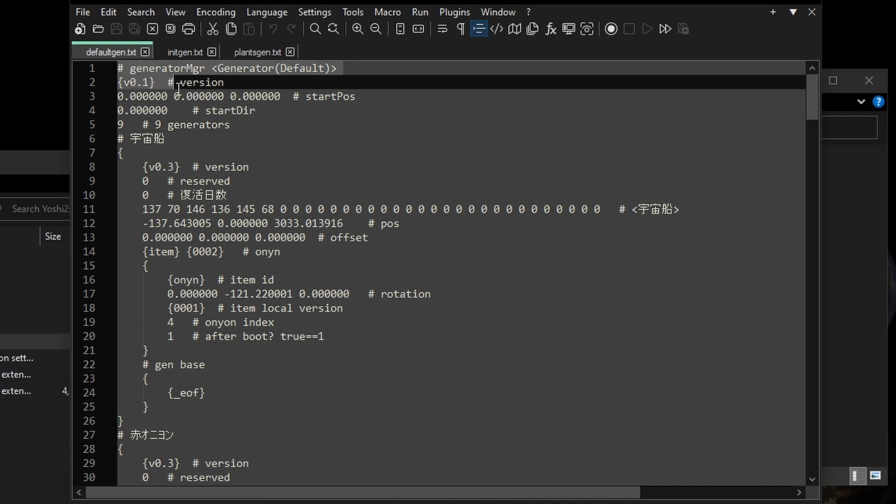
pyautogui.doubleClick(331, 96)
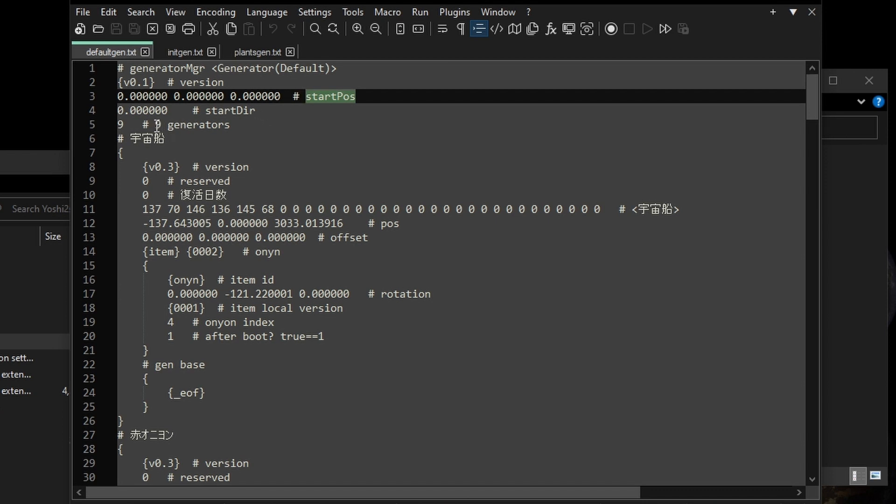
pyautogui.click(157, 124)
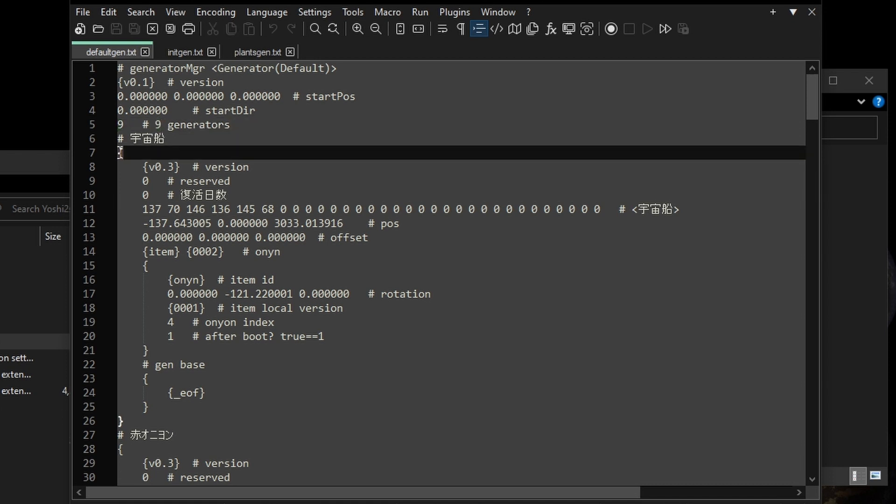
pyautogui.click(250, 167)
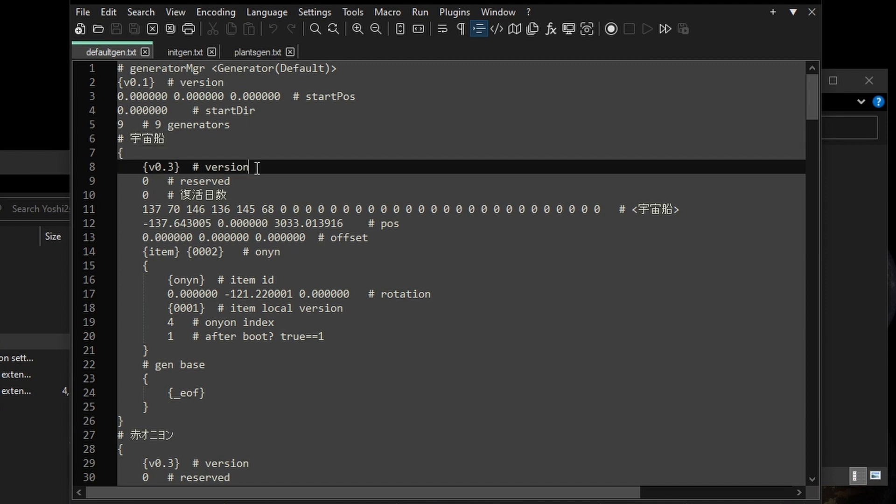
pyautogui.click(215, 153)
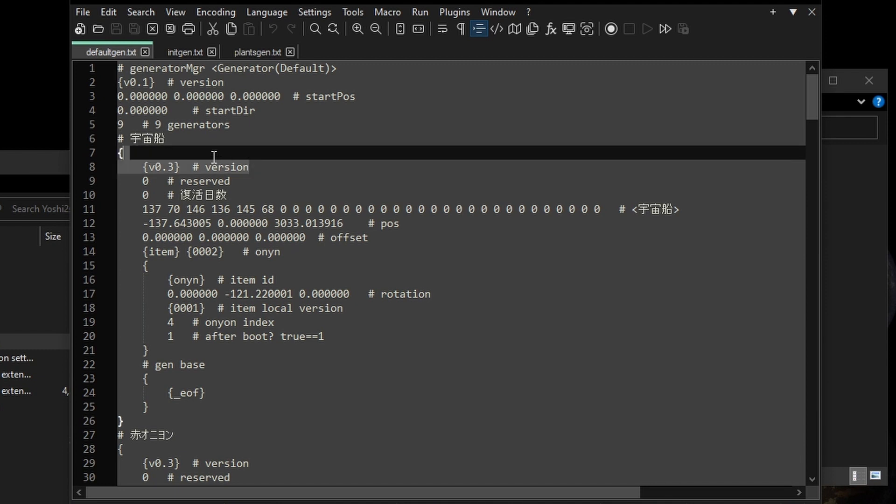
pyautogui.click(202, 167)
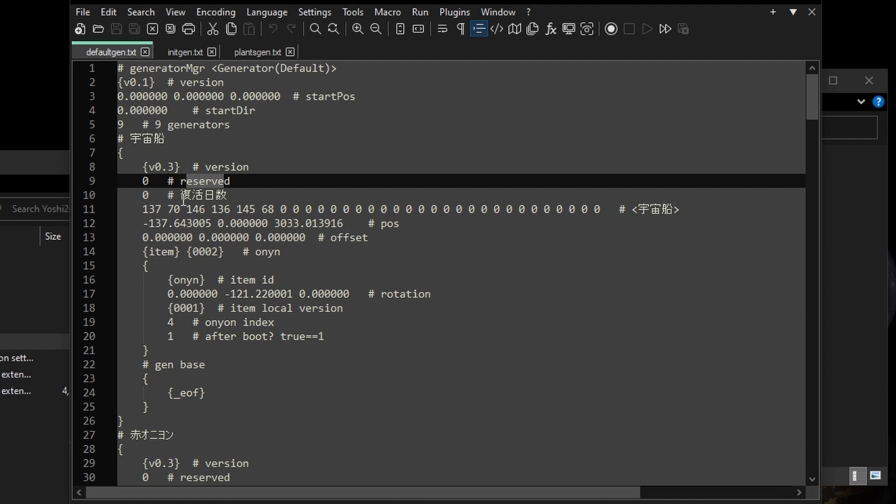
pyautogui.click(183, 195)
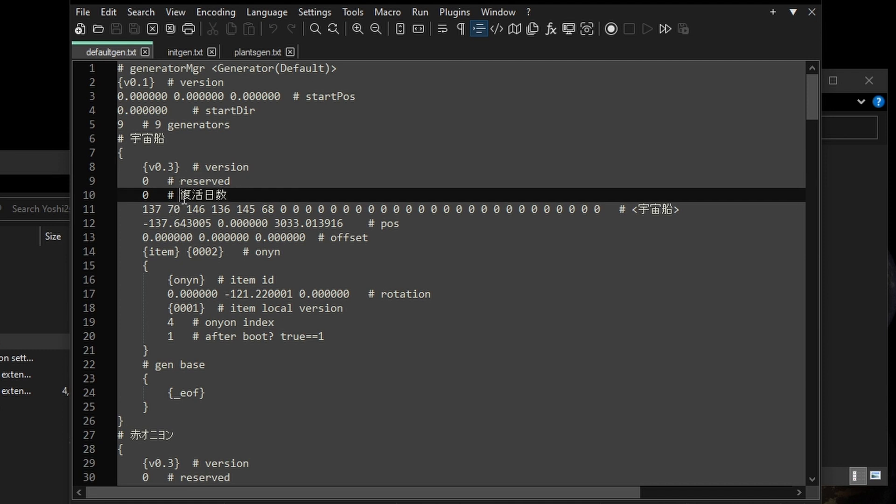
pyautogui.doubleClick(201, 195)
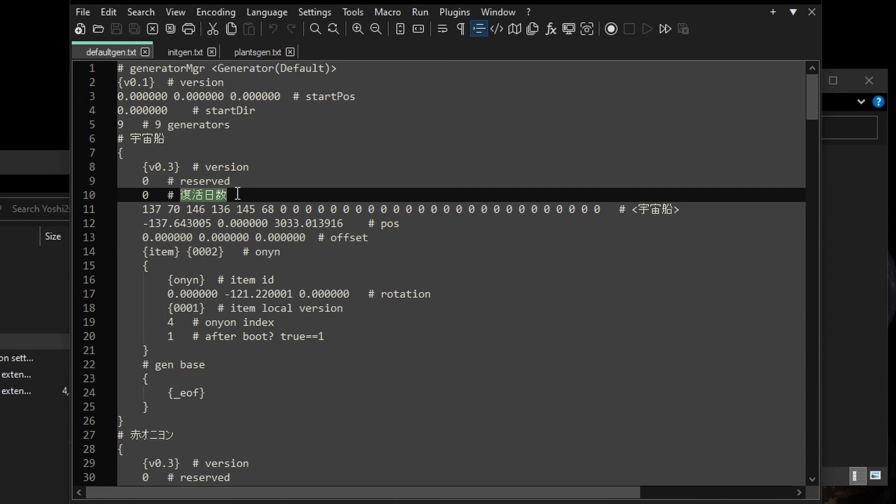
pyautogui.click(140, 210)
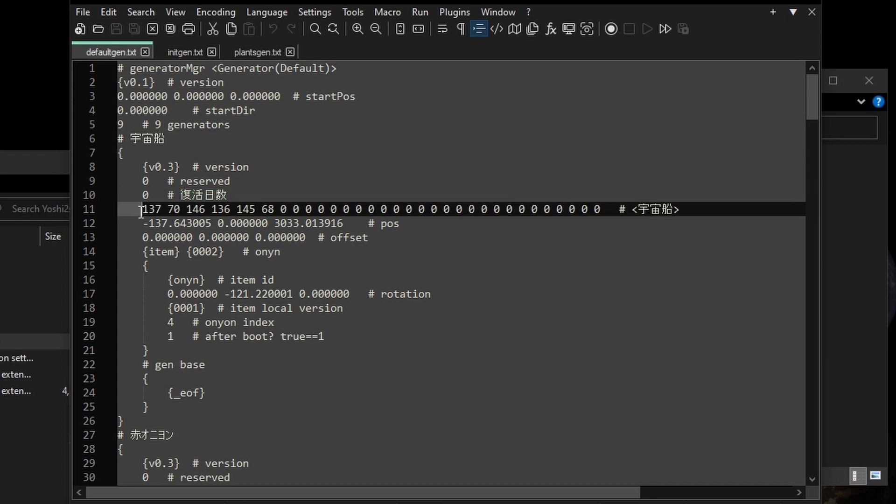
pyautogui.click(609, 208)
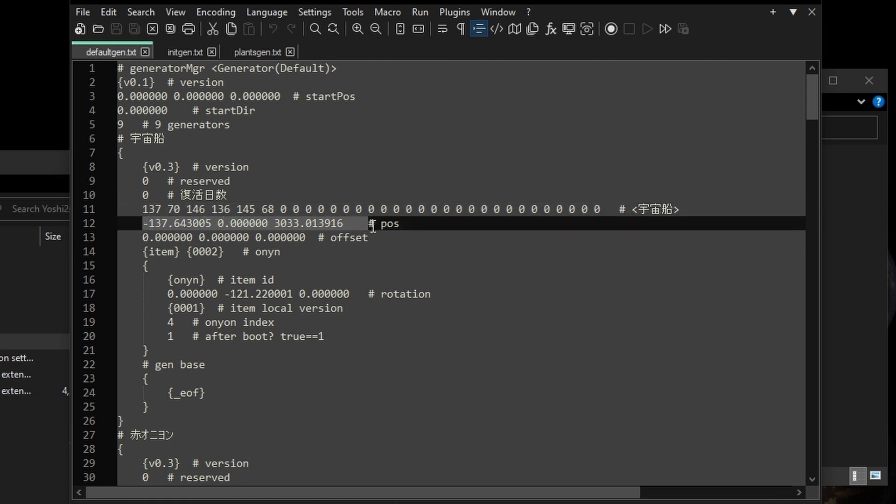
pyautogui.doubleClick(389, 223)
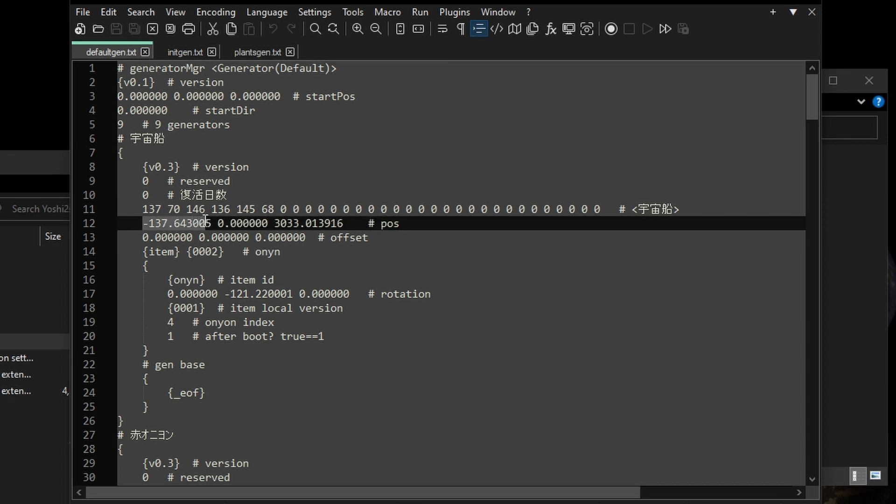
pyautogui.click(342, 223)
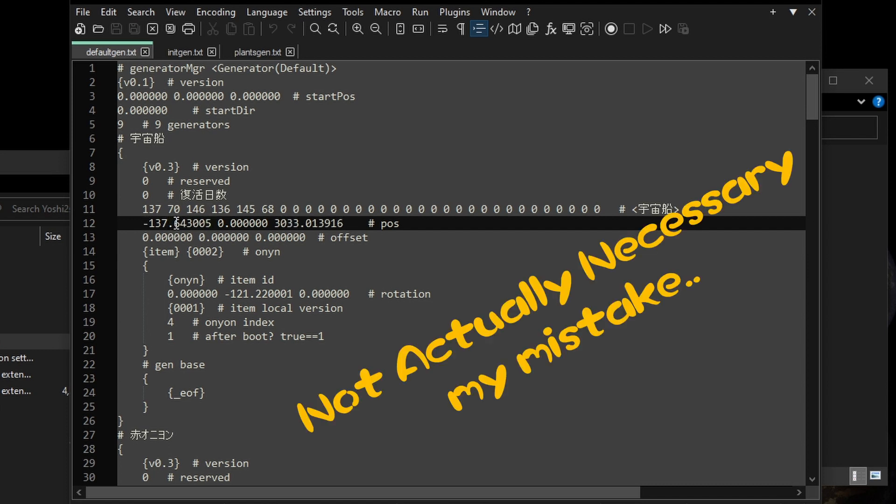
pyautogui.doubleClick(195, 223)
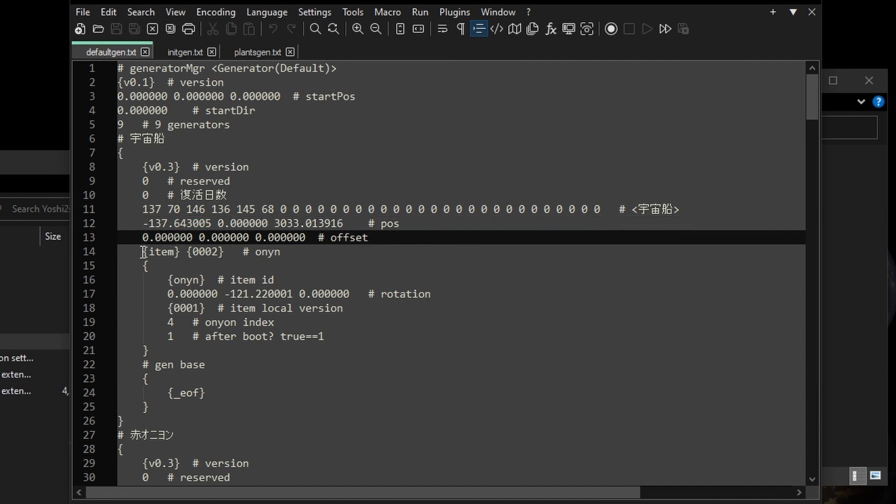
# - Select the {item} onyn line and bring up 0-1.txt from the nonloop folder
pyautogui.click(280, 252)
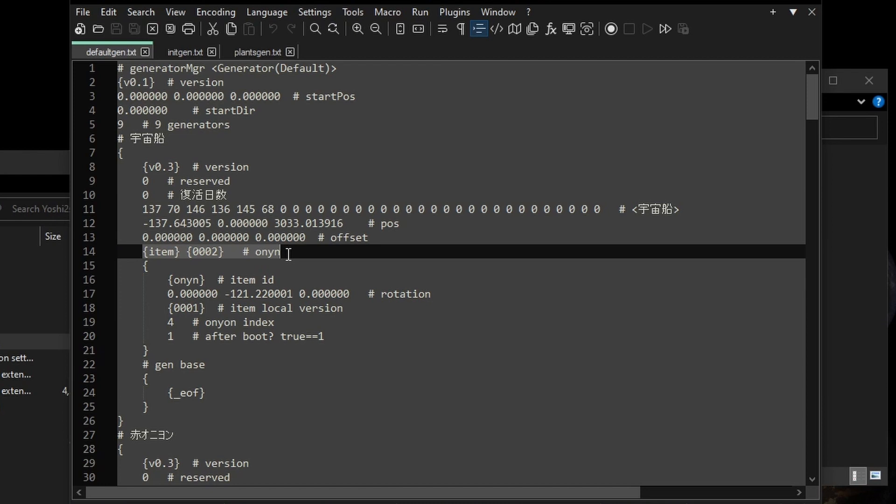
pyautogui.click(325, 52)
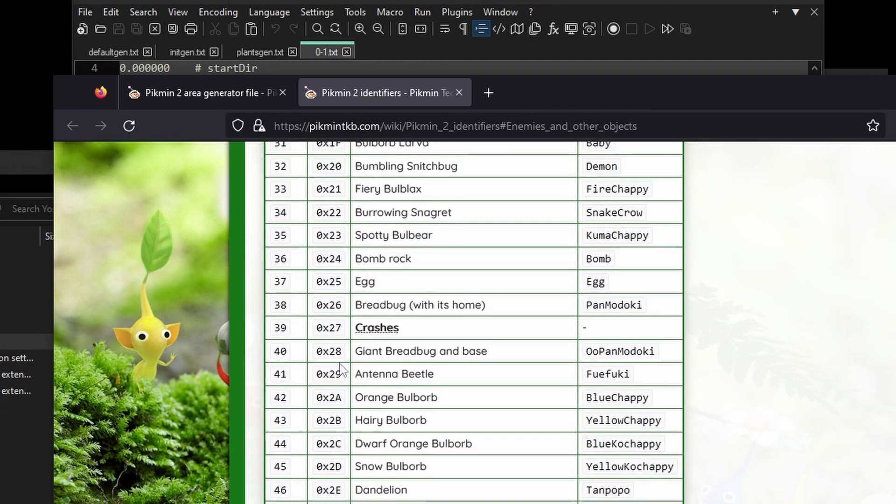
pyautogui.moveTo(372, 424)
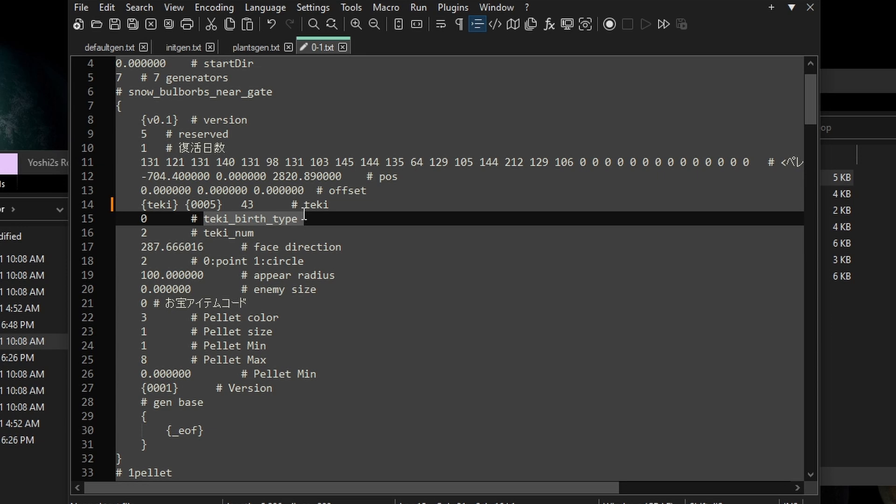
pyautogui.moveTo(307, 223)
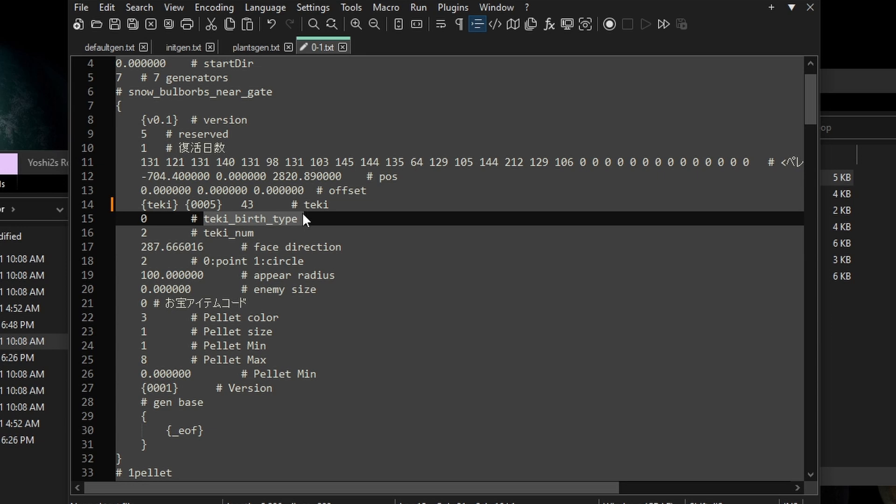
pyautogui.moveTo(57, 210)
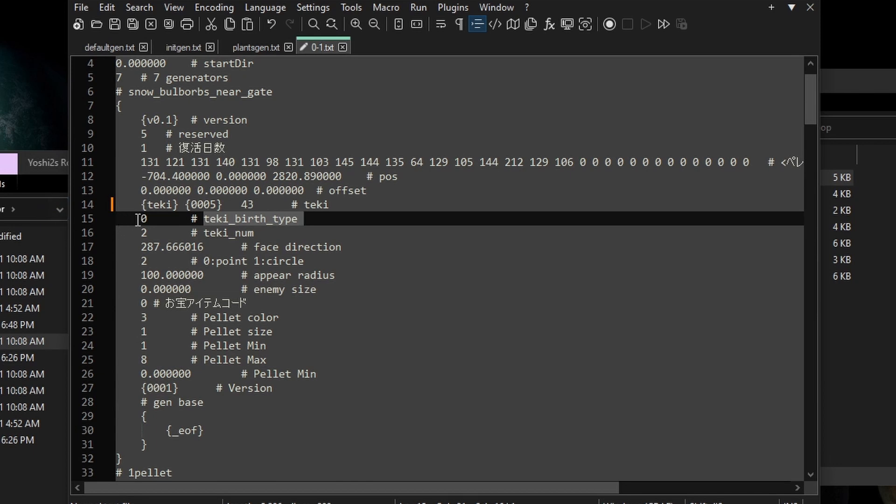
# - Review 0-1.txt's teki_birth_type, point/circle, appear radius and treasure item code comment
pyautogui.click(145, 218)
pyautogui.write('1')
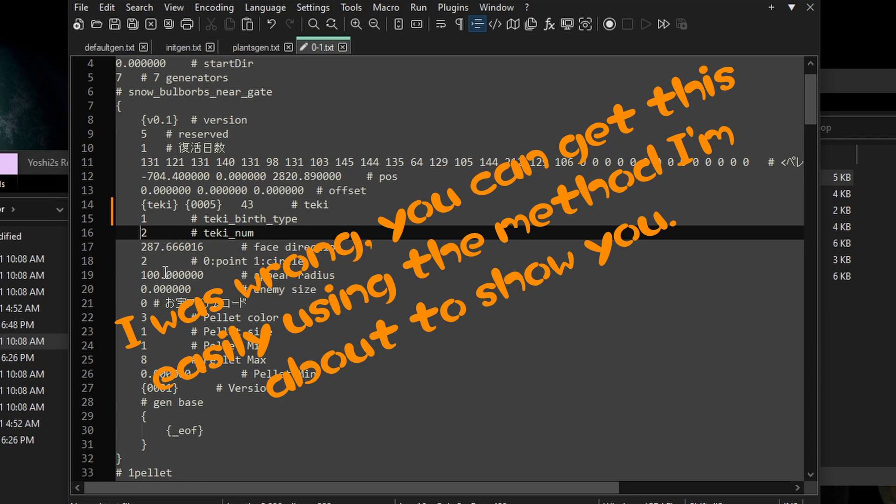
pyautogui.scroll(-3)
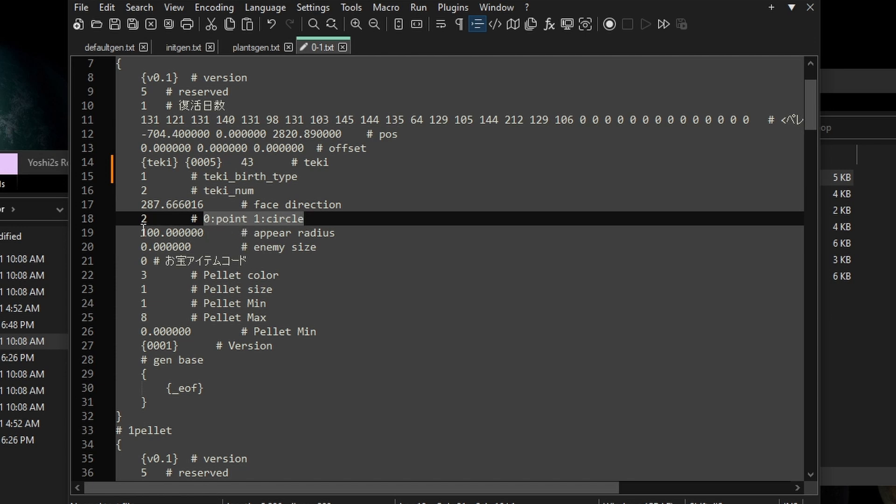
pyautogui.click(144, 218)
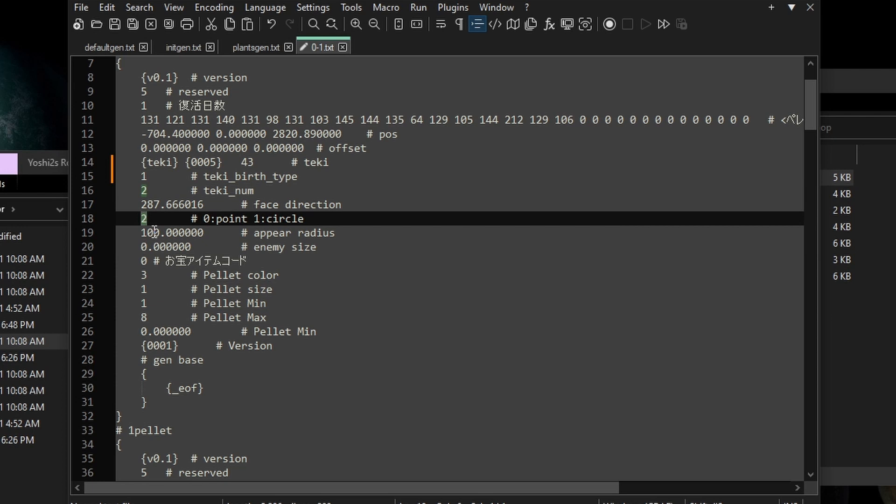
pyautogui.click(163, 246)
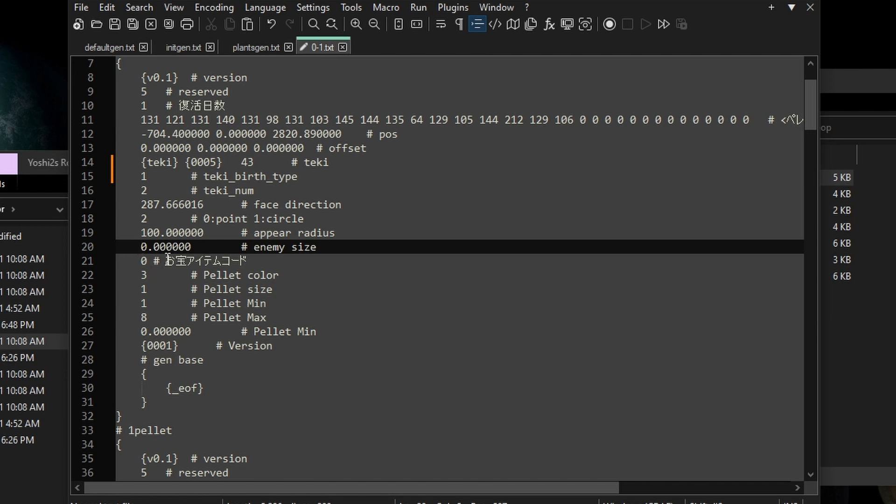
pyautogui.doubleClick(205, 262)
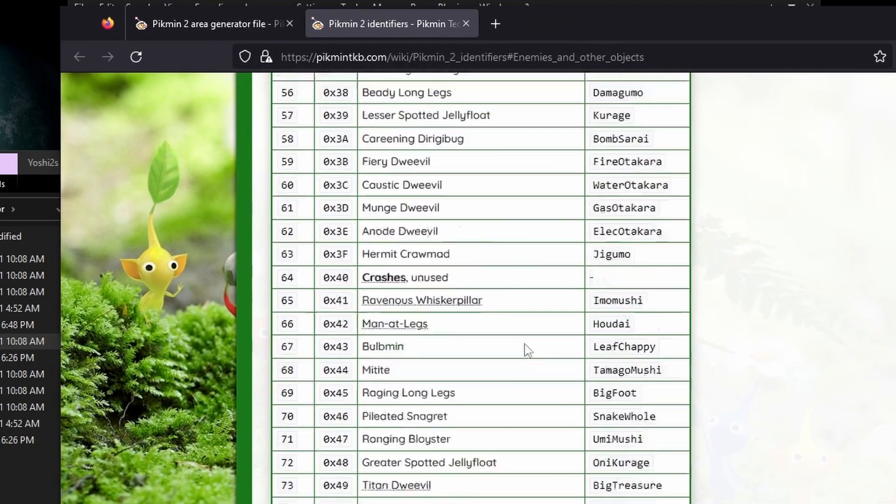
# - Scroll the identifiers page past enemies and treasures to the Exploration Kit internal names
pyautogui.scroll(-3)
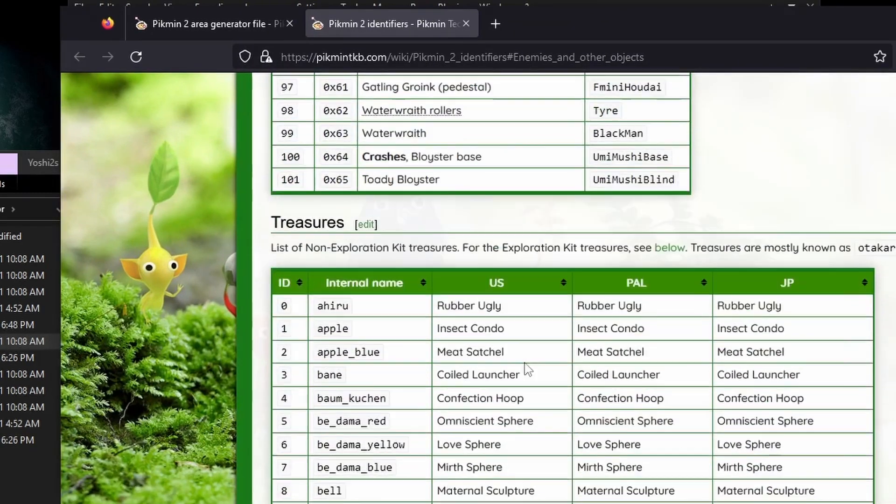
pyautogui.scroll(-3)
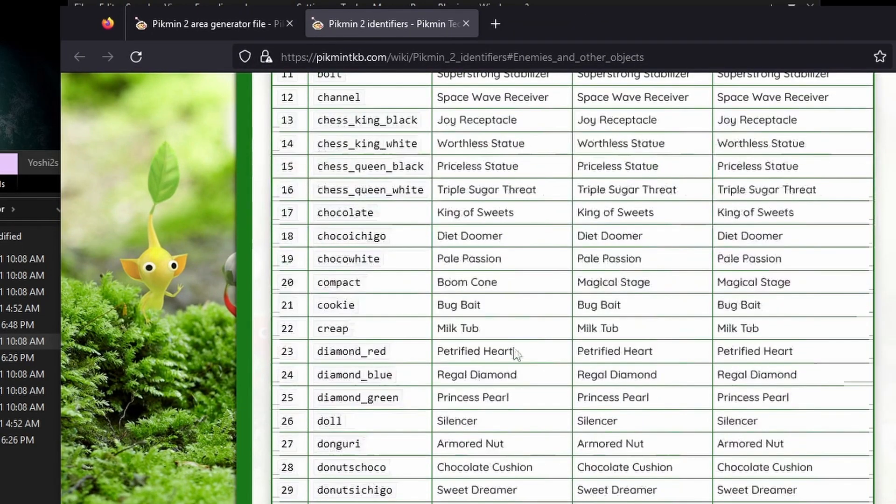
pyautogui.scroll(-3)
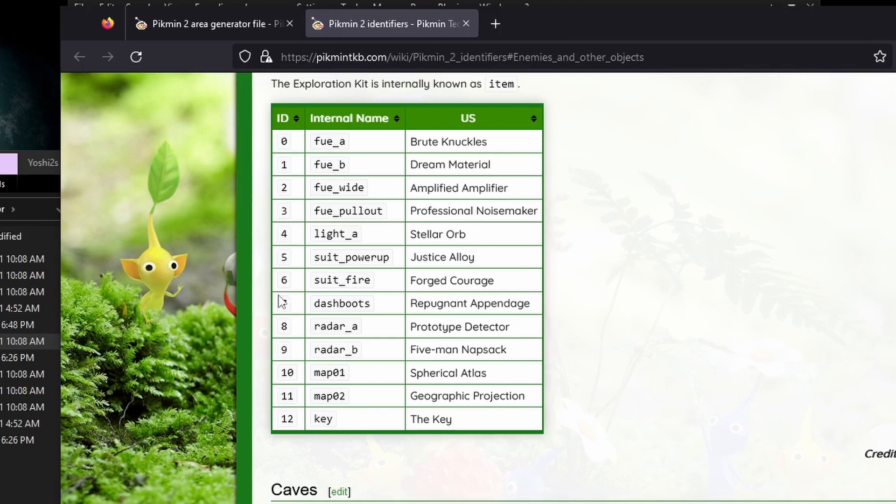
pyautogui.moveTo(281, 195)
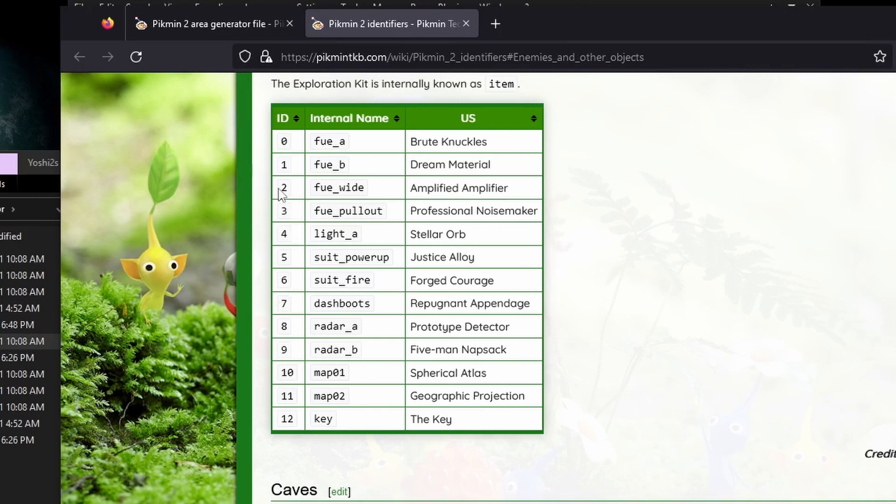
pyautogui.doubleClick(284, 188)
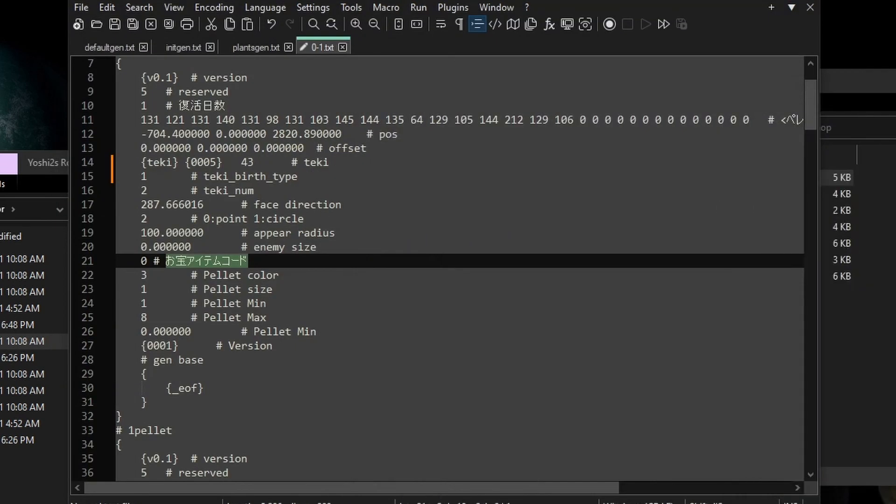
# - Change line 26's Pellet Min for the snow_bulborbs_near_gate generator to 0.050000
pyautogui.scroll(-3)
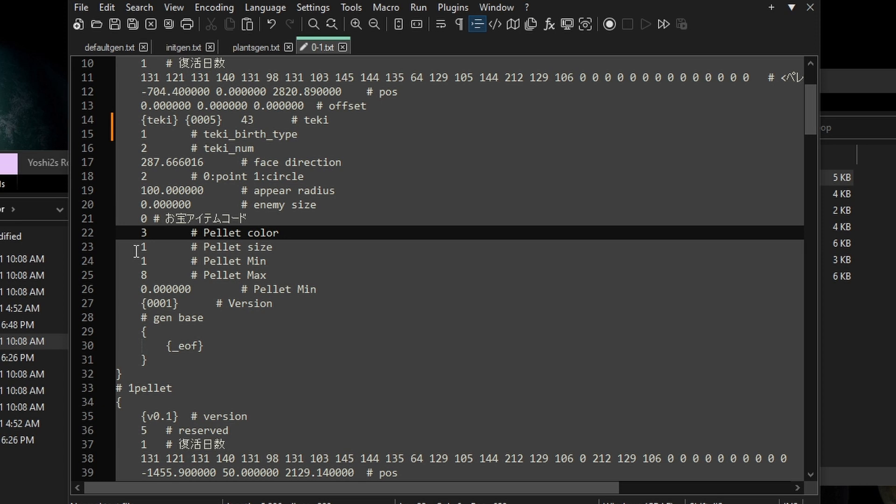
pyautogui.click(254, 289)
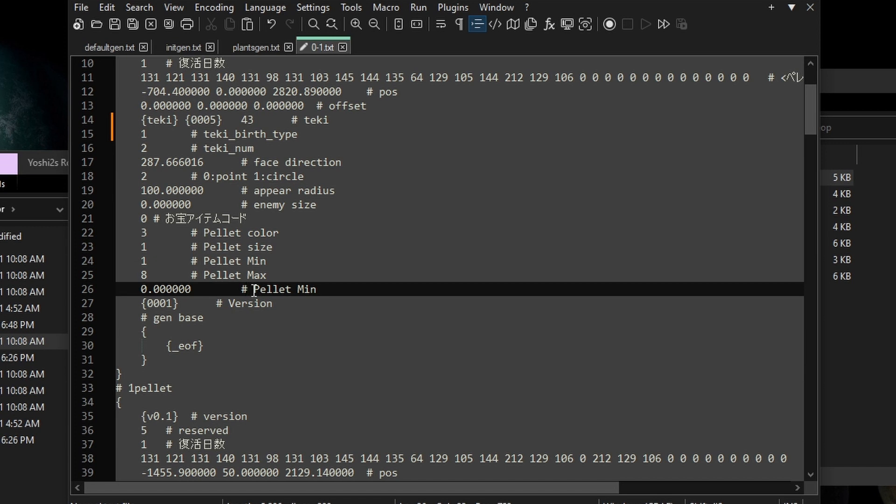
pyautogui.moveTo(285, 297)
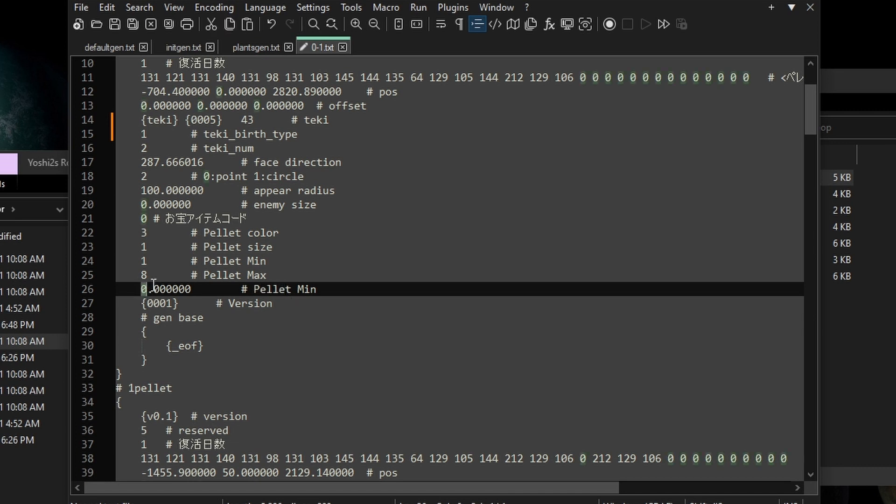
pyautogui.moveTo(166, 291)
pyautogui.write('5')
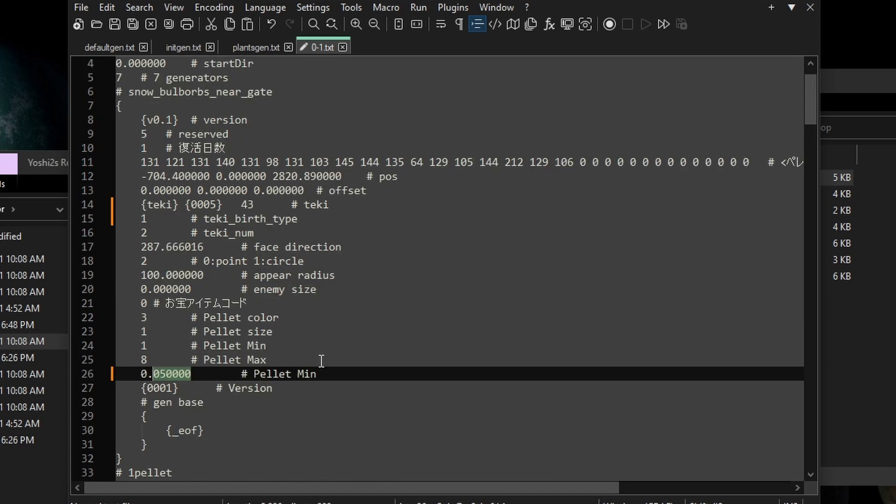
pyautogui.scroll(-3)
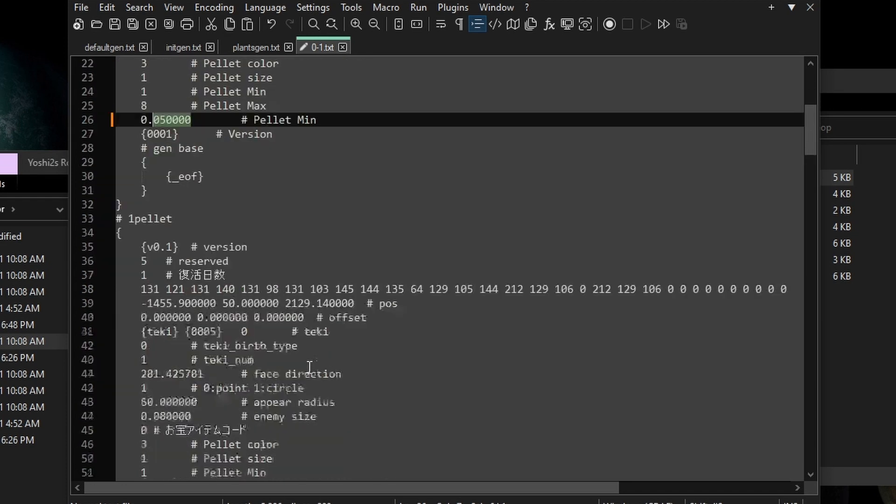
# - Change line 53's Pellet Min for the 1pellet generator to 1.000000
pyautogui.scroll(-3)
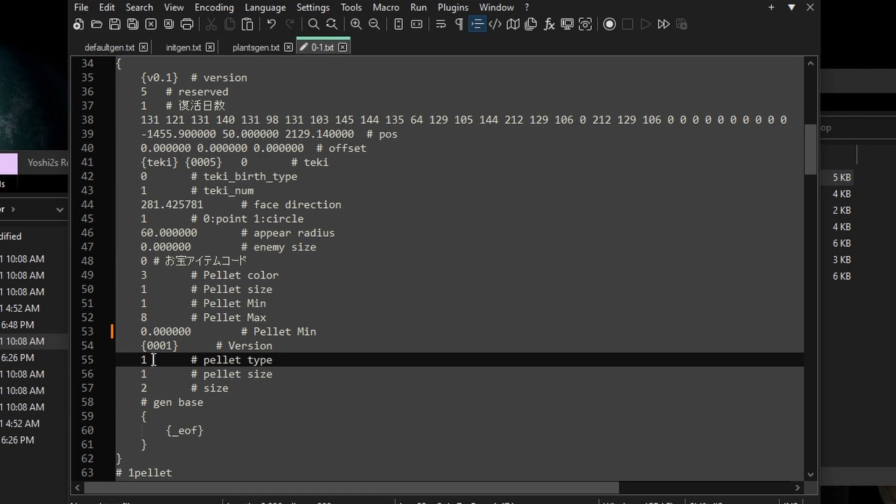
pyautogui.click(143, 331)
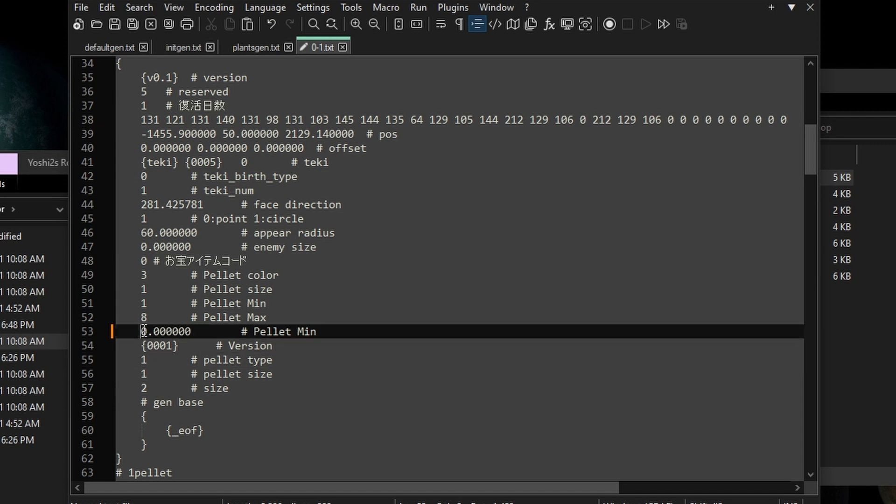
pyautogui.write('1')
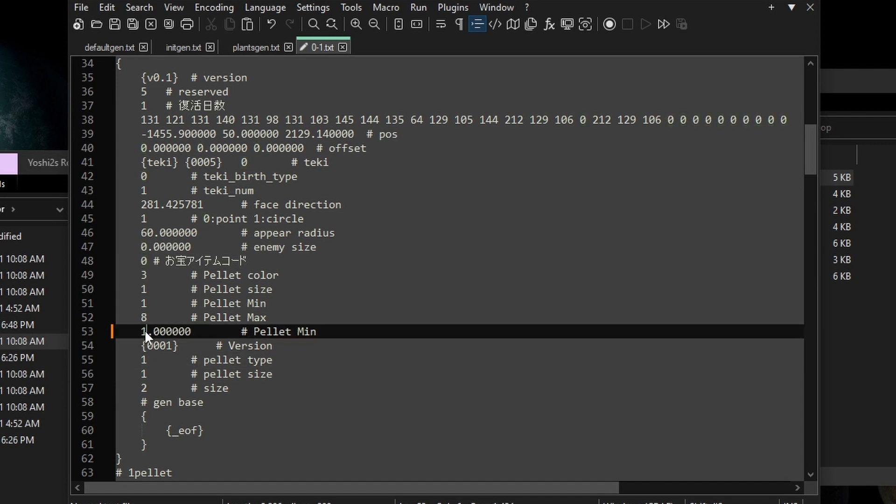
pyautogui.scroll(-3)
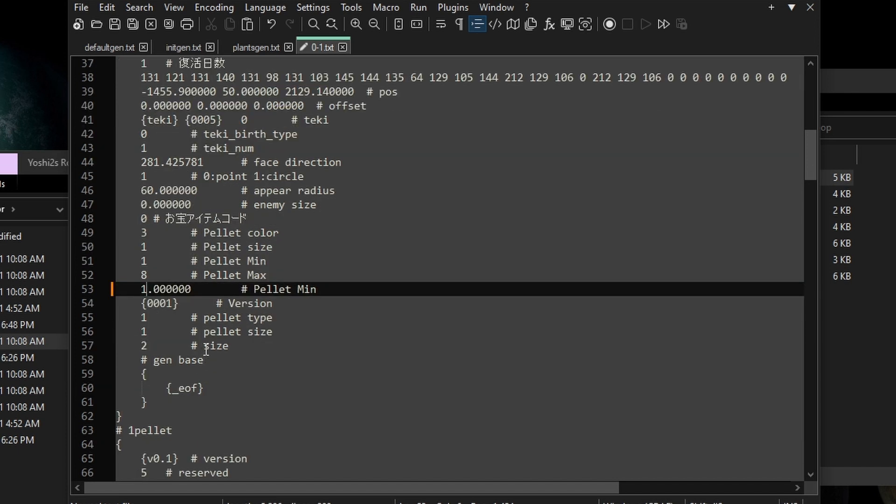
pyautogui.doubleClick(216, 345)
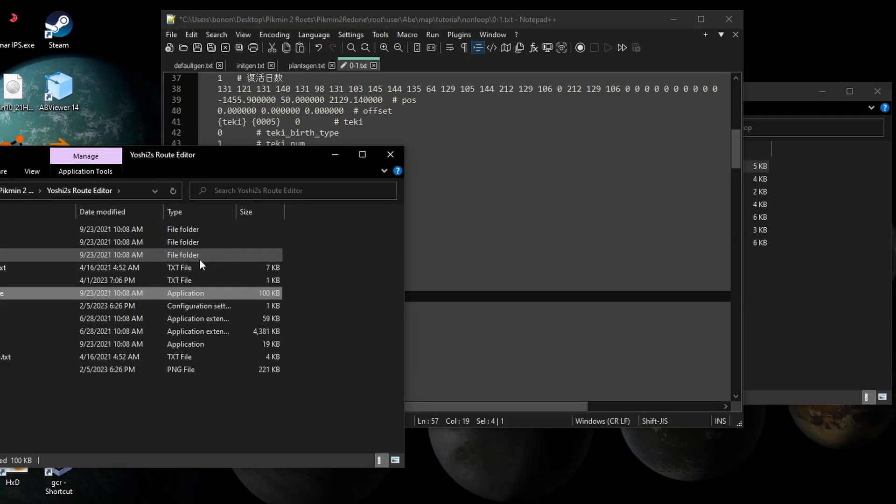
pyautogui.moveTo(46, 301)
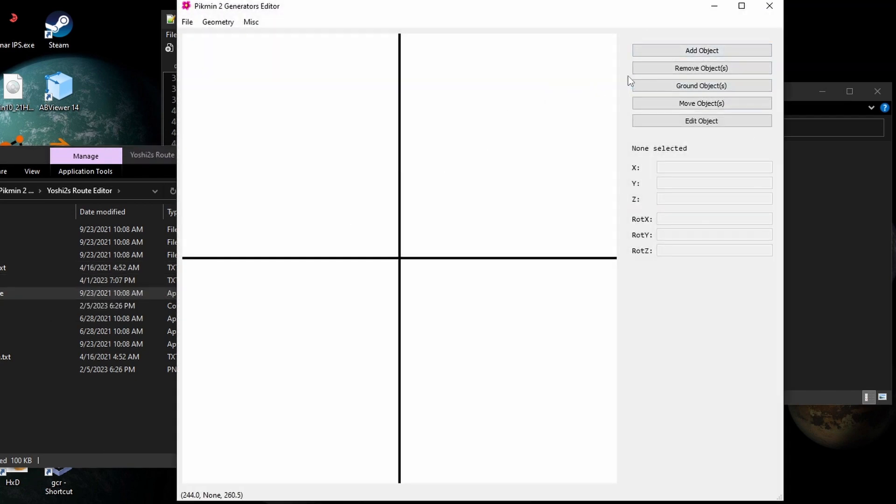
pyautogui.moveTo(296, 34)
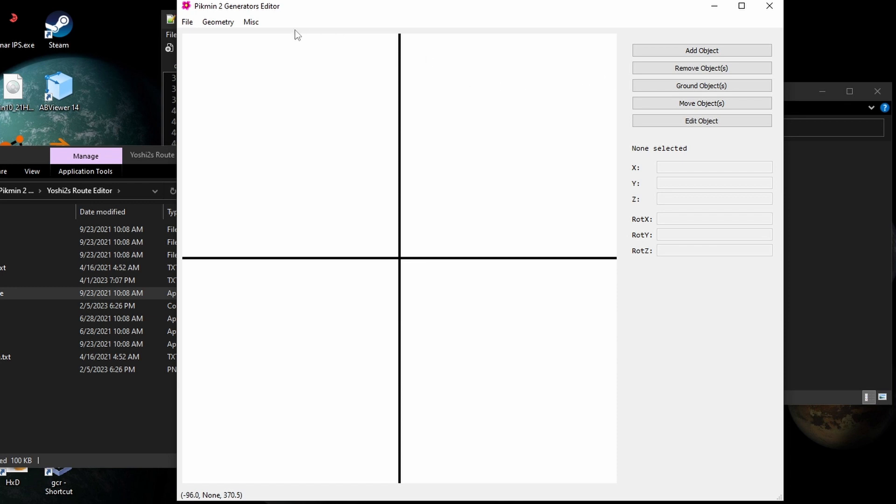
# - Start Geometry > Load GRID.BIN and browse into root\user\Kando
pyautogui.click(218, 22)
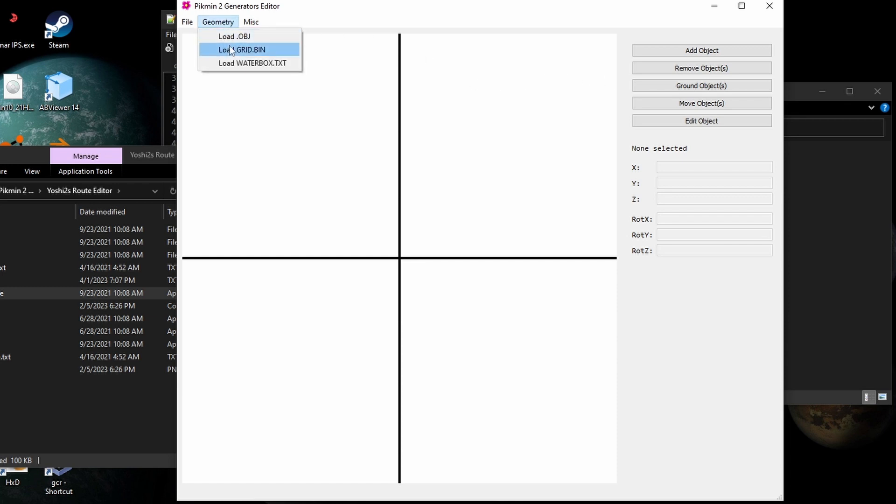
pyautogui.click(241, 49)
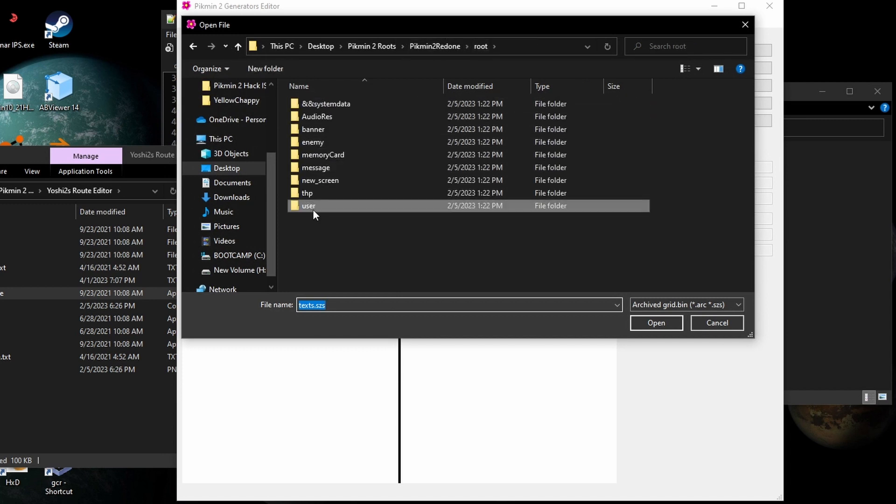
pyautogui.doubleClick(309, 205)
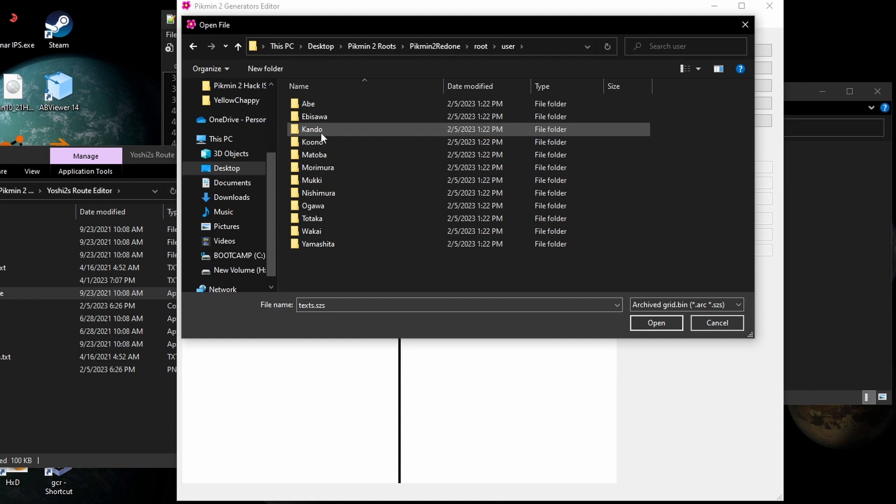
pyautogui.doubleClick(312, 129)
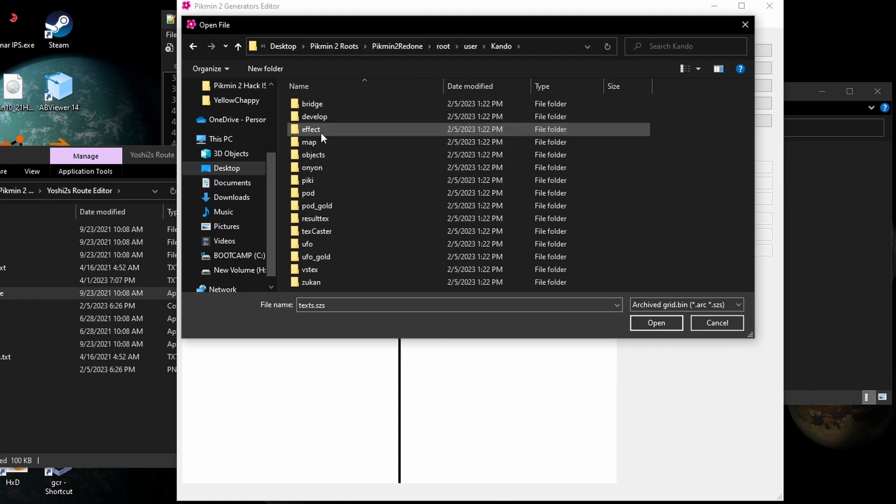
# - Load texts.szs from map\tutorial so the tutorial terrain draws on the grid
pyautogui.doubleClick(309, 142)
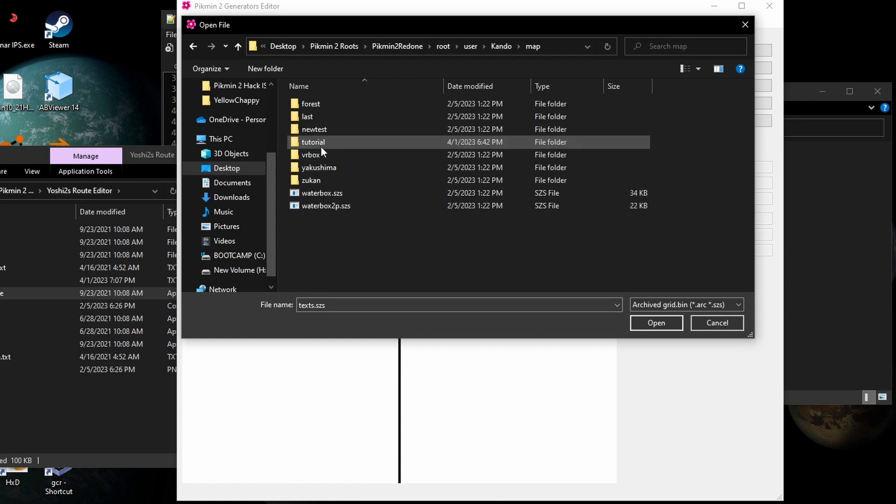
pyautogui.moveTo(332, 153)
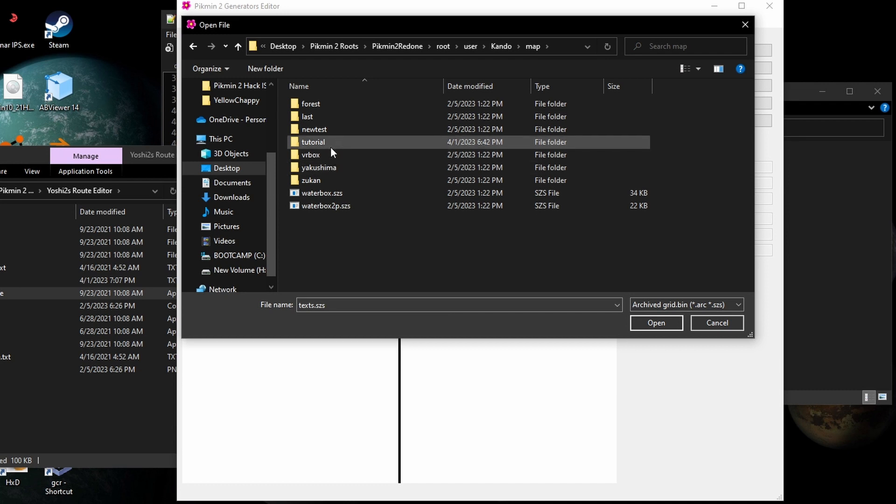
pyautogui.doubleClick(313, 142)
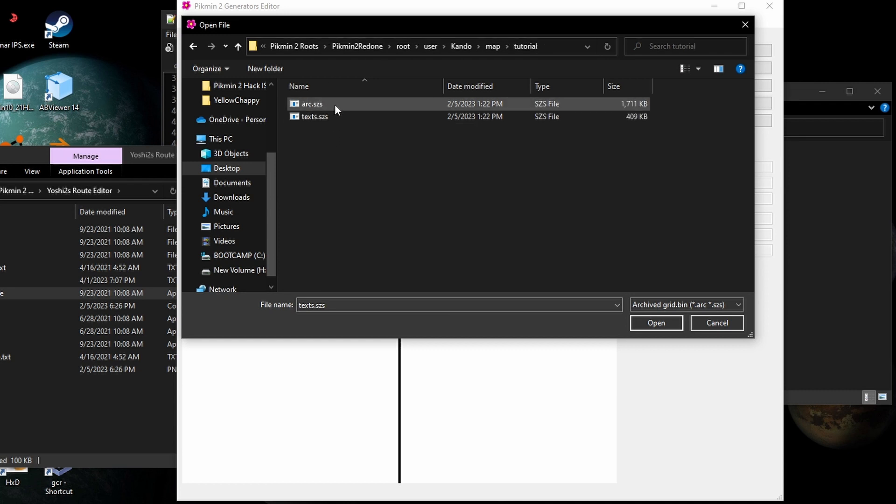
pyautogui.click(315, 117)
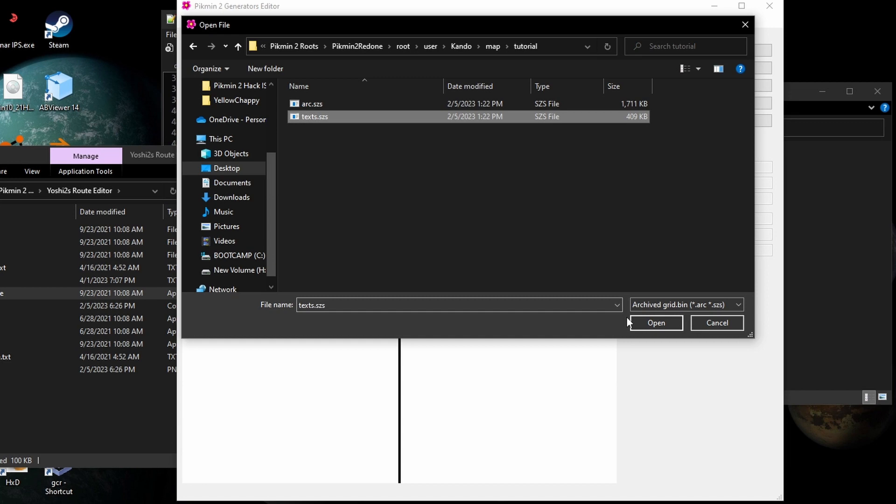
pyautogui.click(656, 323)
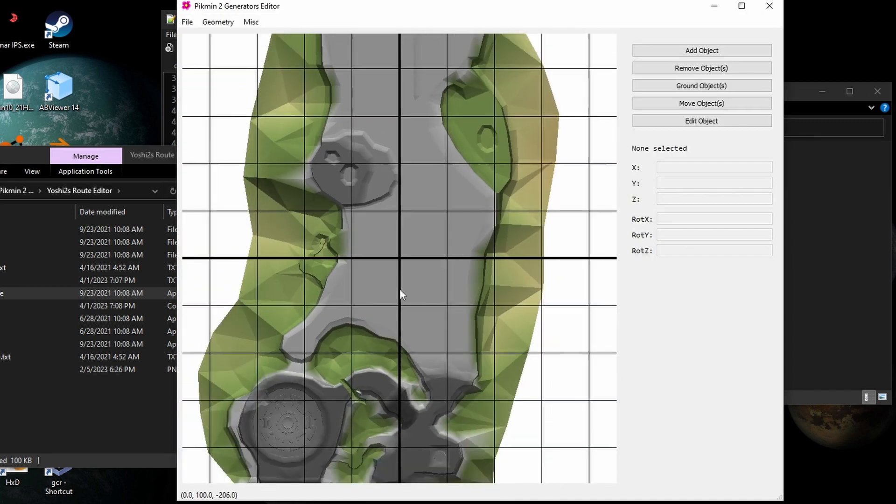
# - Load the tutorial map's initgen.txt so its objects appear, then view the lower area
pyautogui.scroll(-3)
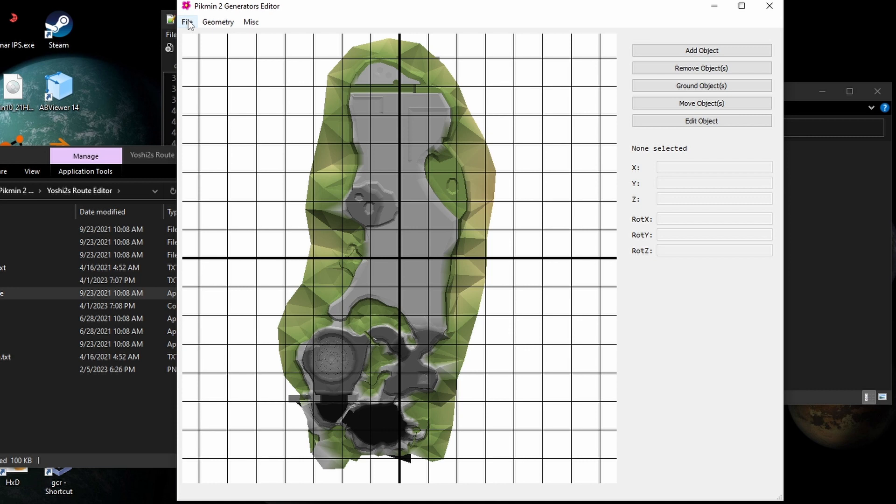
pyautogui.click(188, 22)
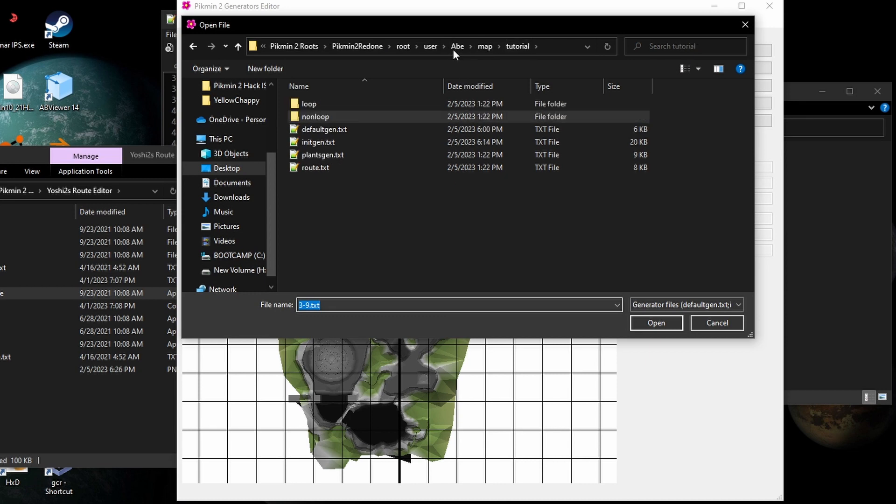
pyautogui.click(655, 324)
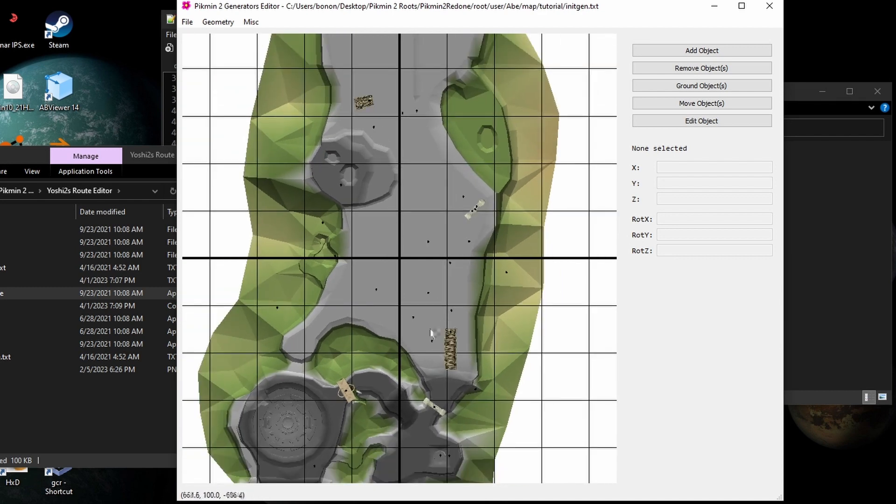
pyautogui.moveTo(435, 363)
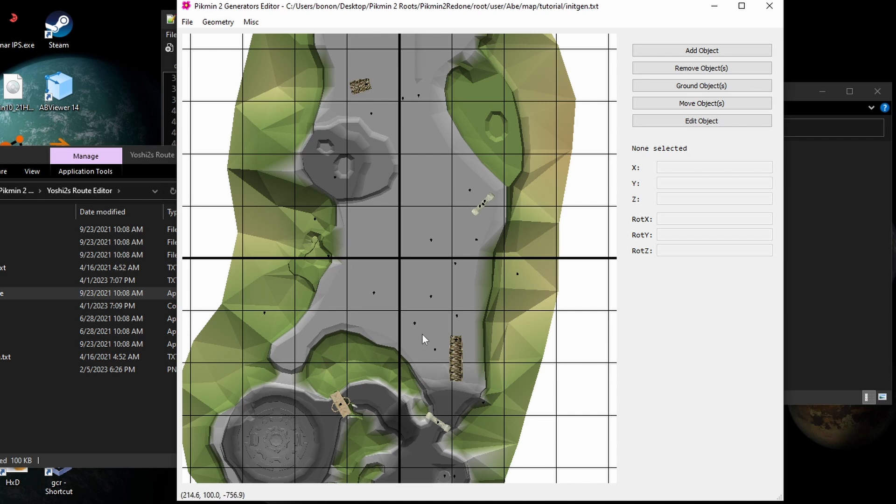
pyautogui.moveTo(319, 350)
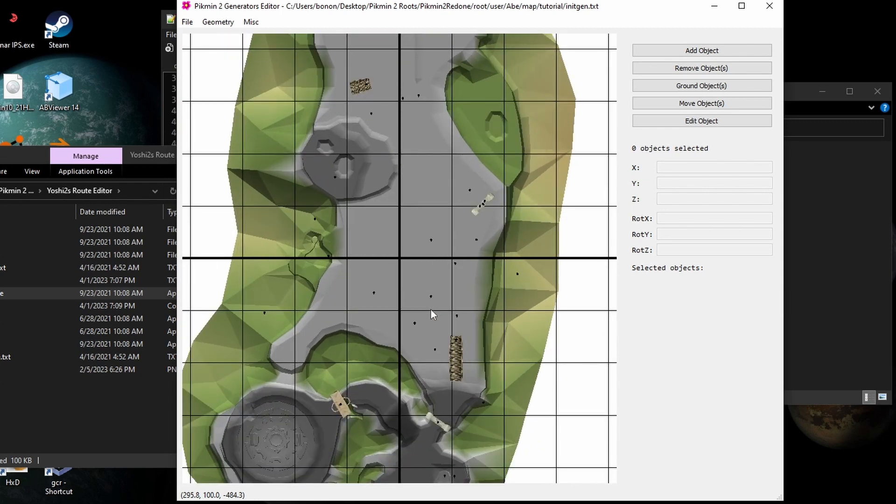
pyautogui.scroll(-3)
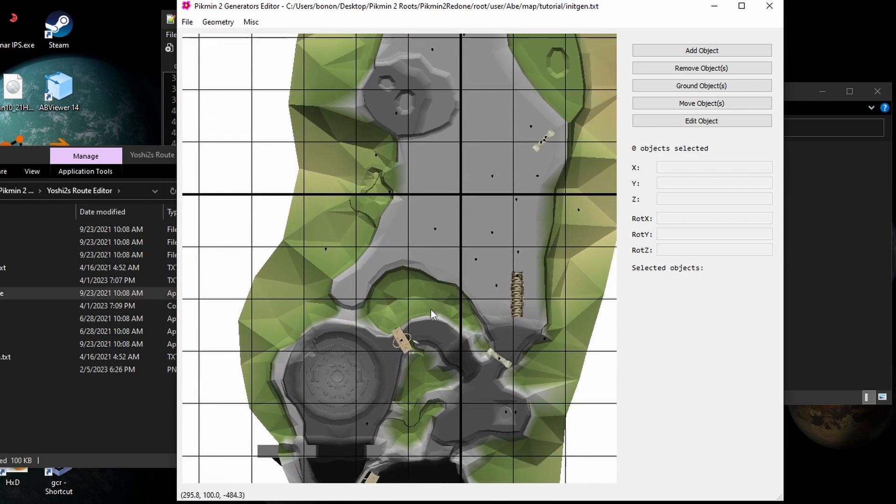
pyautogui.scroll(-3)
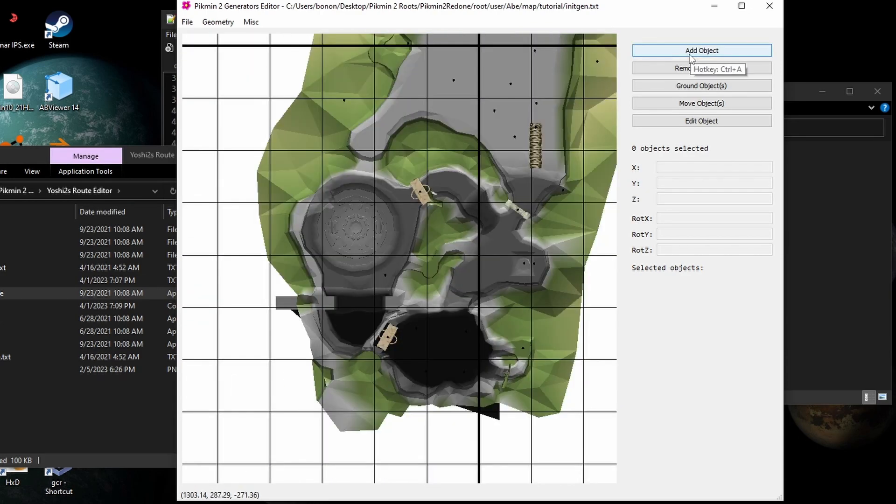
# - Add a new object from the gate_electric.txt template and select its health value
pyautogui.click(701, 50)
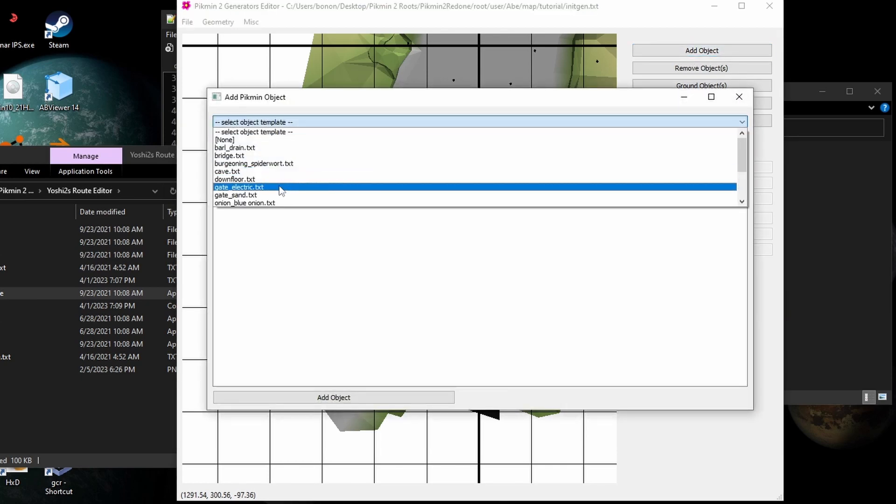
pyautogui.click(239, 186)
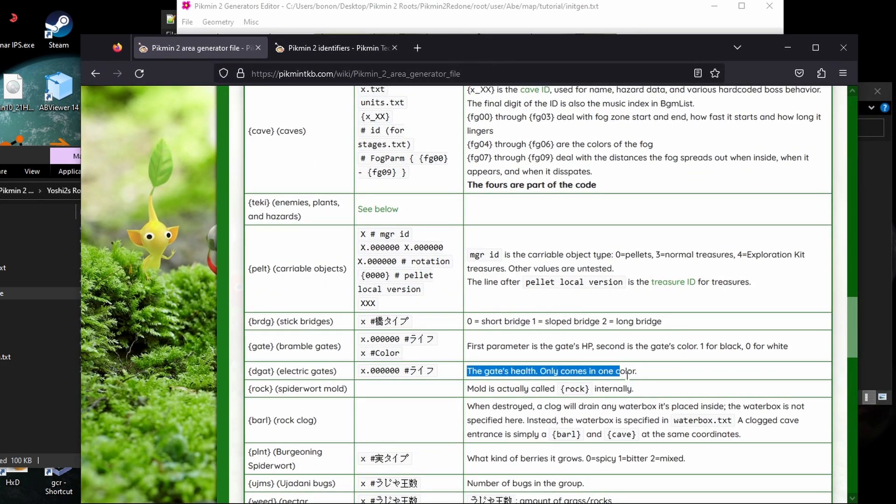
pyautogui.click(701, 50)
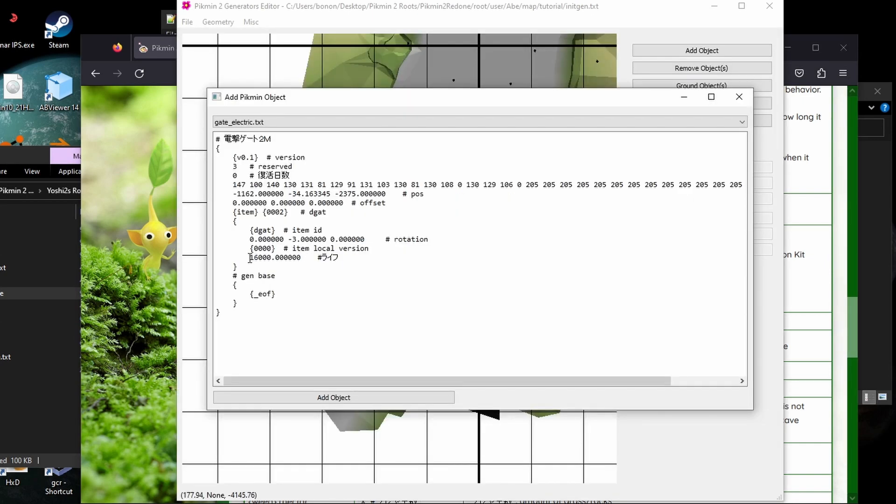
pyautogui.doubleClick(250, 257)
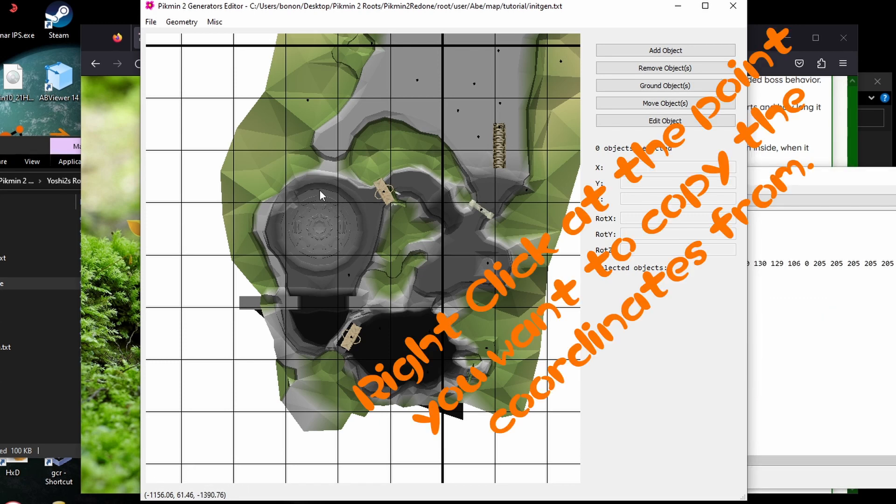
# - Copy a map point's coordinates into the gate's pos and copy the whole gate definition
pyautogui.rightClick(320, 195)
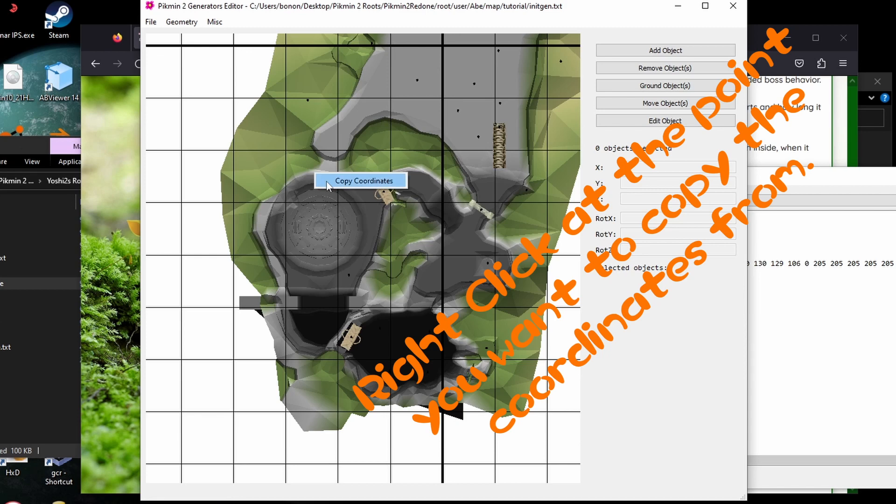
pyautogui.click(363, 180)
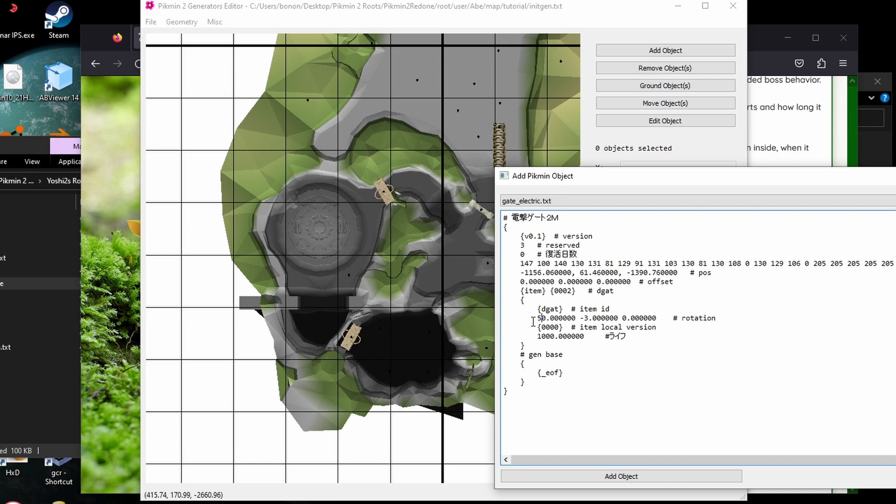
pyautogui.click(519, 397)
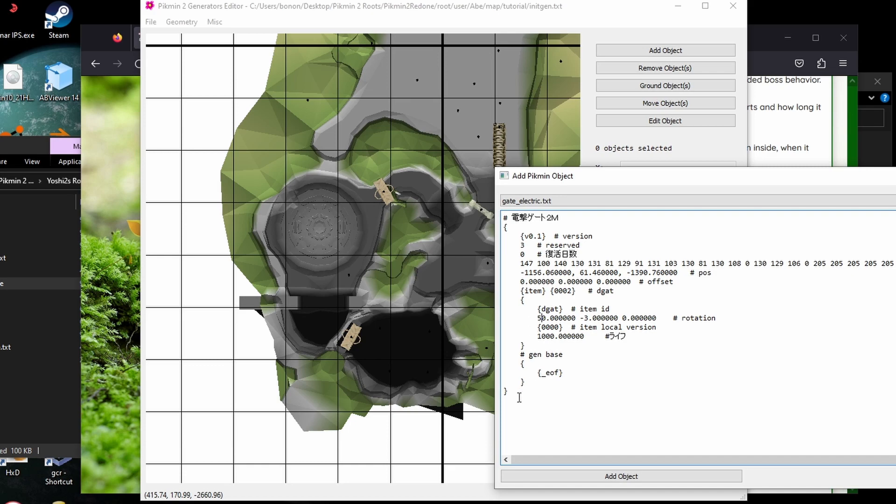
pyautogui.press('ctrl+a')
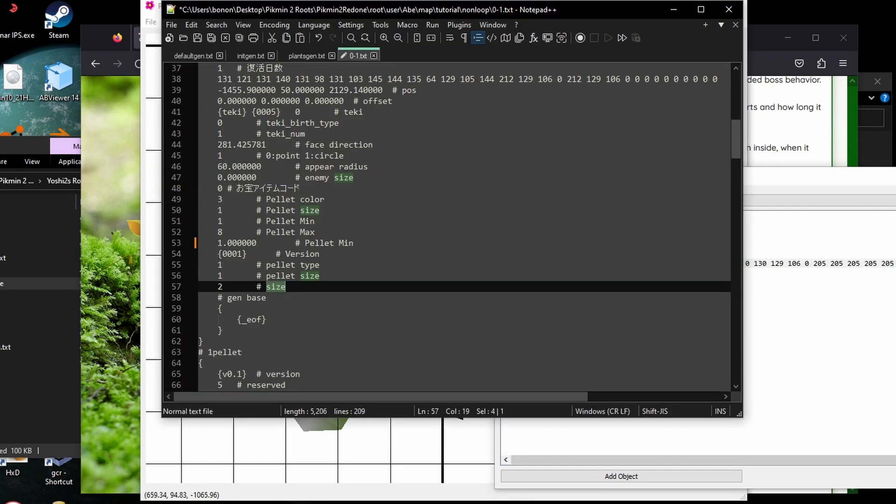
# - Paste the 1000-health electric gate at the end of initgen.txt and set the generator count to 36
pyautogui.click(251, 55)
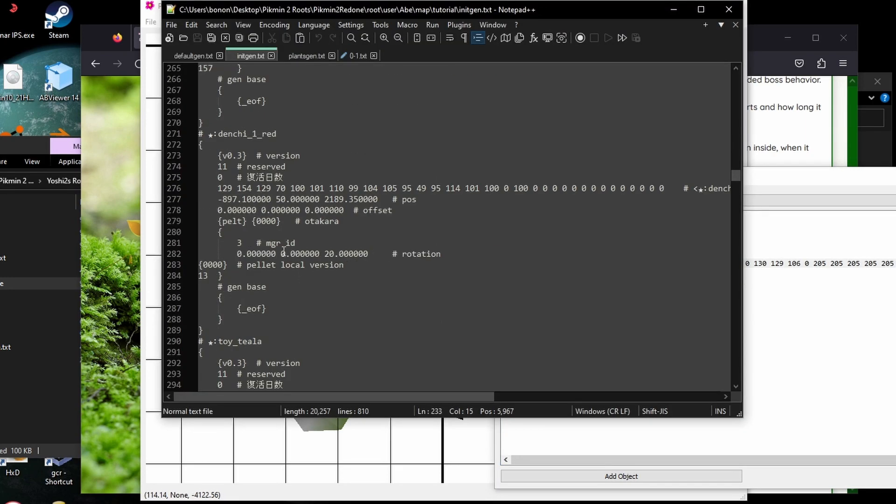
pyautogui.scroll(-3)
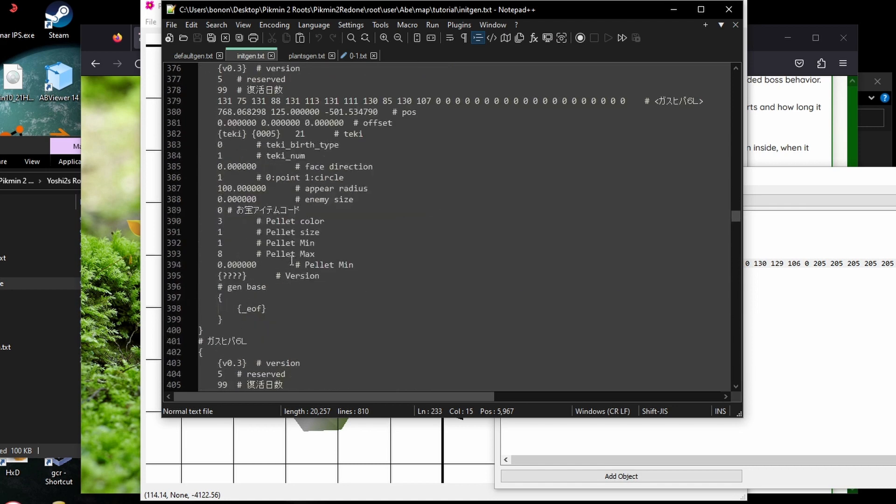
pyautogui.press('ctrl+End')
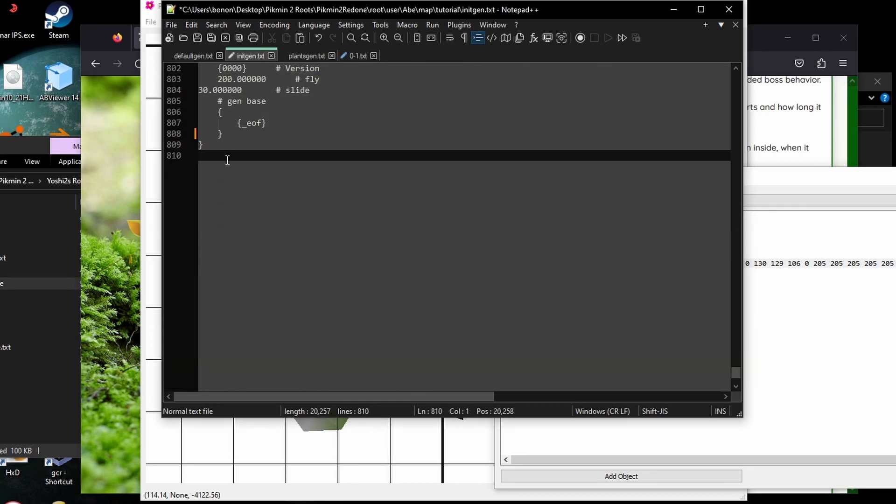
pyautogui.press('ctrl+v')
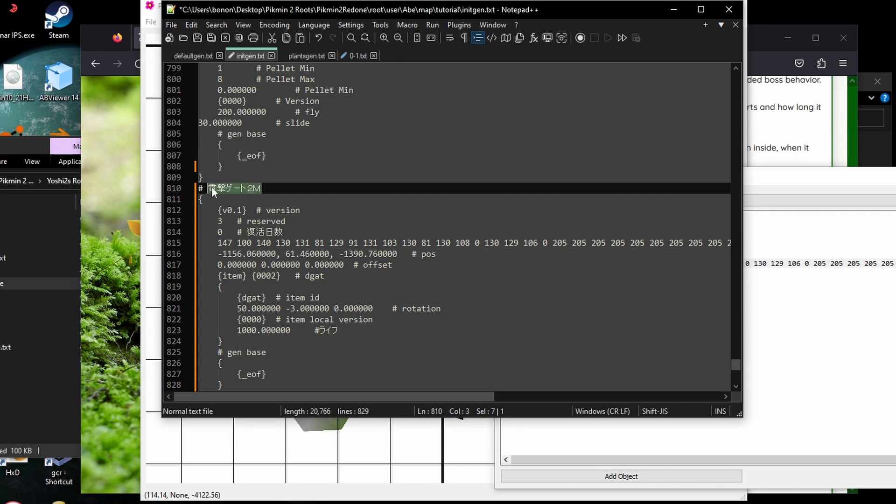
pyautogui.write('sdo;ighsgjs')
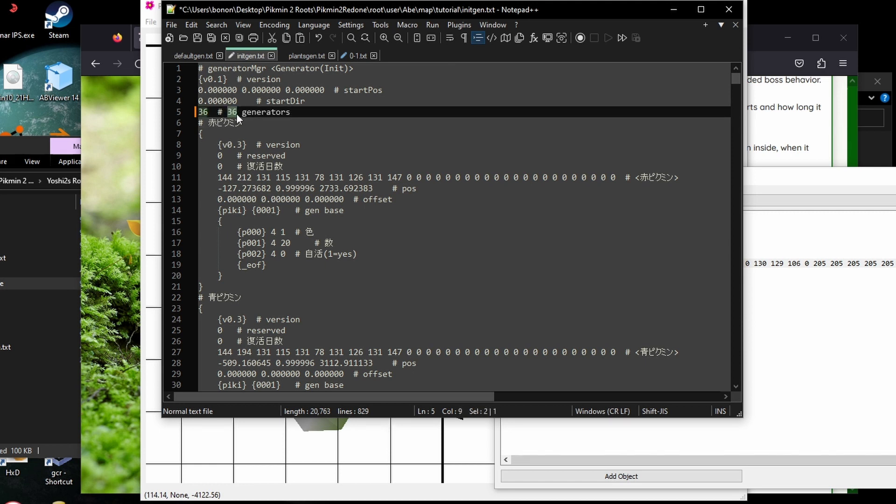
pyautogui.click(238, 112)
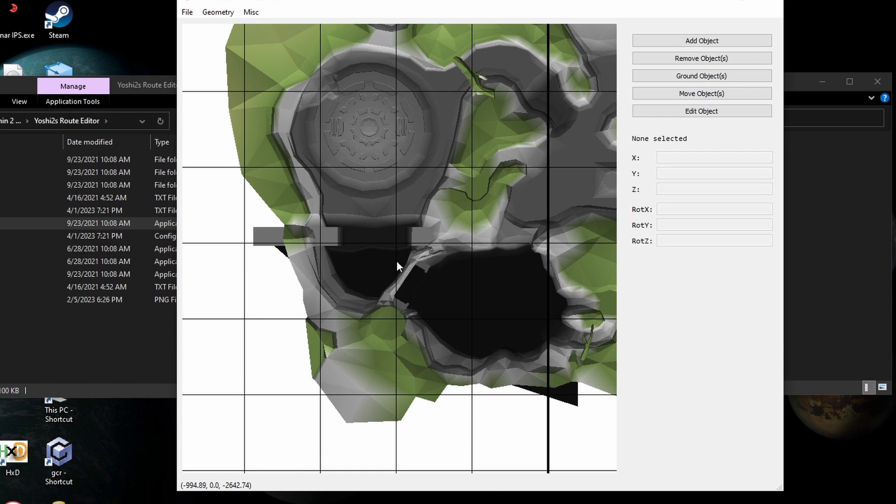
pyautogui.moveTo(139, 94)
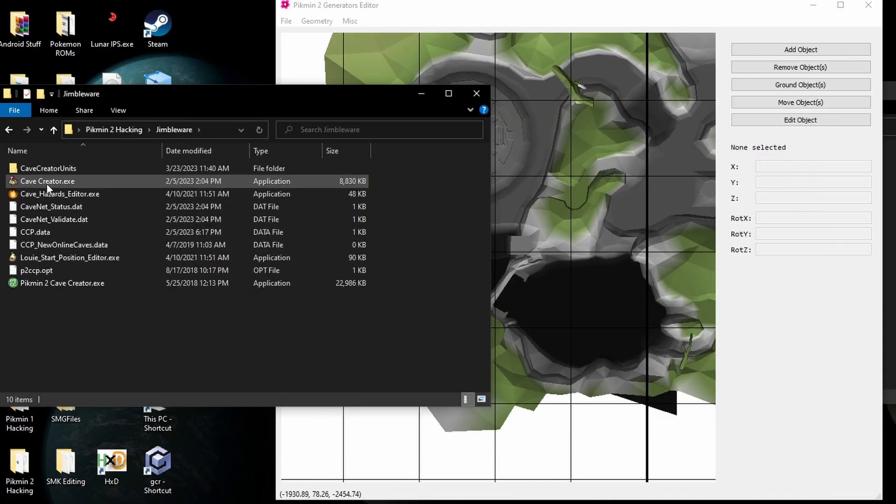
pyautogui.moveTo(68, 260)
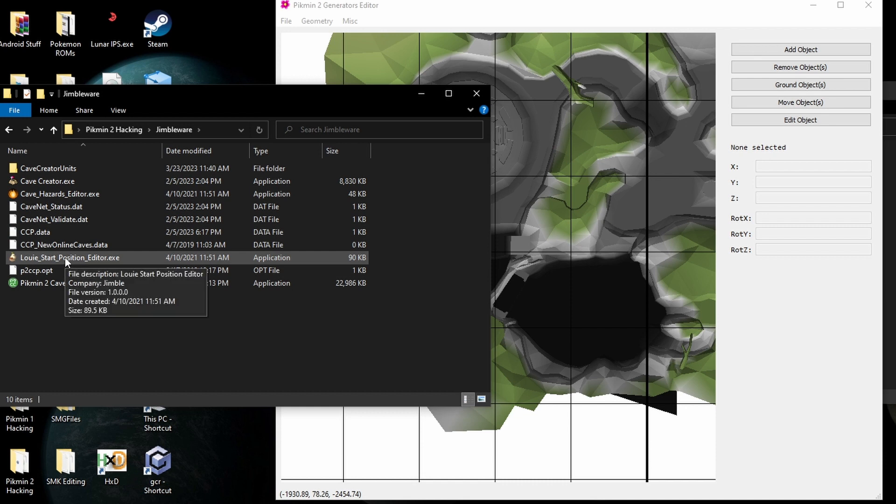
# - Launch Louie Start Position Editor and load &&systemdata\Start.dol as a PAL executable
pyautogui.doubleClick(69, 258)
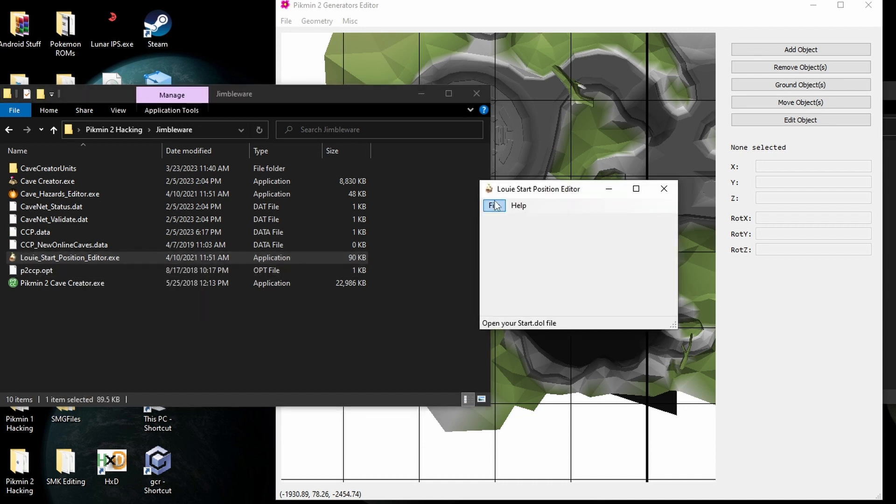
pyautogui.click(493, 206)
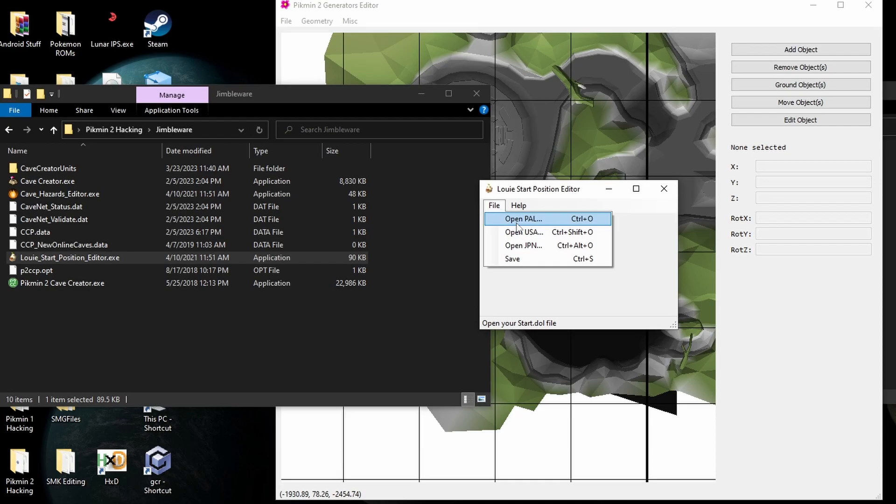
pyautogui.click(521, 218)
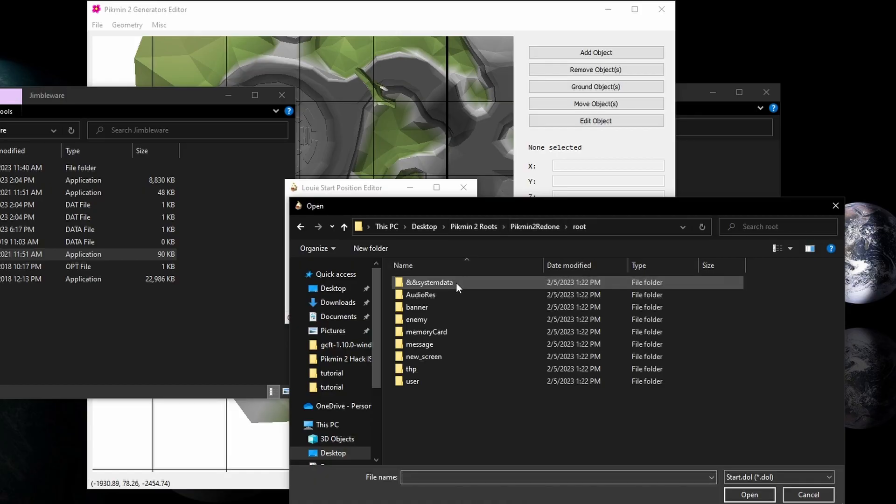
pyautogui.doubleClick(428, 282)
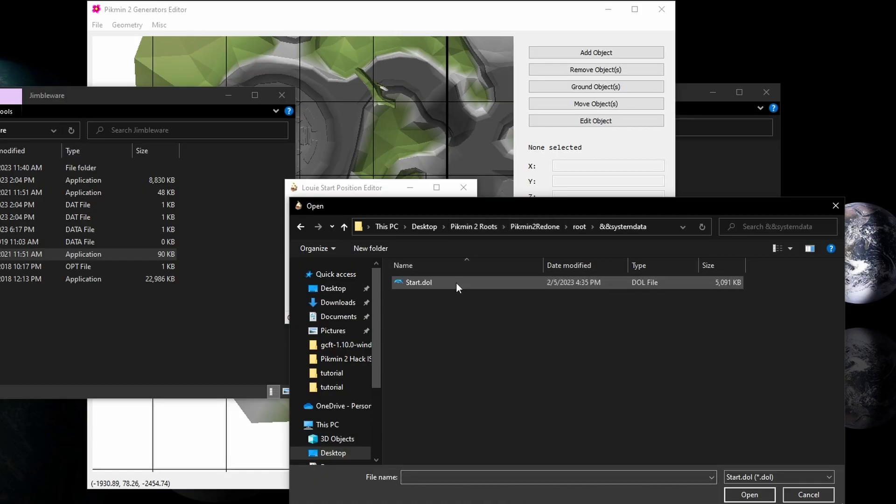
pyautogui.click(419, 282)
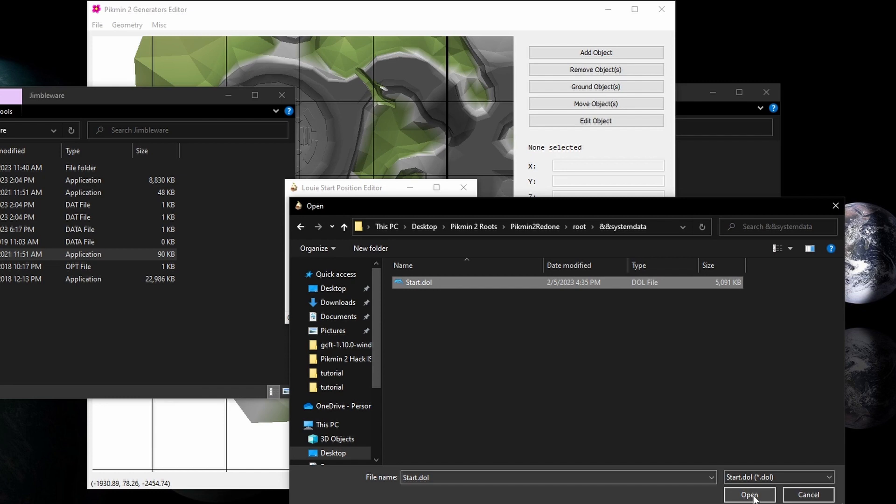
pyautogui.click(750, 495)
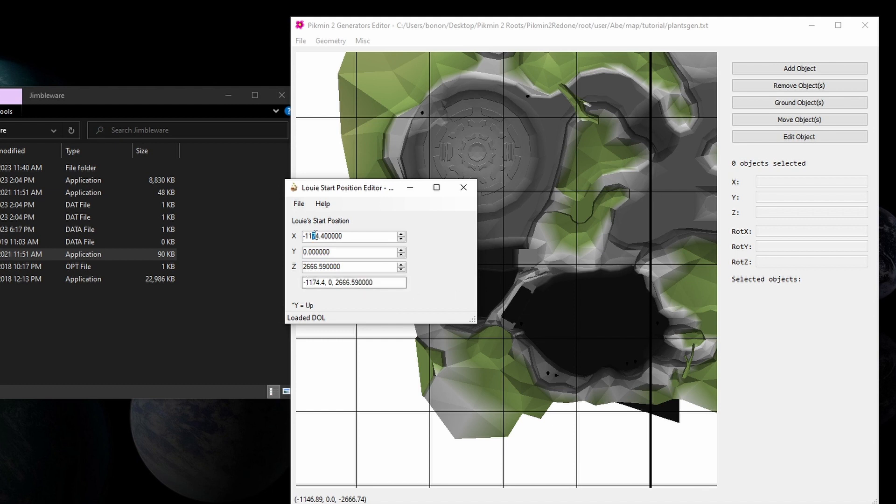
# - Save Louie's start position -1174.4, 0, 2666.59 into Start.dol
pyautogui.click(307, 203)
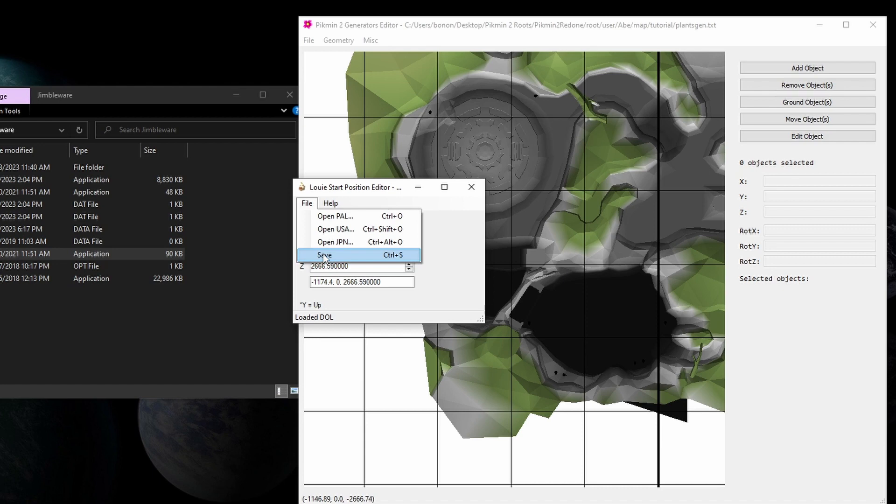
pyautogui.click(324, 255)
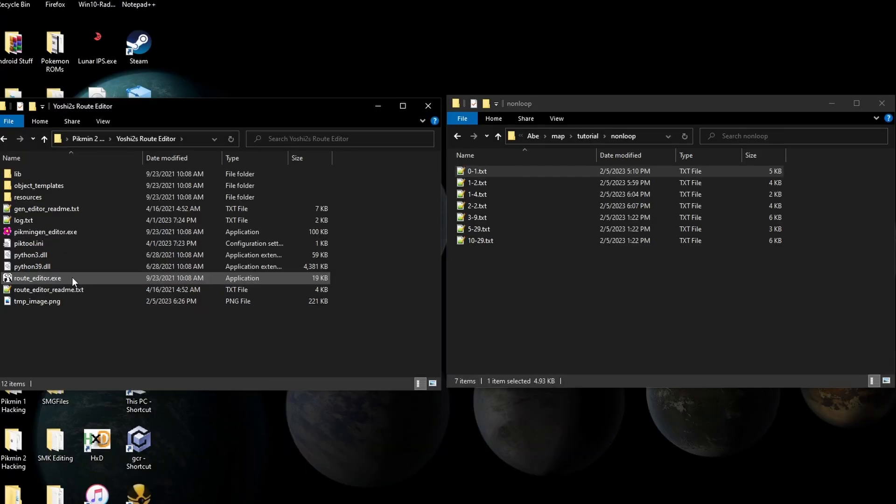
# - Launch route_editor.exe and load the tutorial collision from Kando/map/tutorial texts.szs
pyautogui.click(37, 278)
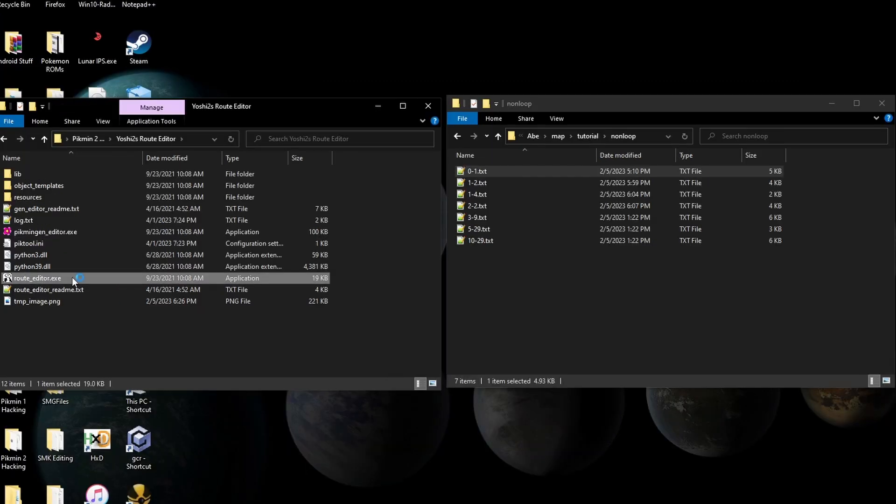
pyautogui.click(226, 26)
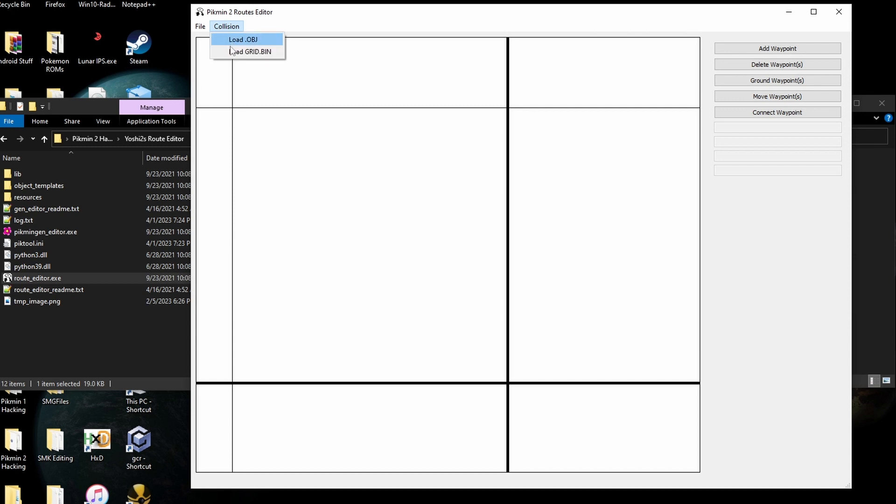
pyautogui.moveTo(250, 52)
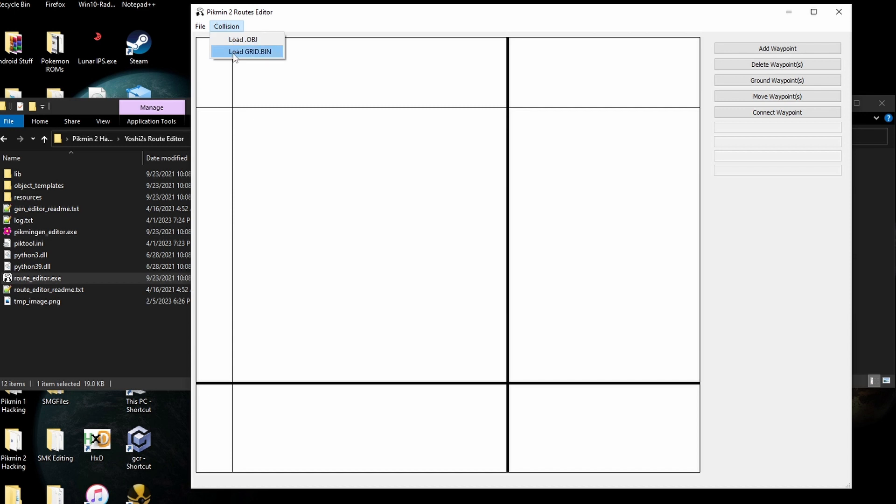
pyautogui.click(250, 52)
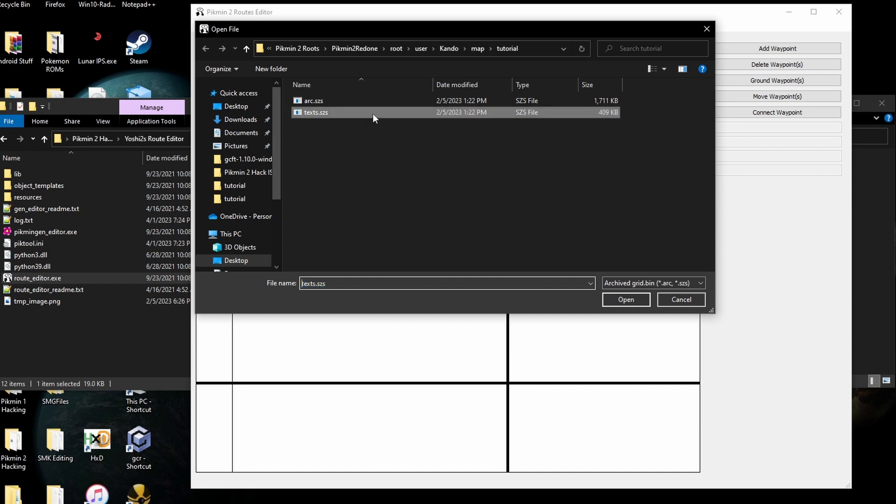
pyautogui.moveTo(633, 327)
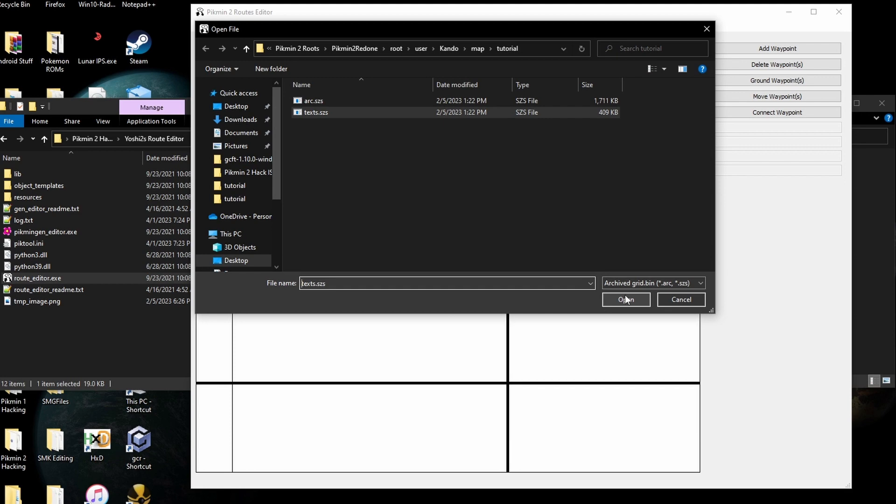
pyautogui.click(626, 300)
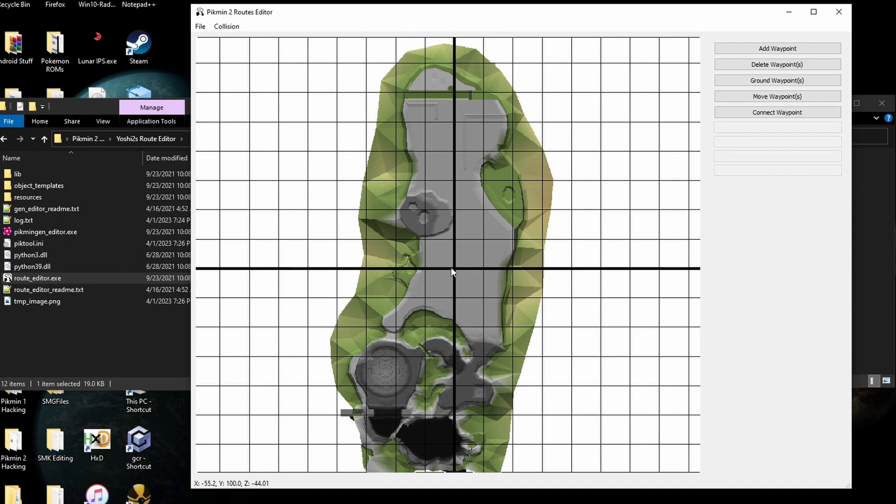
pyautogui.click(199, 26)
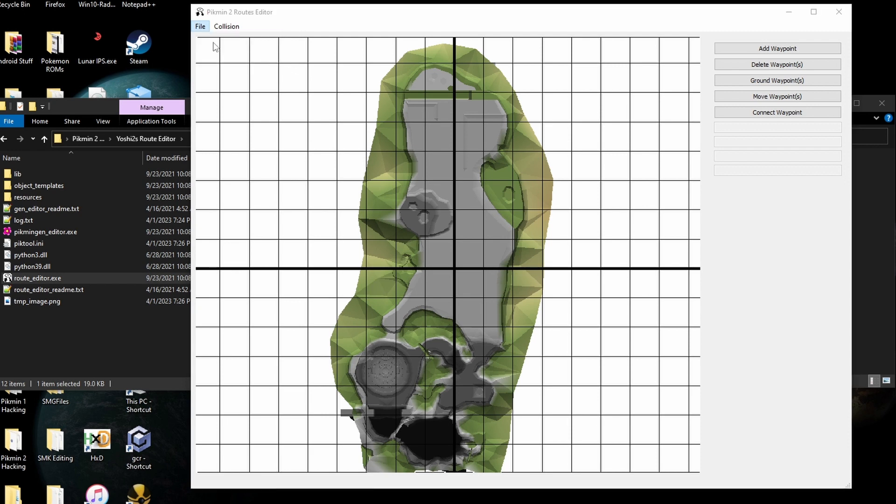
# - Load Abe/map/tutorial route.txt so its waypoints and links show over the terrain
pyautogui.click(200, 26)
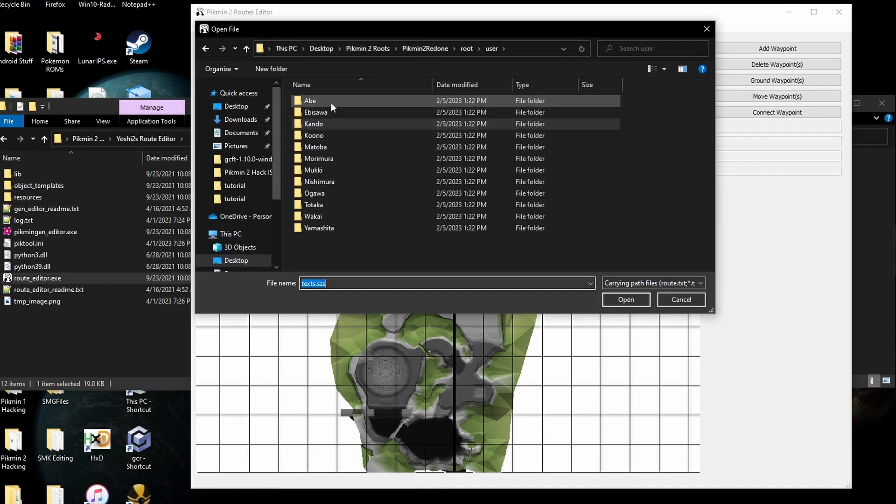
pyautogui.doubleClick(310, 101)
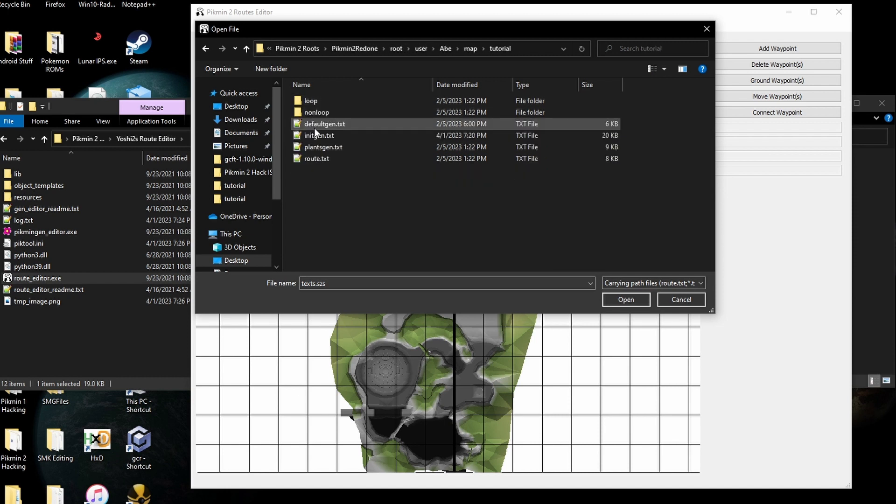
pyautogui.click(317, 159)
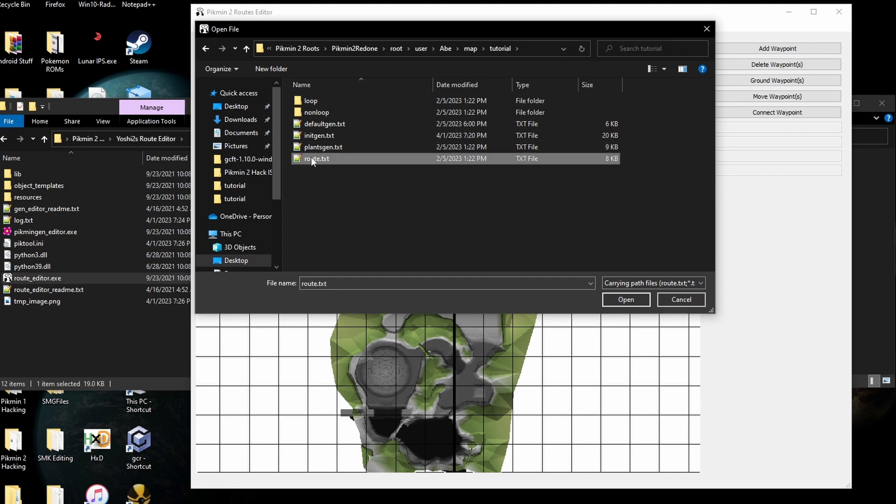
pyautogui.click(626, 299)
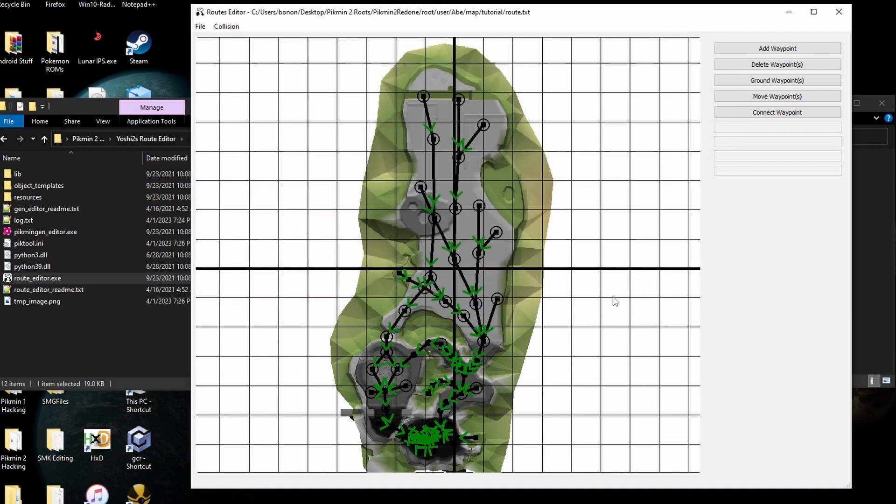
pyautogui.moveTo(488, 320)
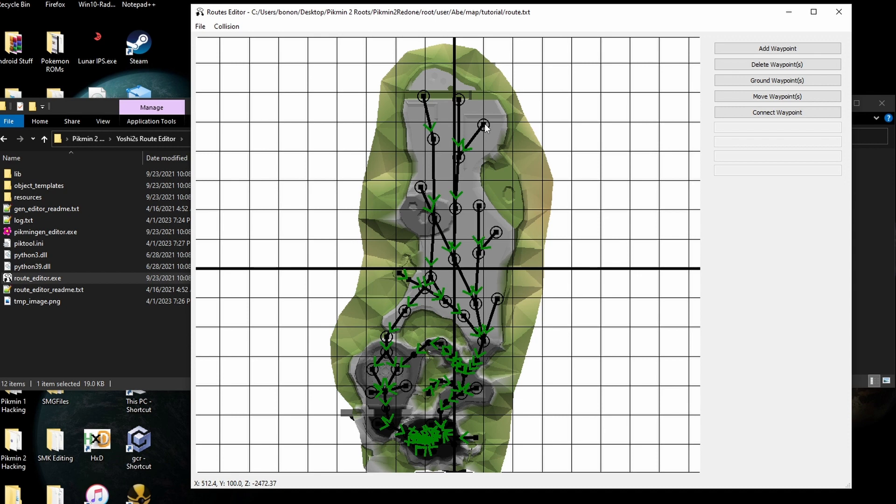
# - Inspect a top-right waypoint and add a new waypoint at 568.8, 100, -2218.85, radius 50
pyautogui.click(482, 124)
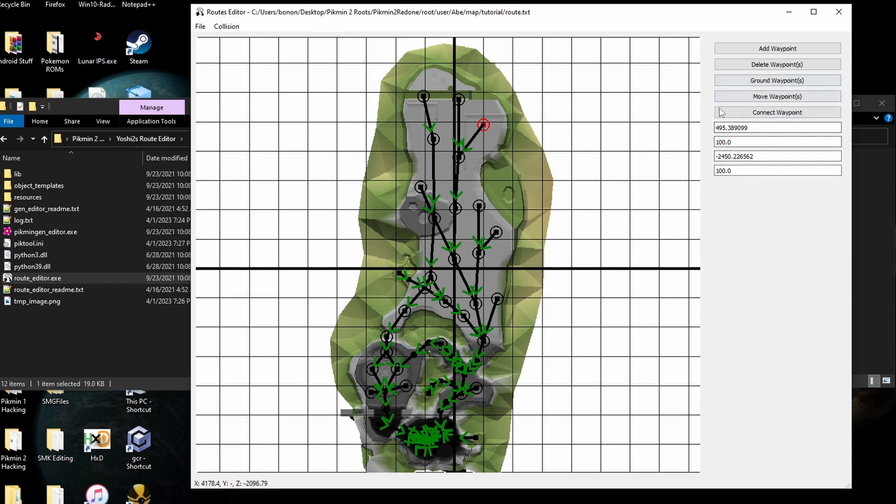
pyautogui.click(777, 170)
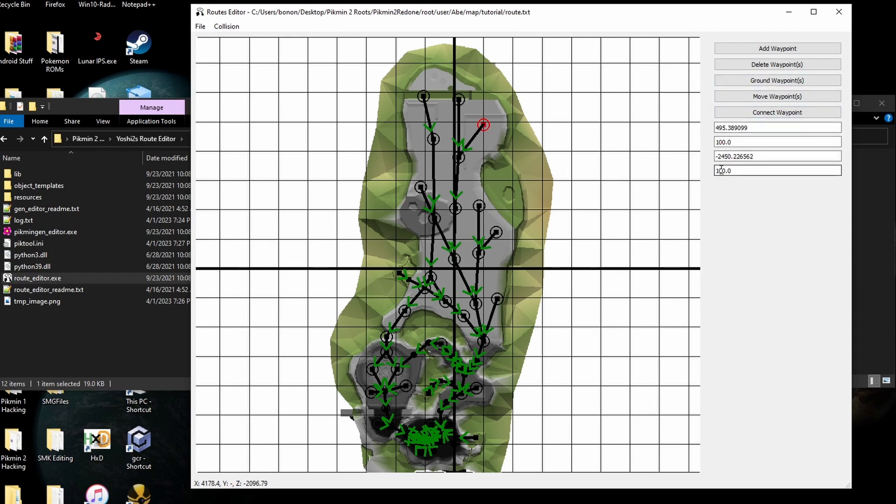
pyautogui.click(777, 48)
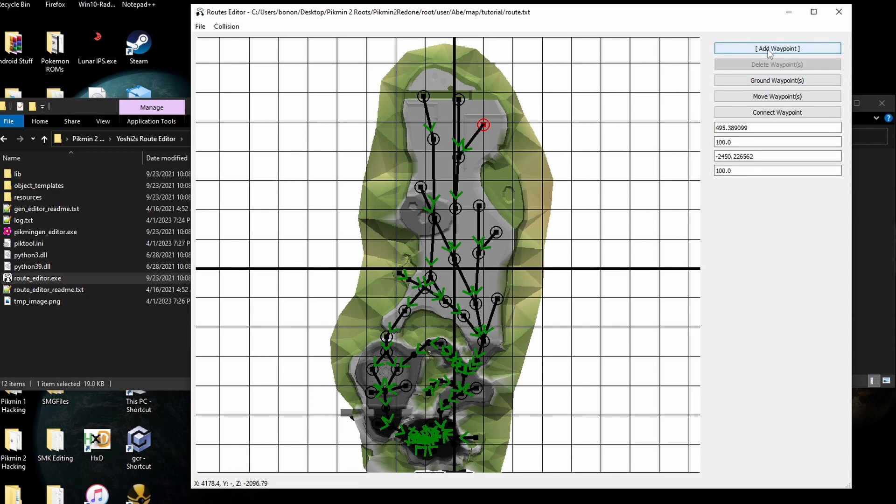
pyautogui.moveTo(488, 143)
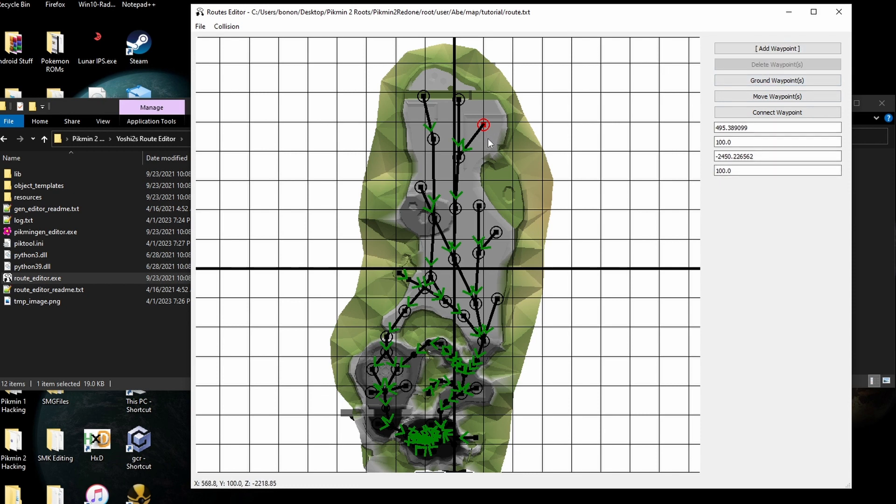
pyautogui.scroll(3)
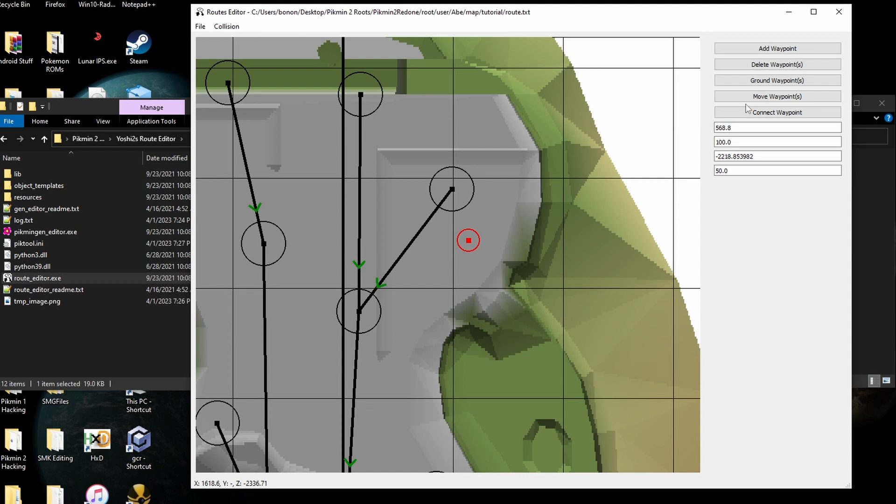
# - Connect the new waypoint at X 568.8, Z -2218.85 to the lower-left junction waypoint, then switch to Dolphin
pyautogui.click(777, 112)
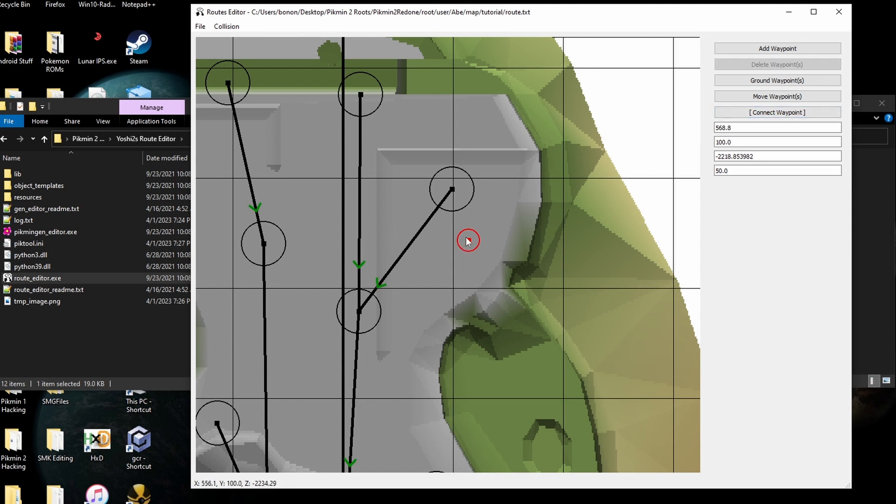
pyautogui.moveTo(361, 315)
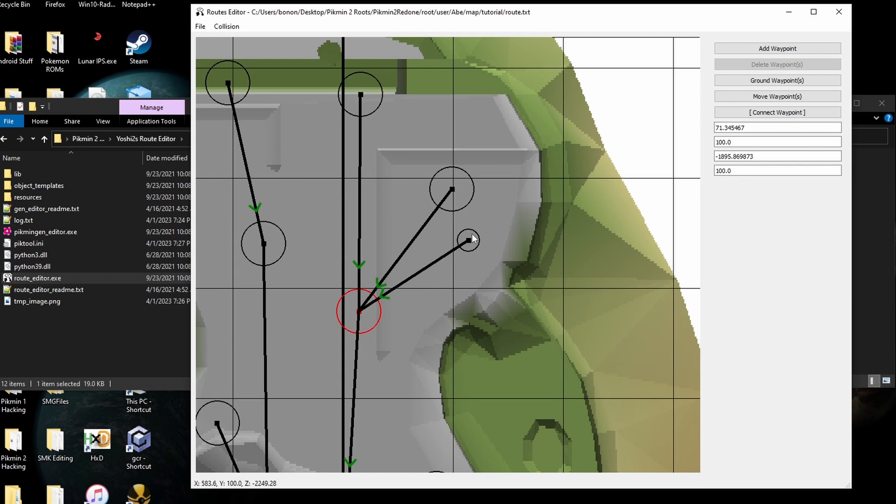
pyautogui.click(469, 240)
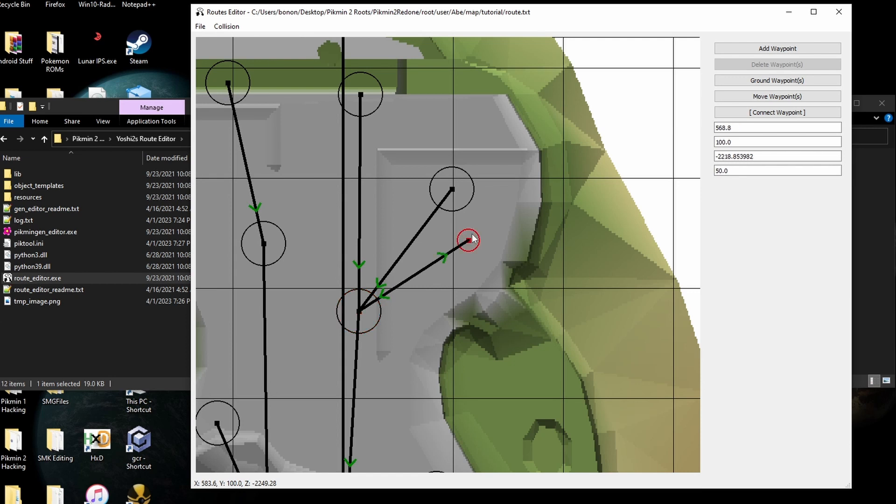
pyautogui.moveTo(456, 253)
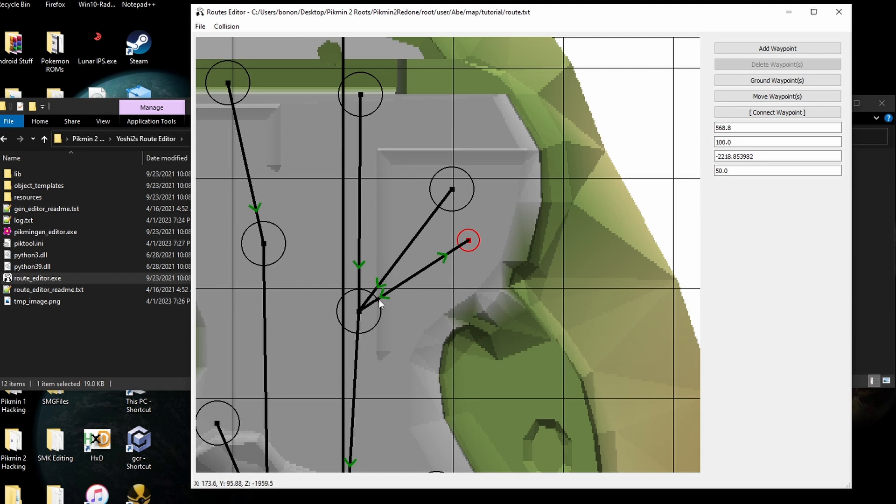
pyautogui.moveTo(365, 325)
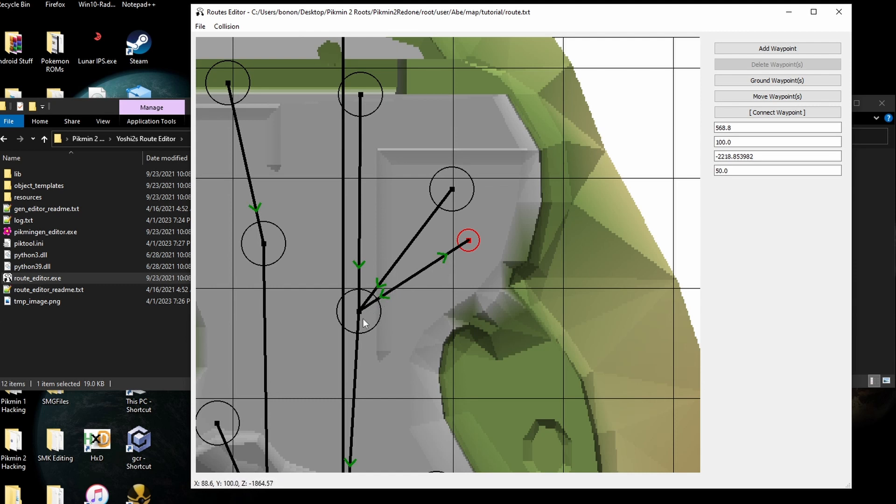
pyautogui.moveTo(471, 240)
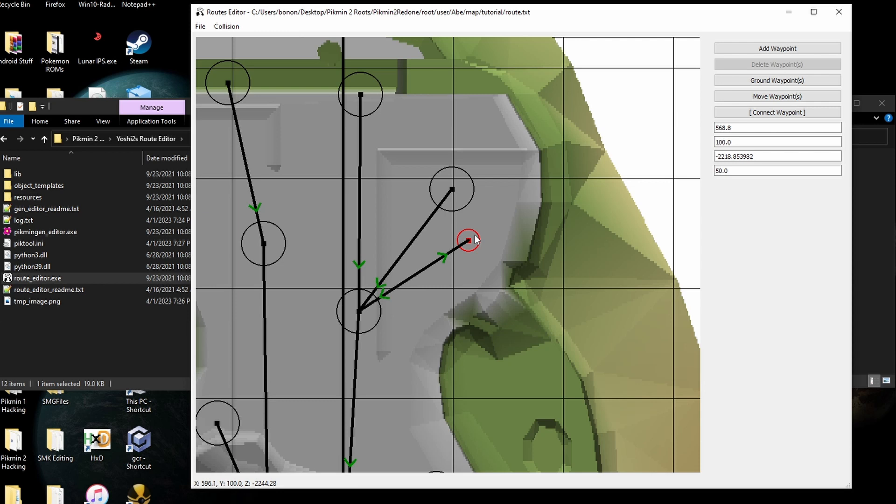
pyautogui.click(199, 26)
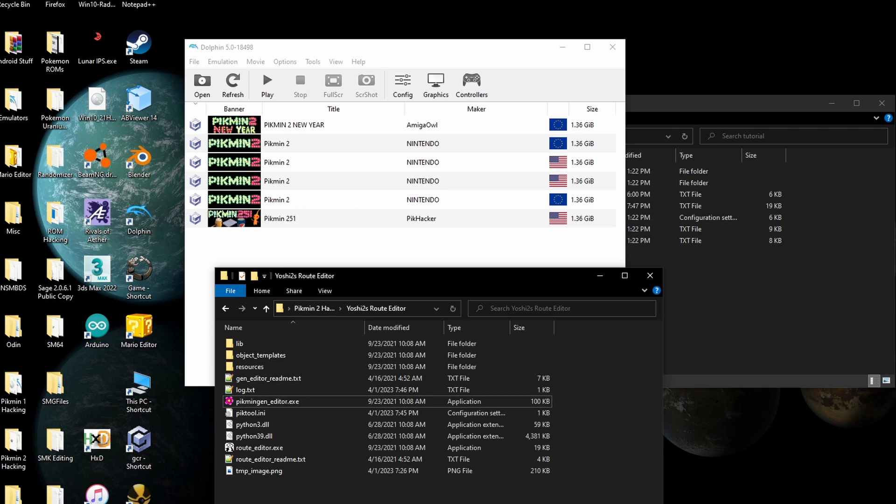
pyautogui.moveTo(825, 259)
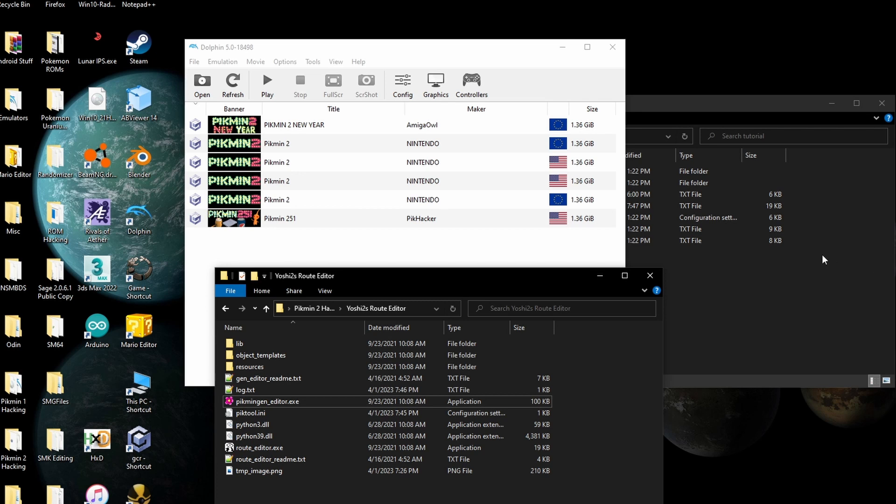
# - Browse the Pikmin 2 Hack ISOs folder for a disc image such as The New Hack.iso
pyautogui.click(202, 86)
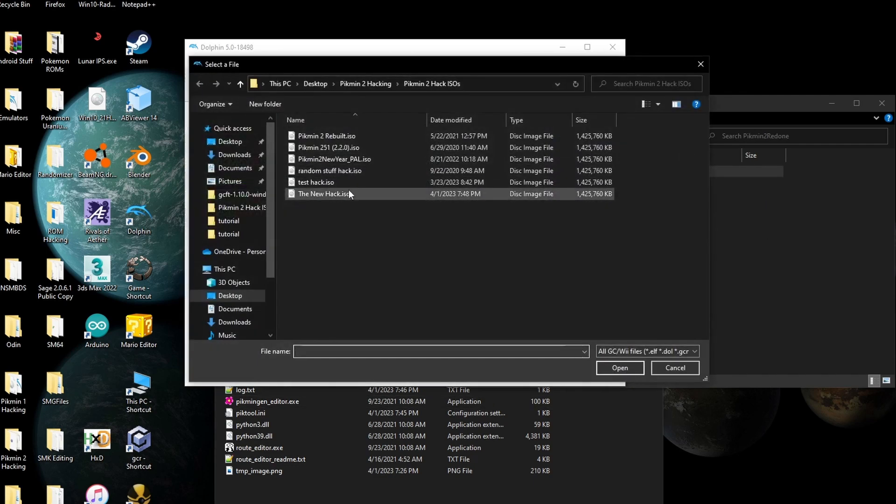